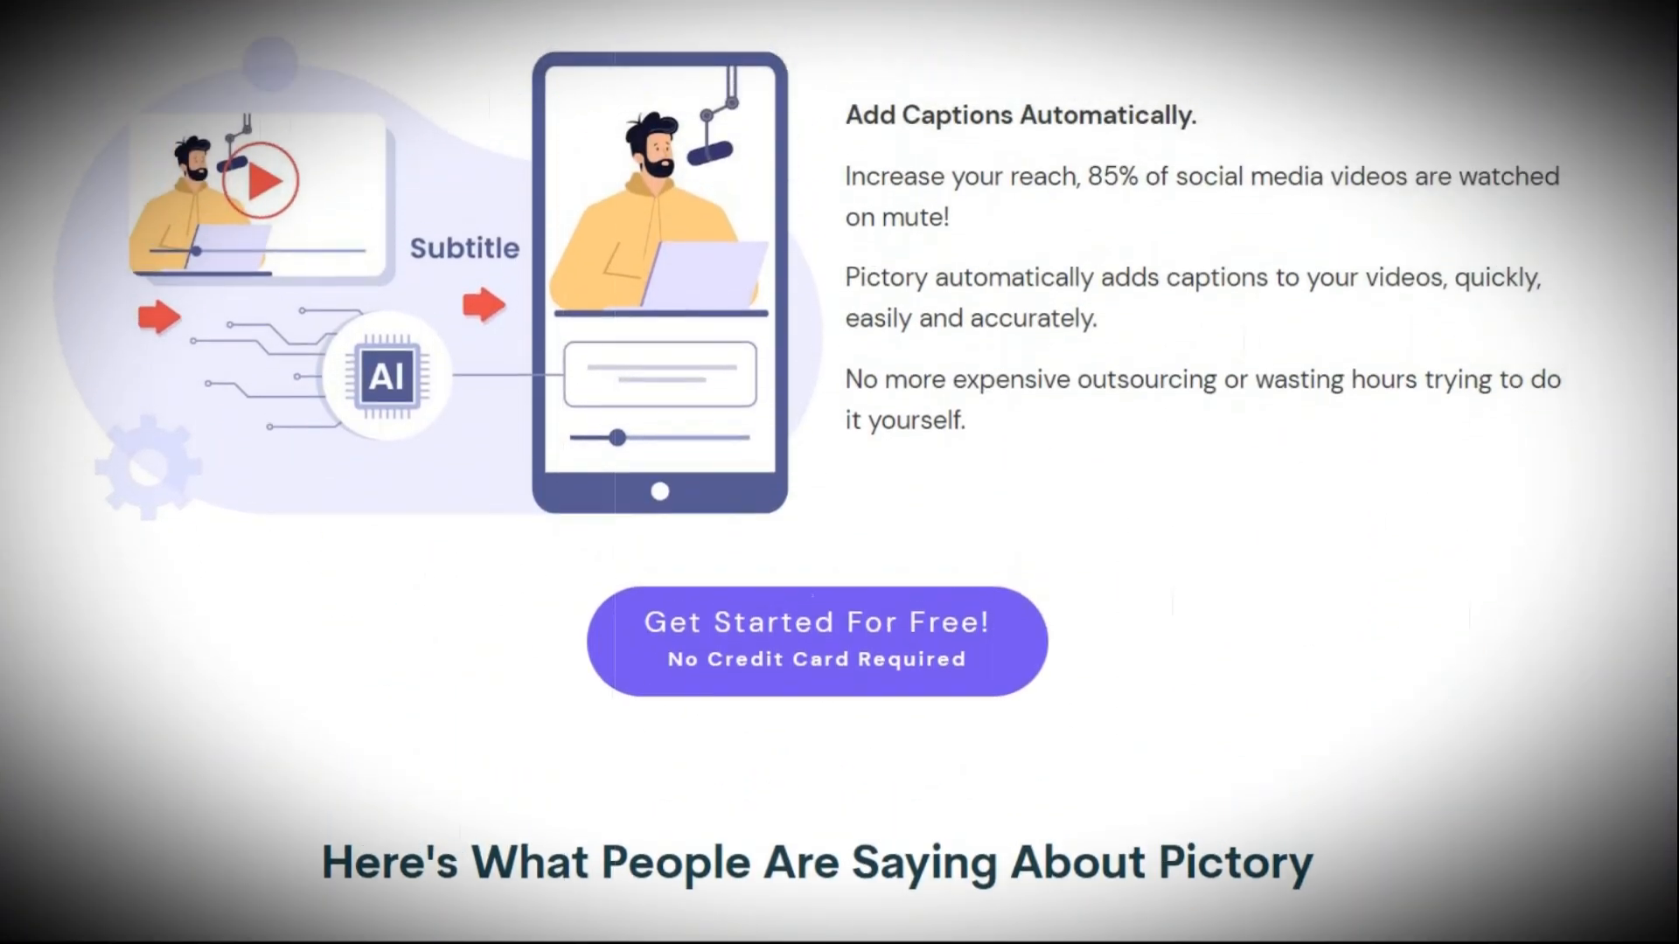
# Scroll the Pictory landing page before signing in to the home dashboard
pyautogui.scroll(-3)
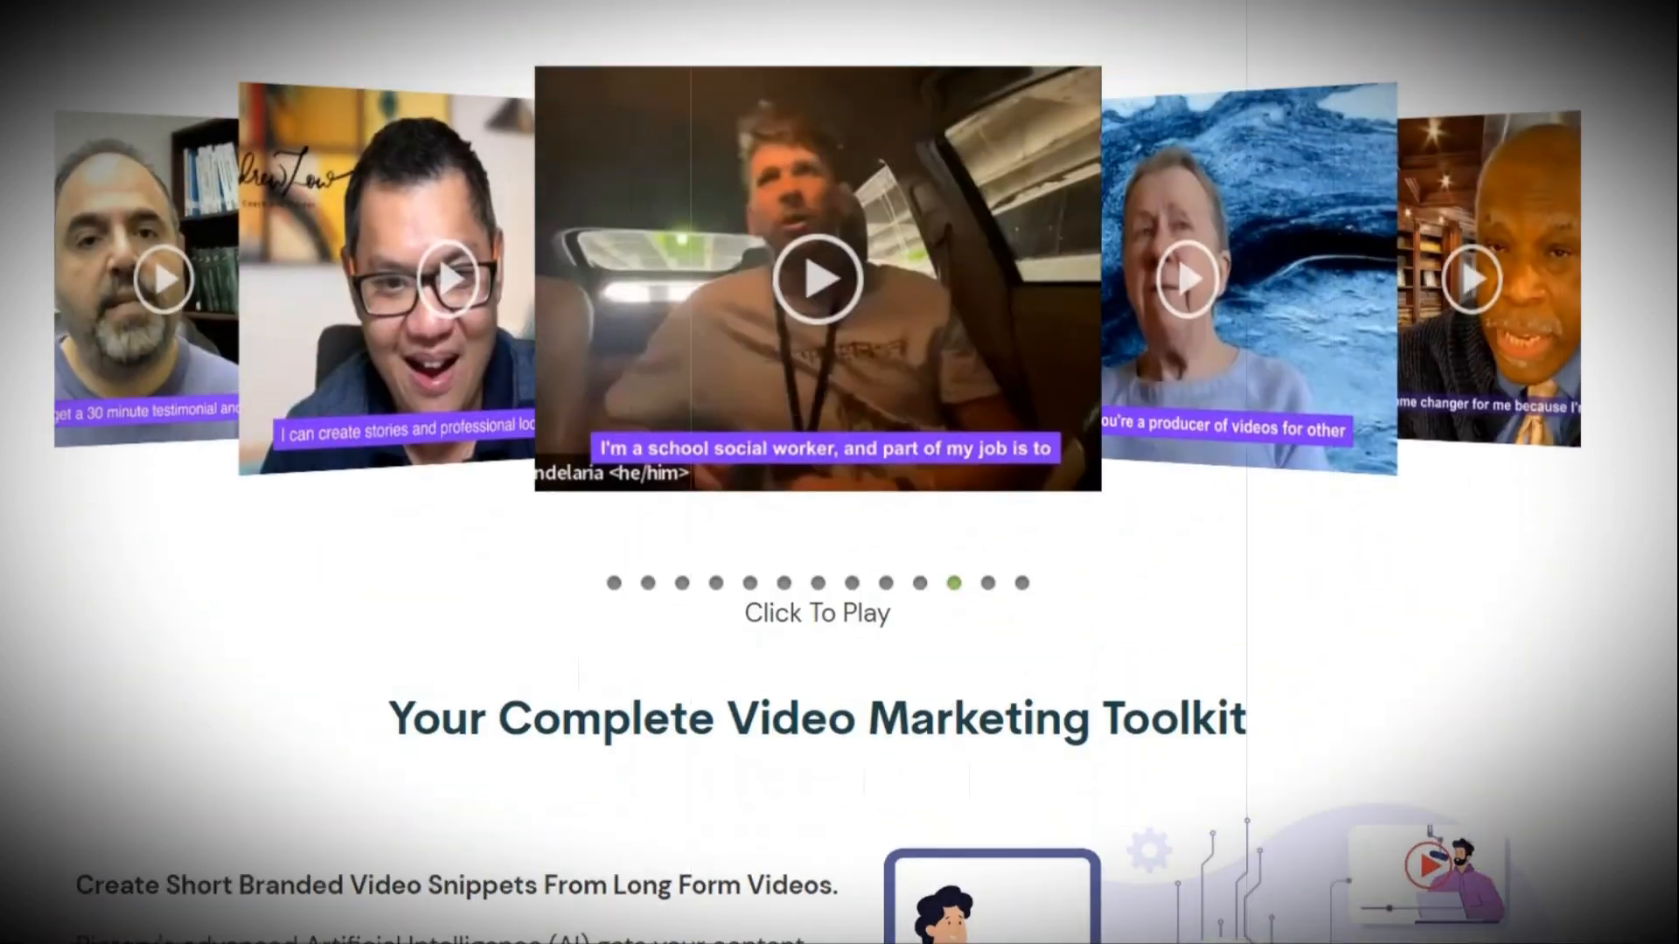
pyautogui.scroll(3)
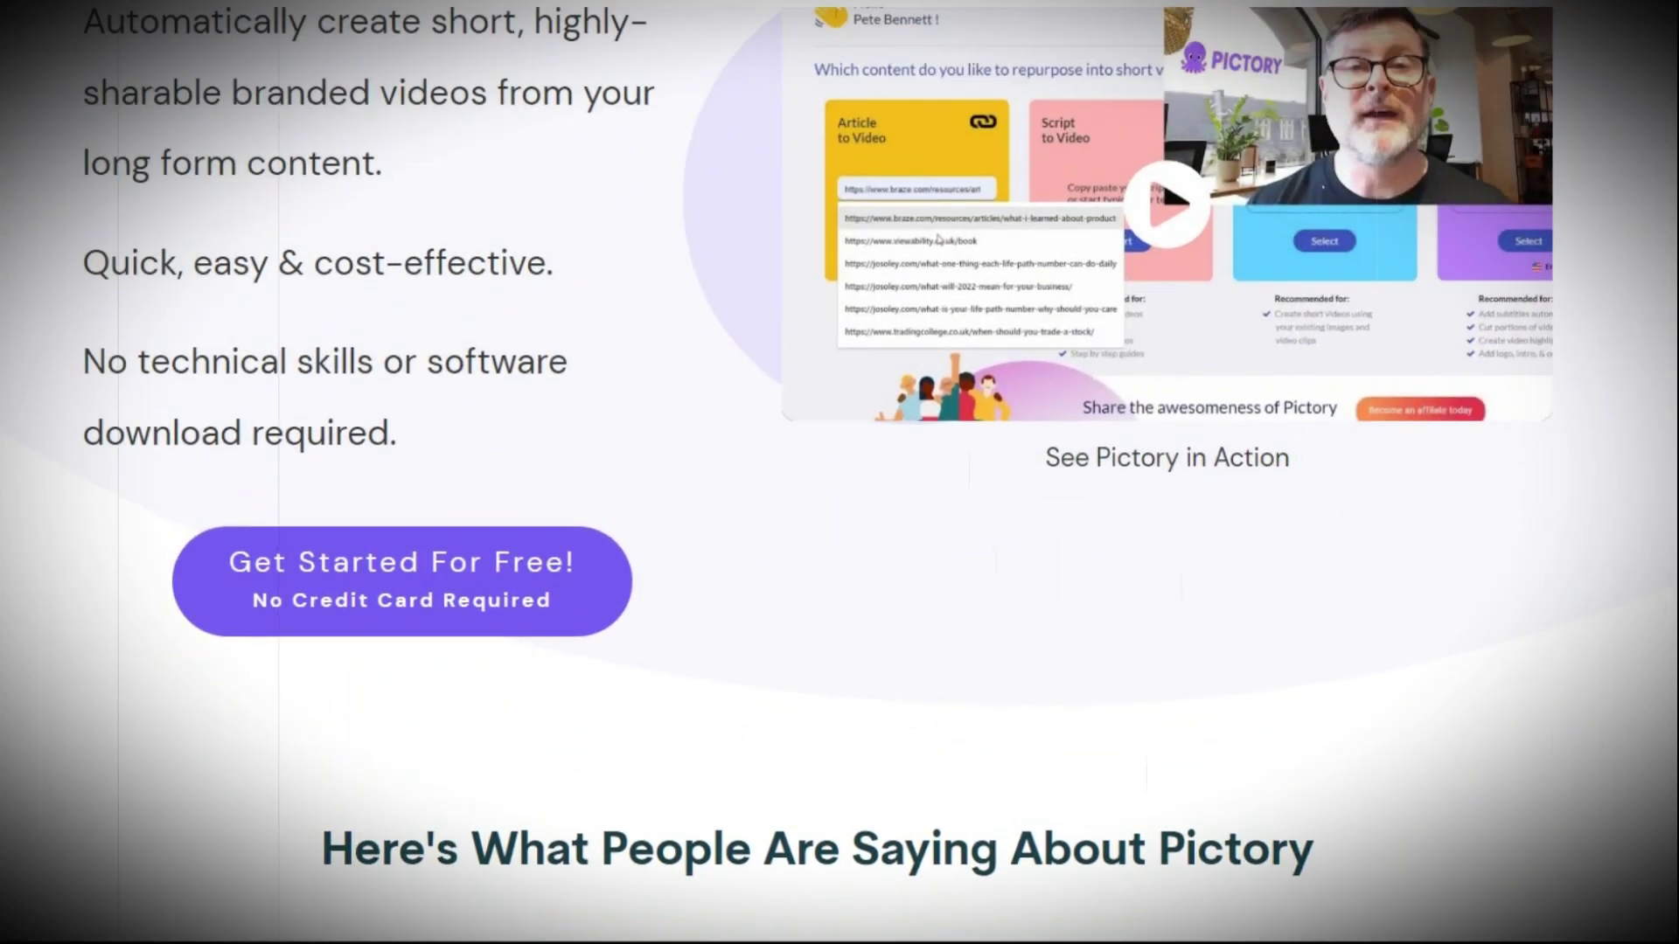
pyautogui.scroll(3)
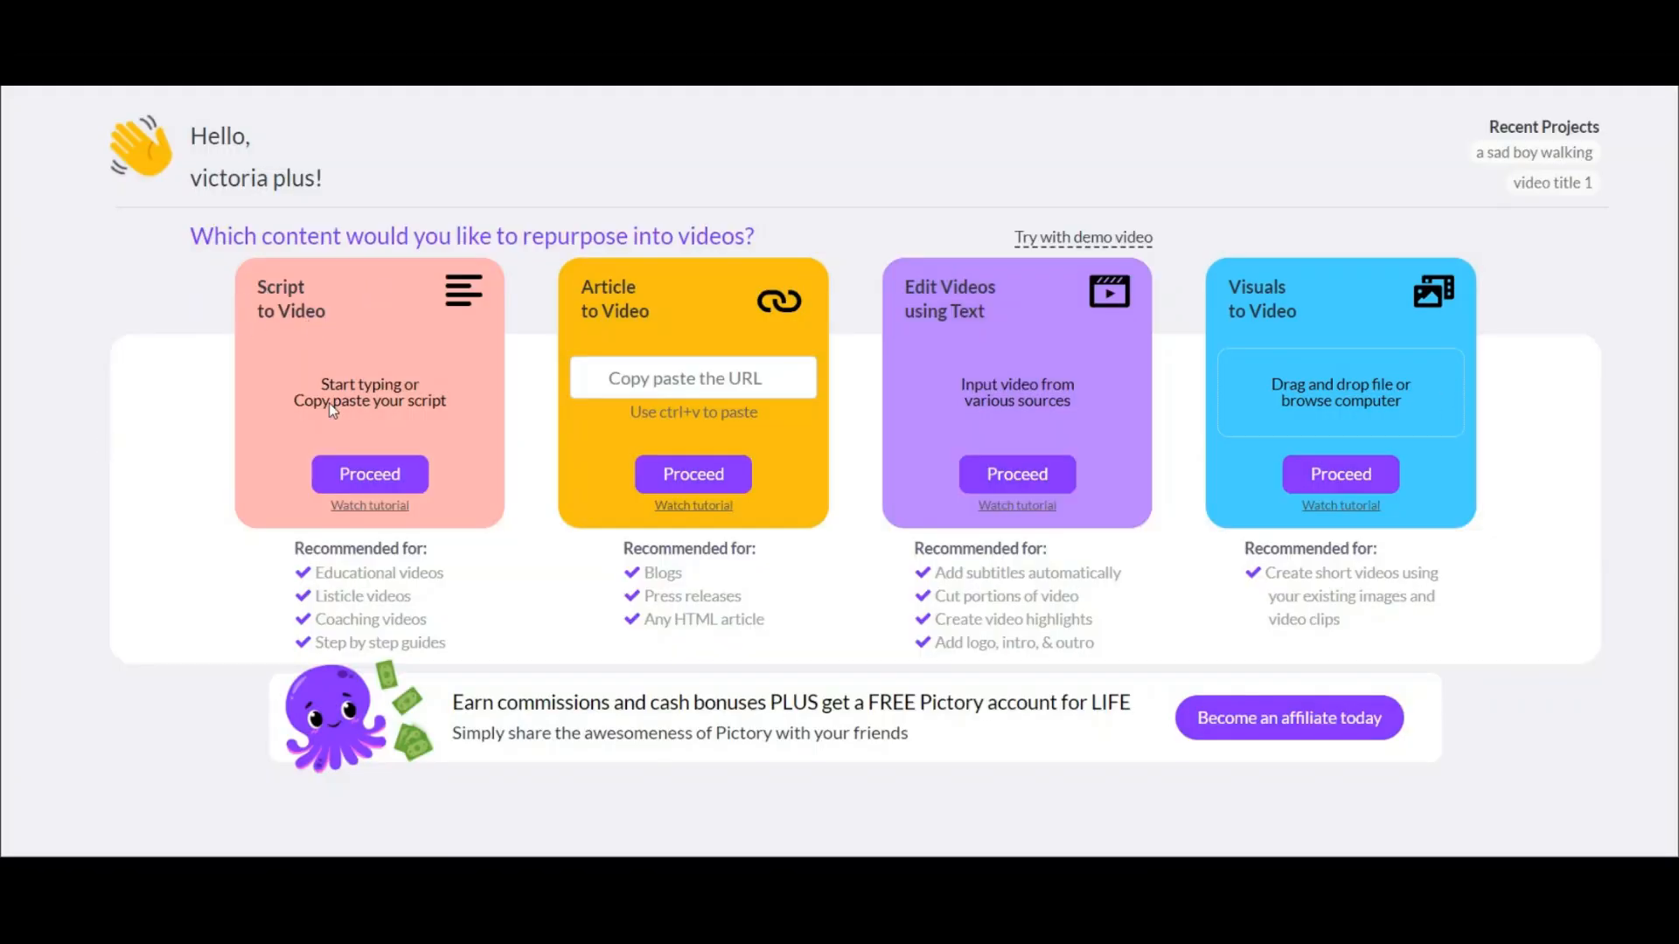
# Proceed with Script to Video to reach an empty script editor
pyautogui.click(369, 474)
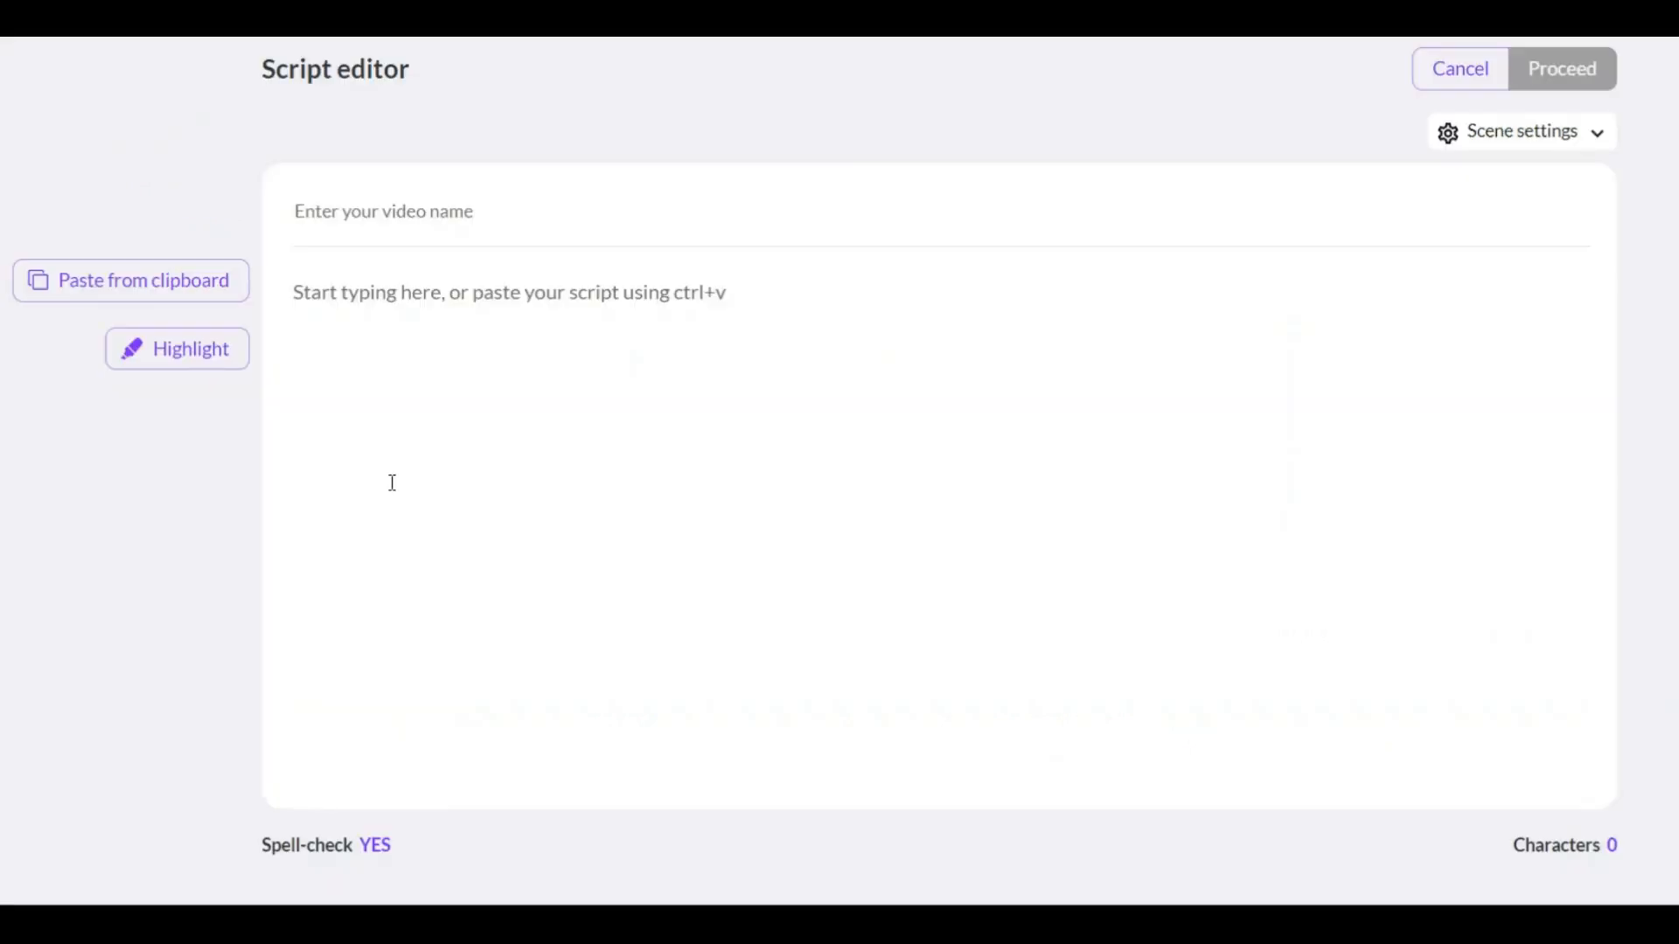
pyautogui.moveTo(1453, 154)
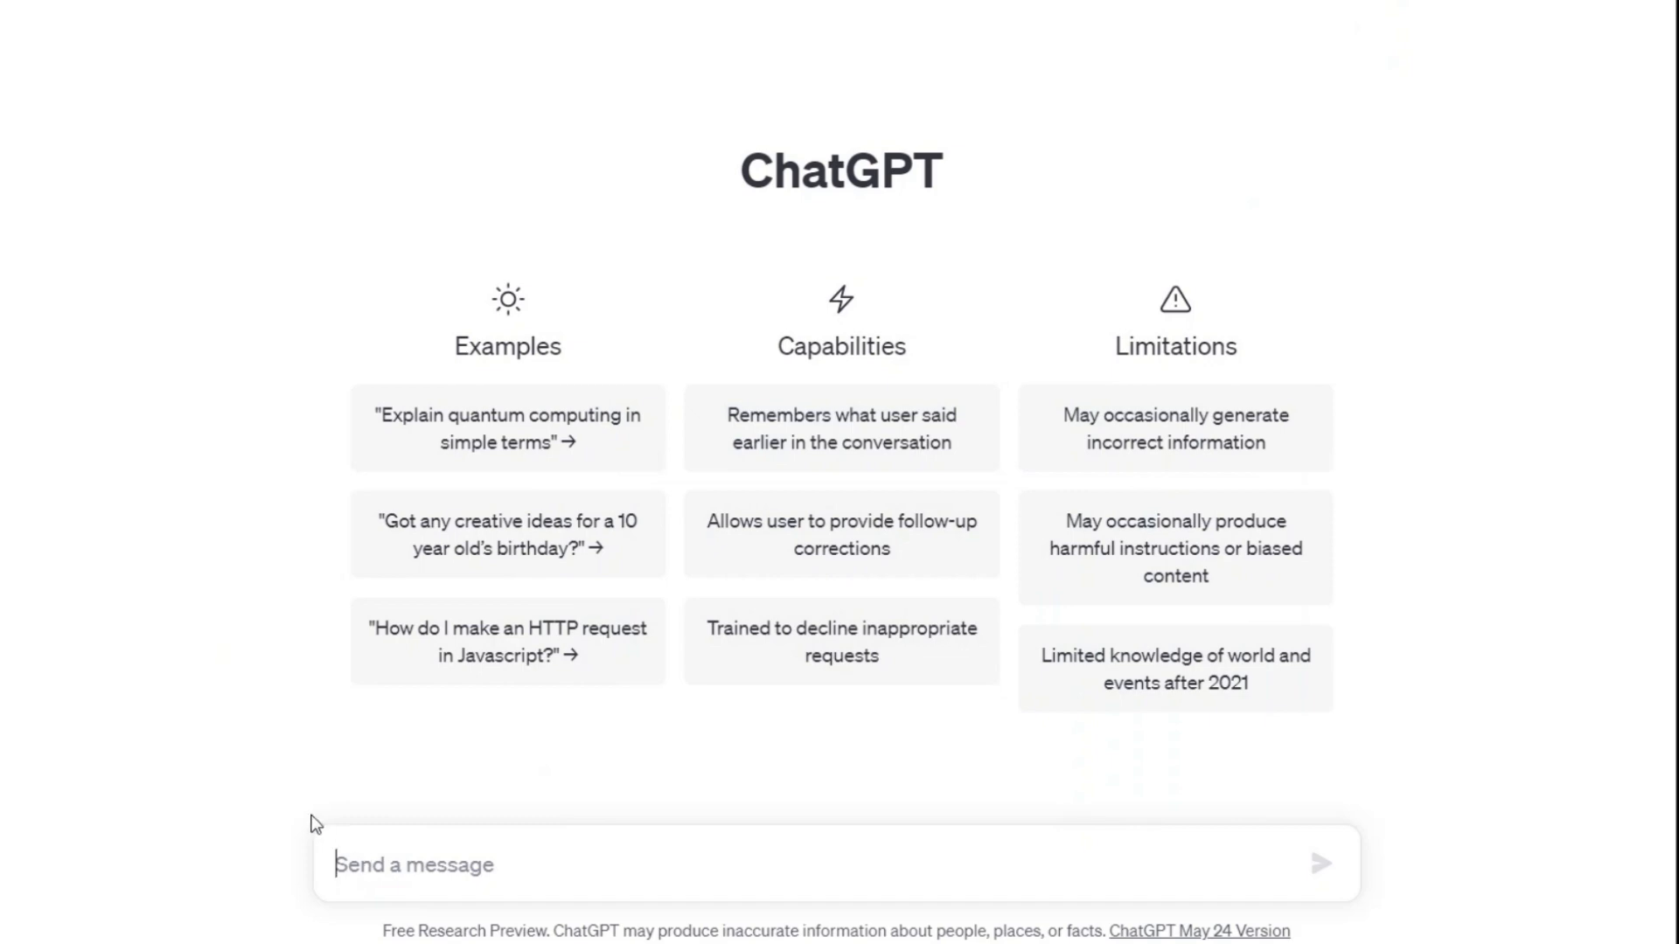
# Ask ChatGPT for a paragraph about exercise and its benefits for the body
pyautogui.write('e a paragraph about exercis')
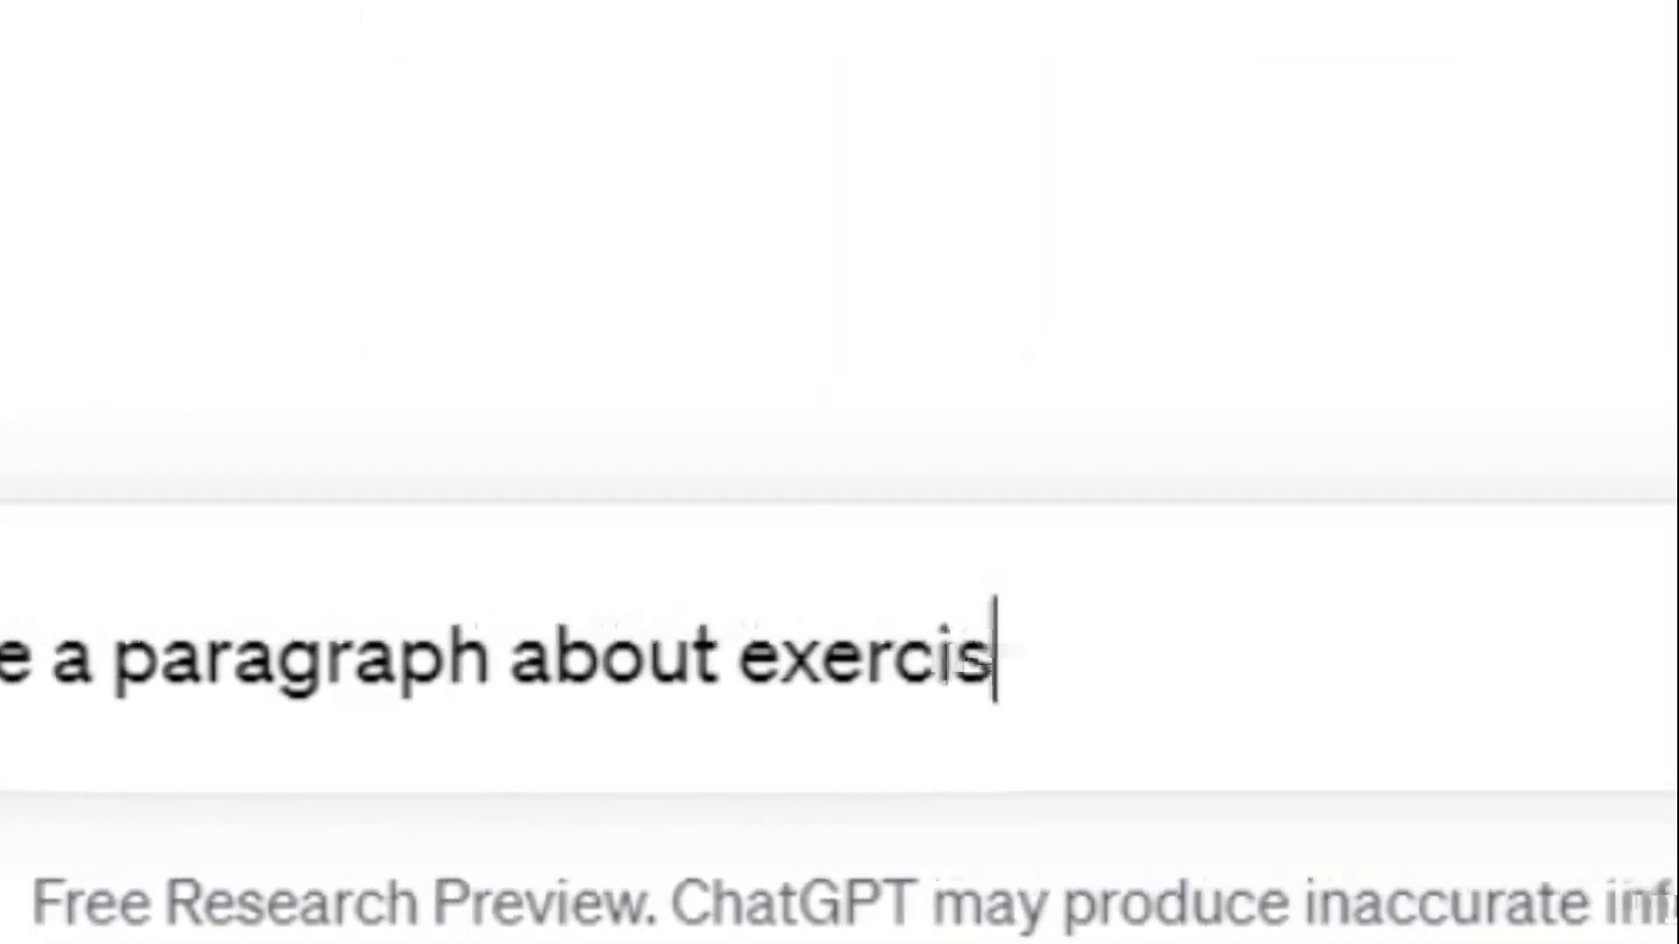
pyautogui.press('Return')
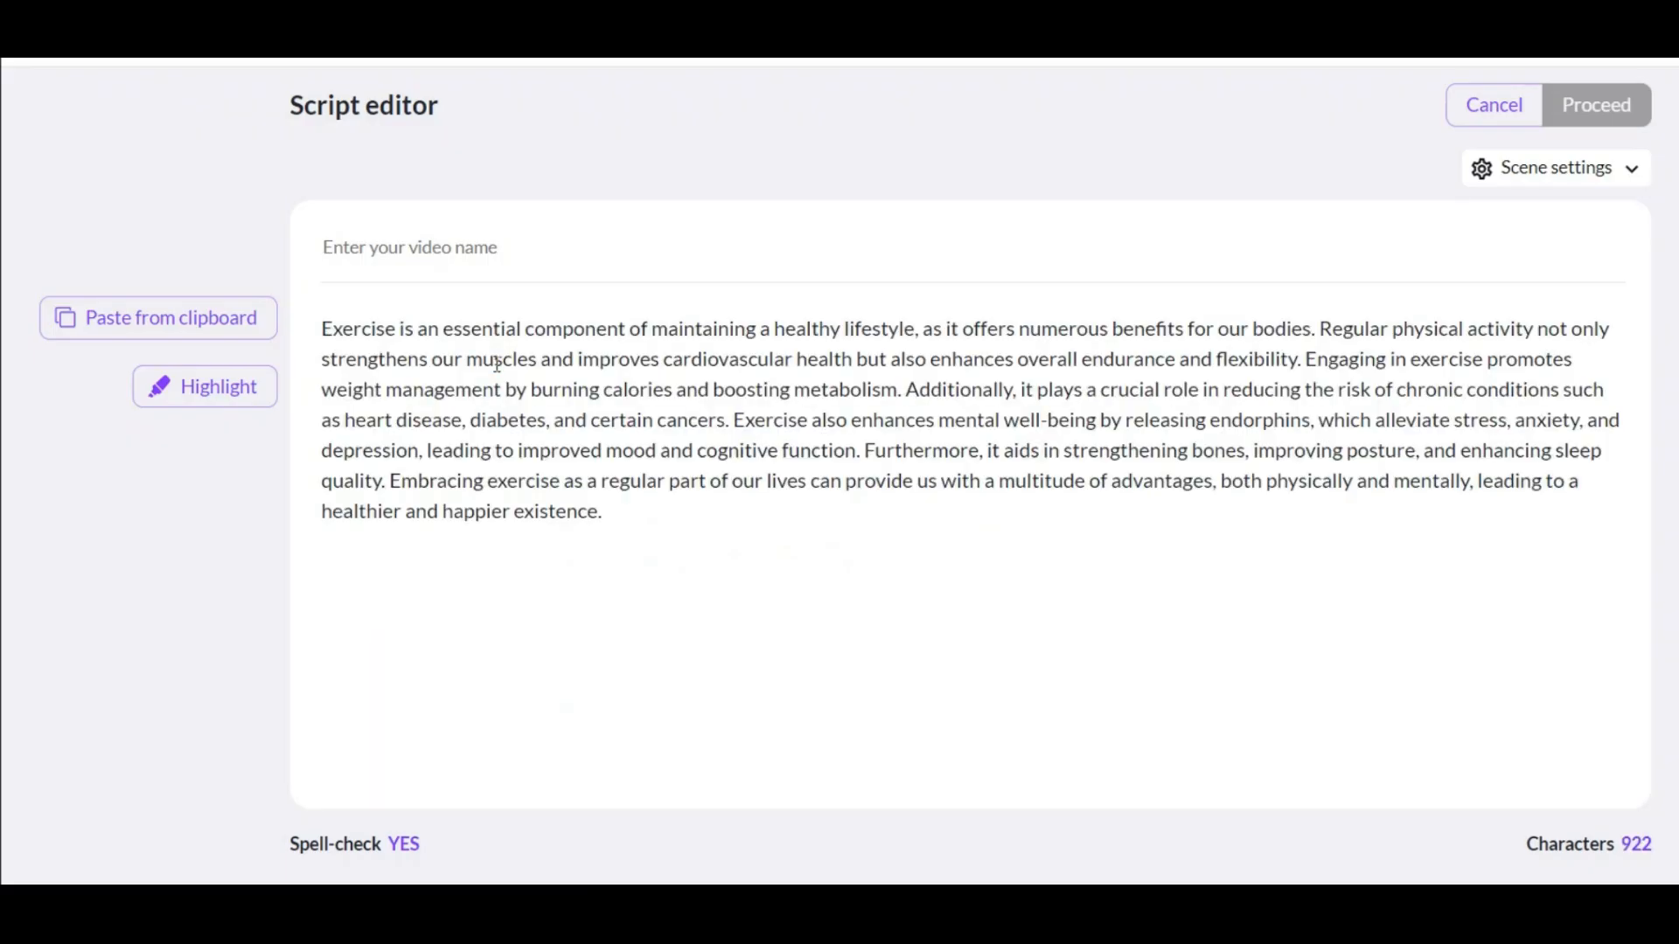
pyautogui.click(600, 511)
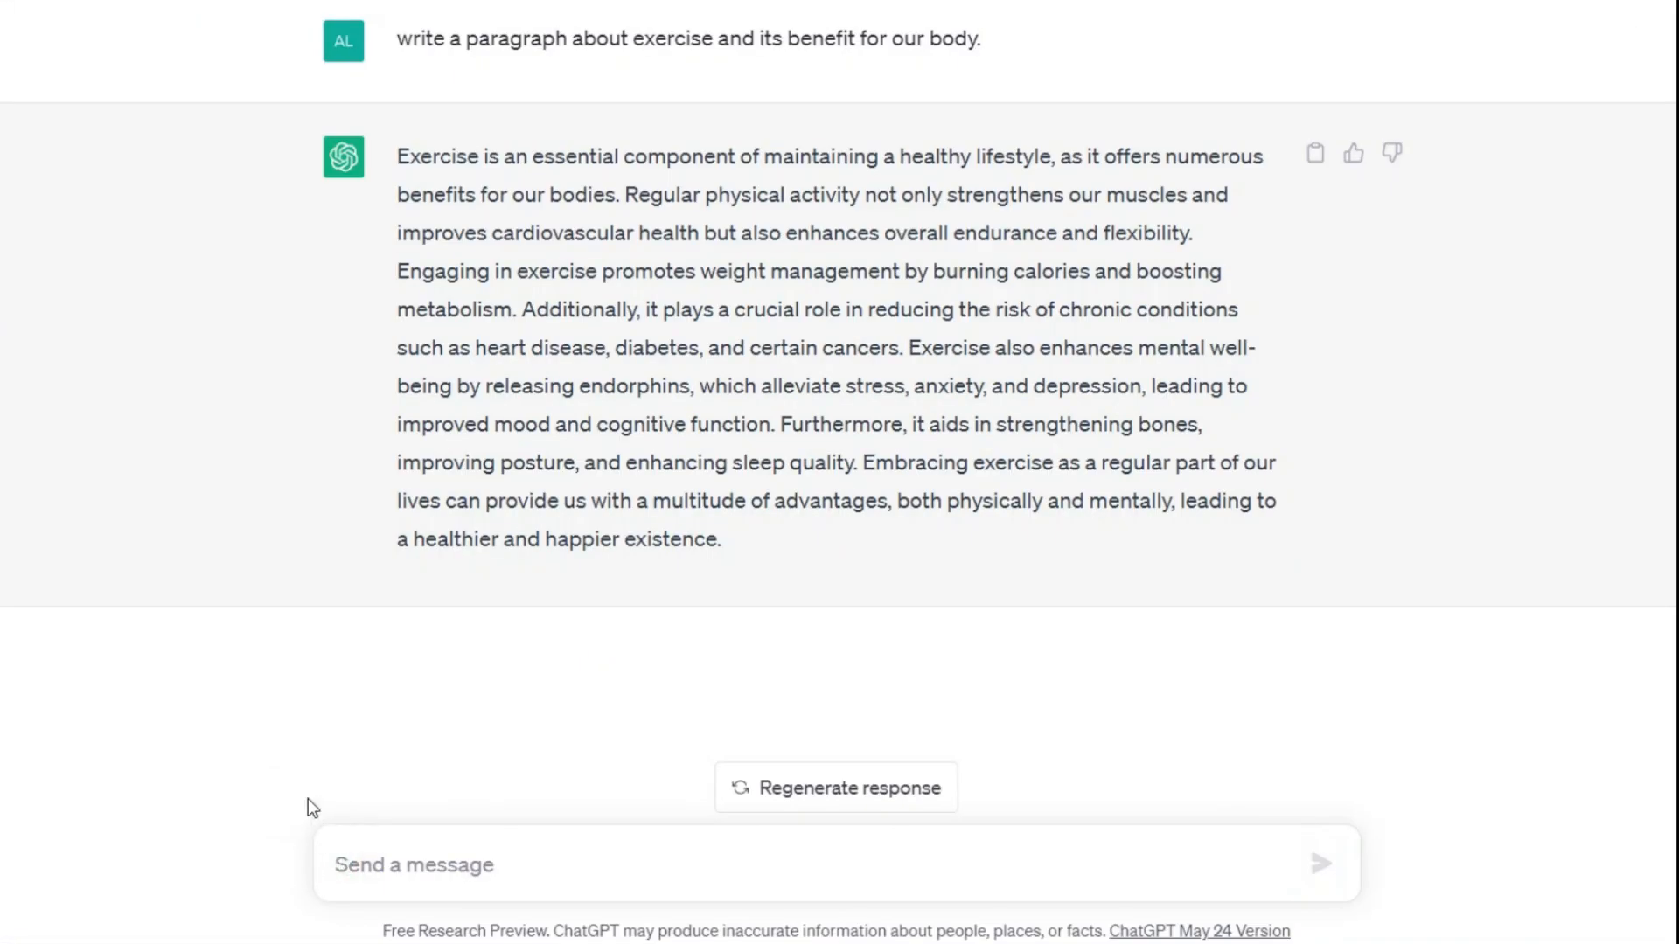
# Ask ChatGPT for a title for the exercise text, then for more title ideas
pyautogui.write('give me a title for a')
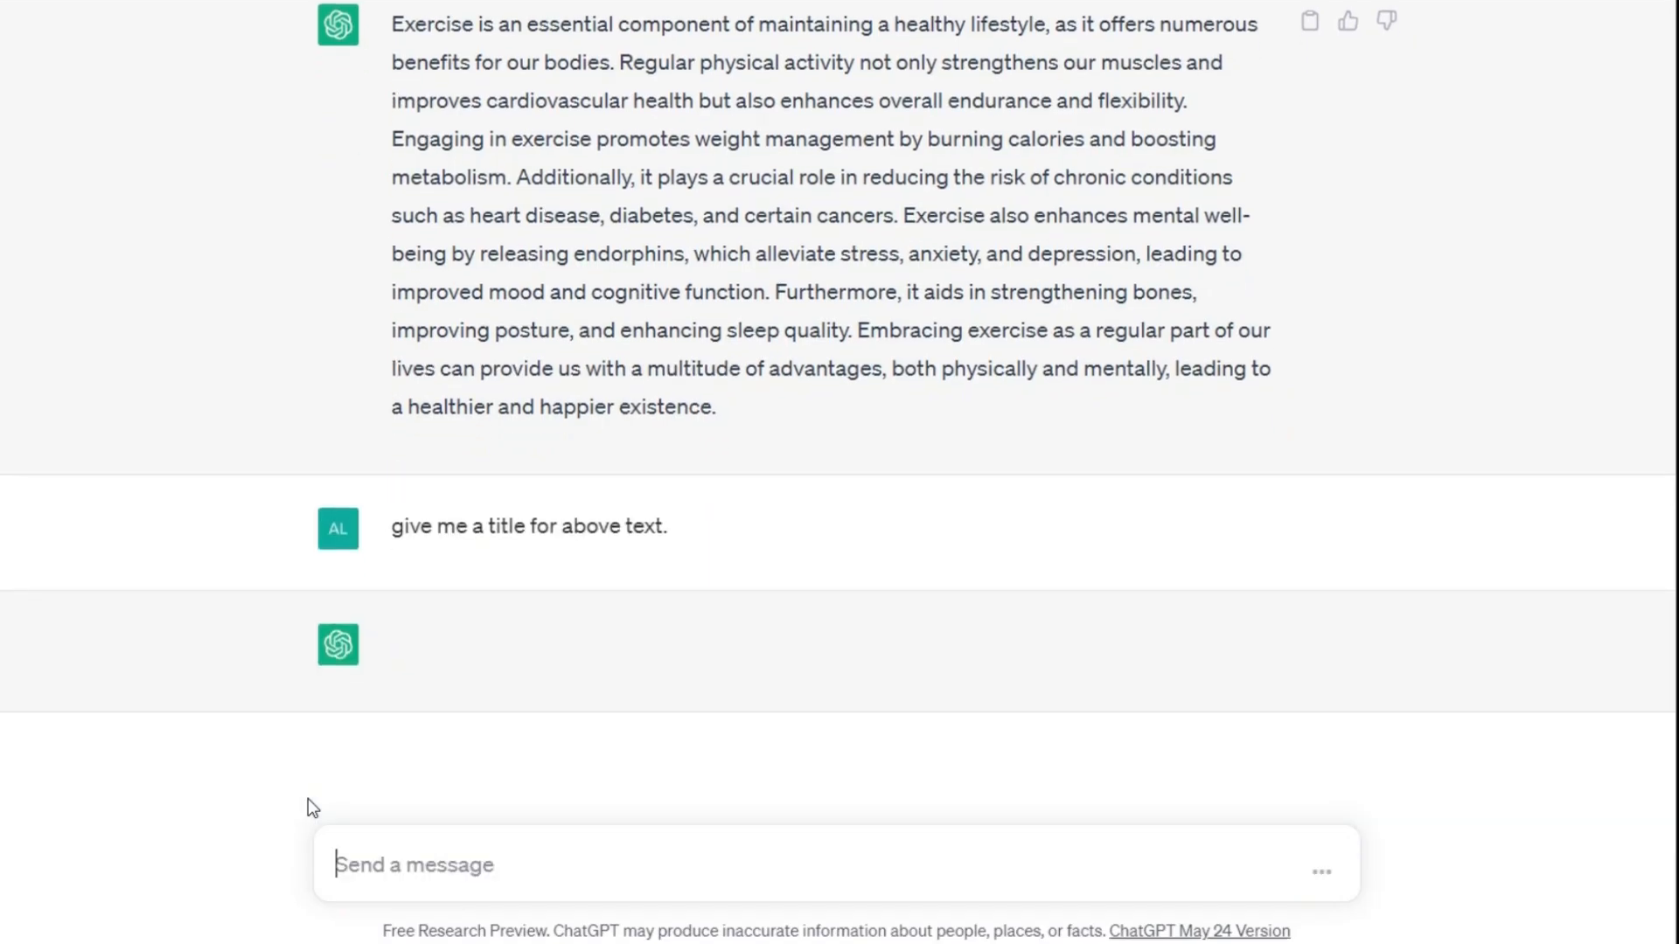
pyautogui.write('more pleas')
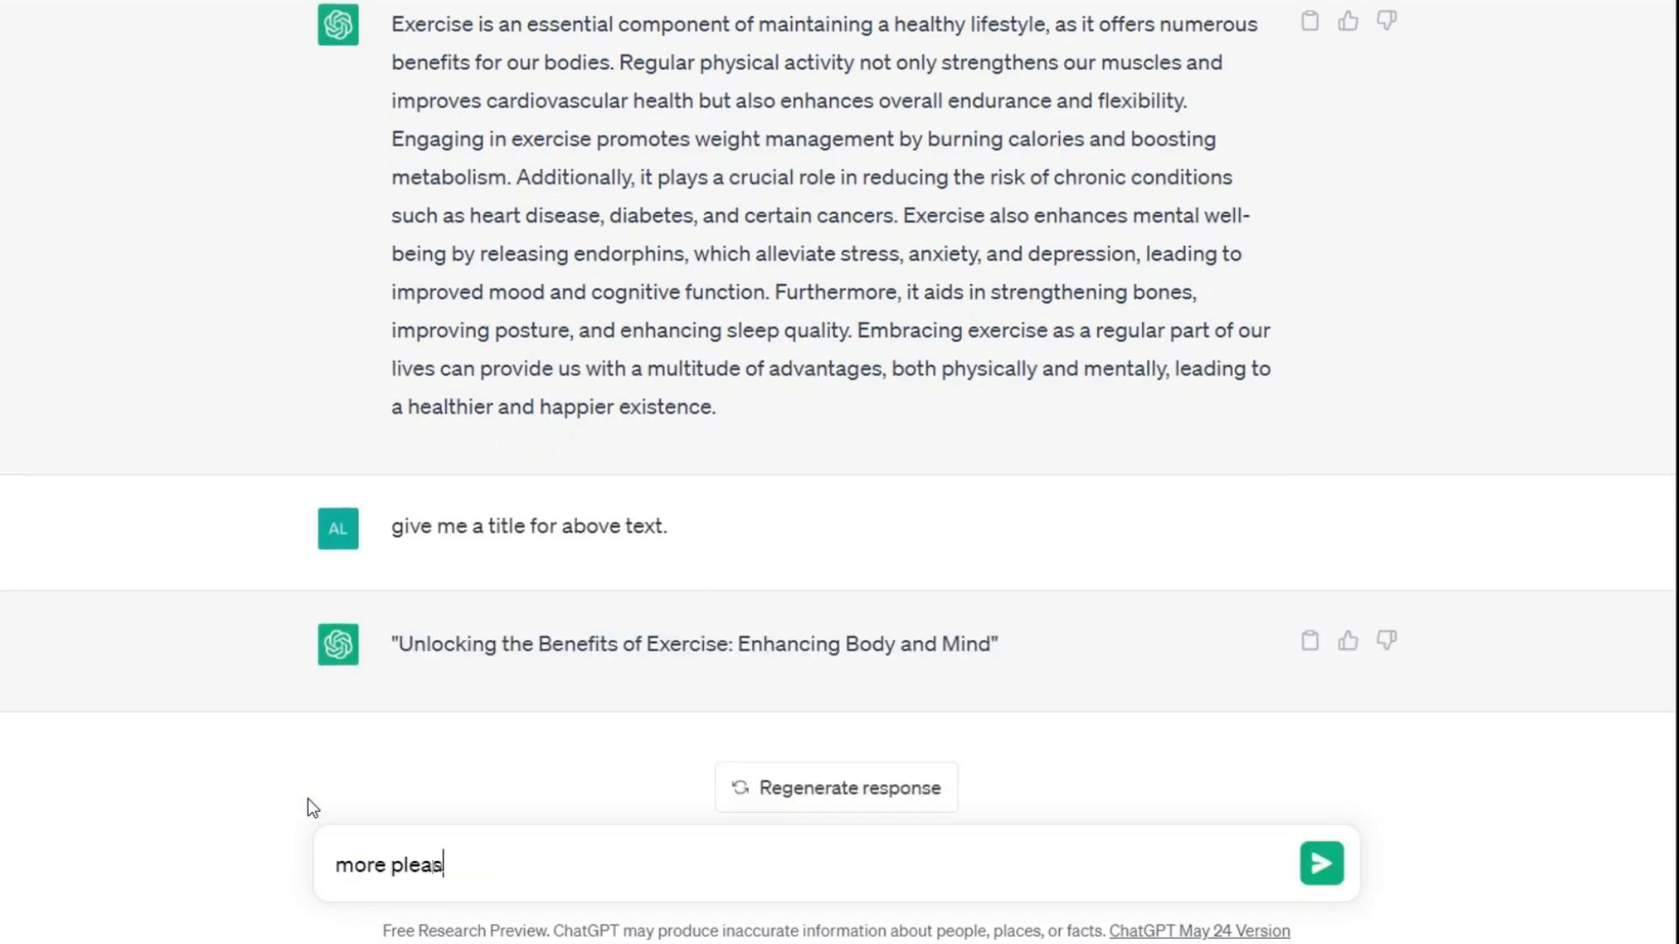
pyautogui.click(1322, 863)
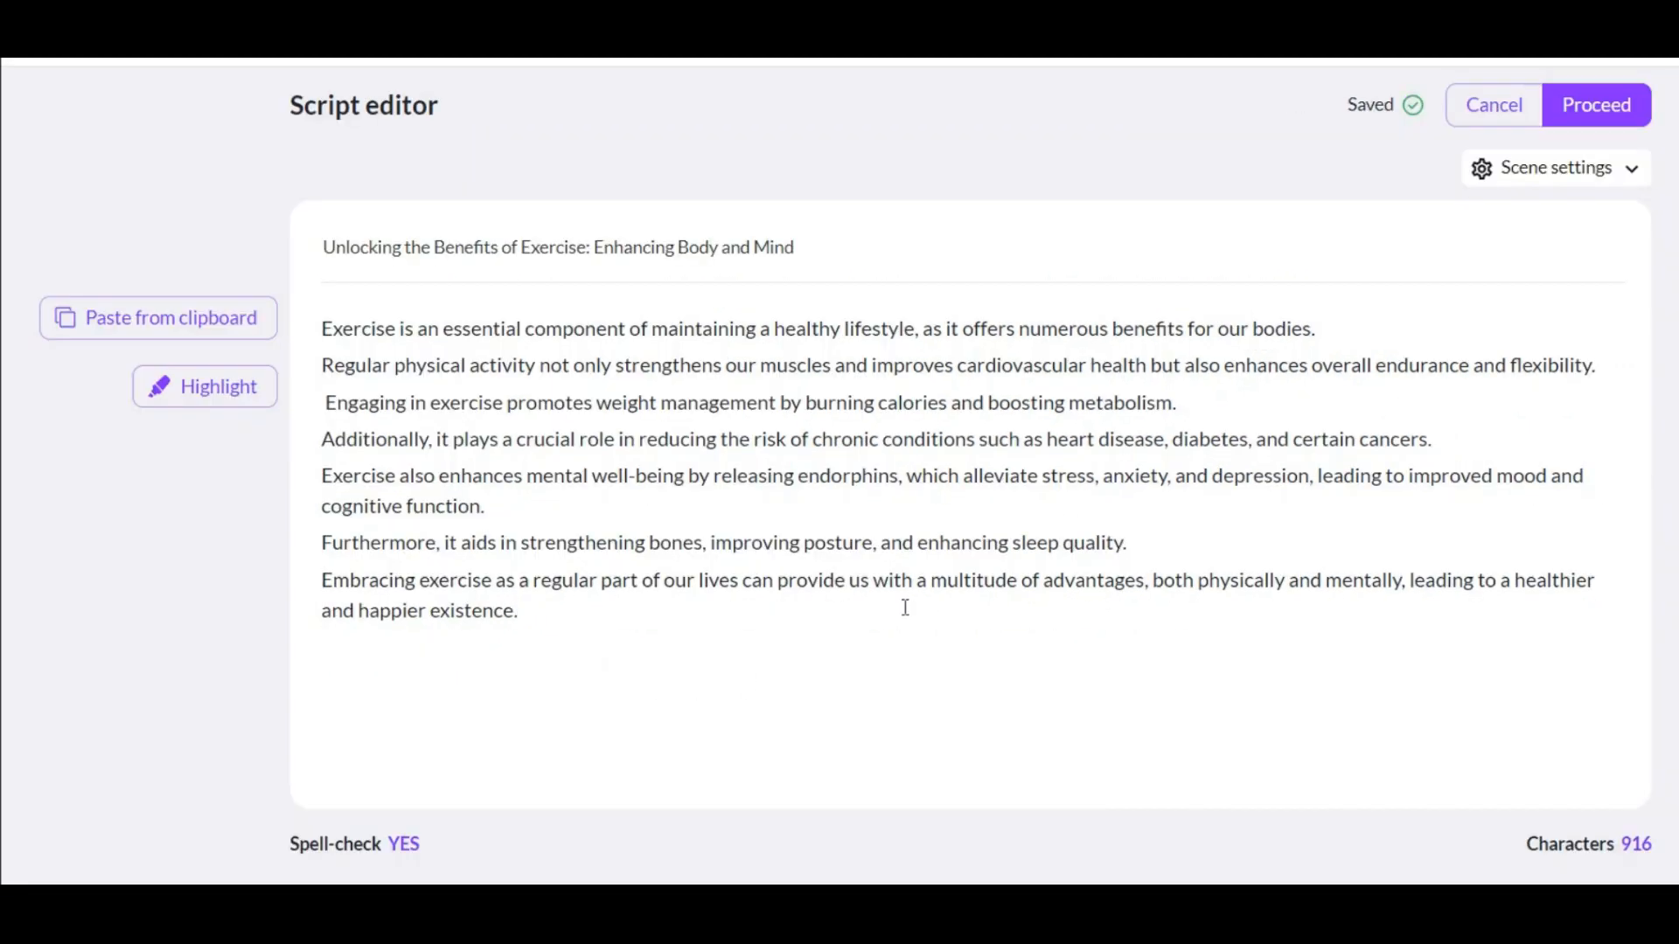
pyautogui.moveTo(203, 386)
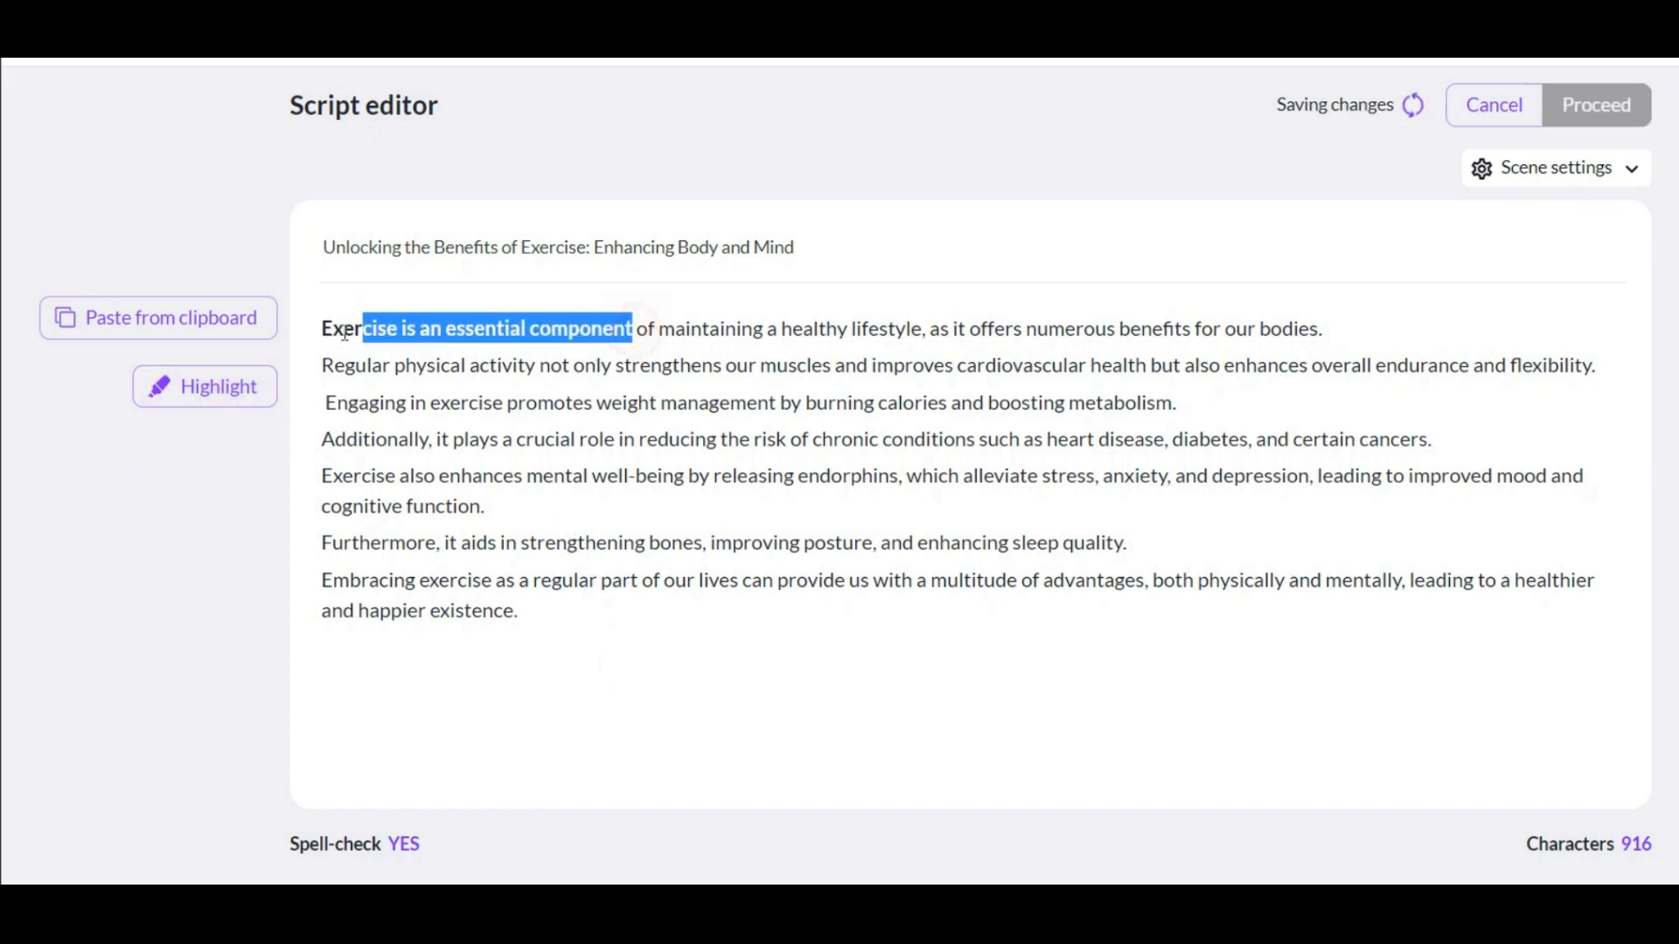
# Name the video with the exercise title and save the line-per-sentence script
pyautogui.click(1555, 168)
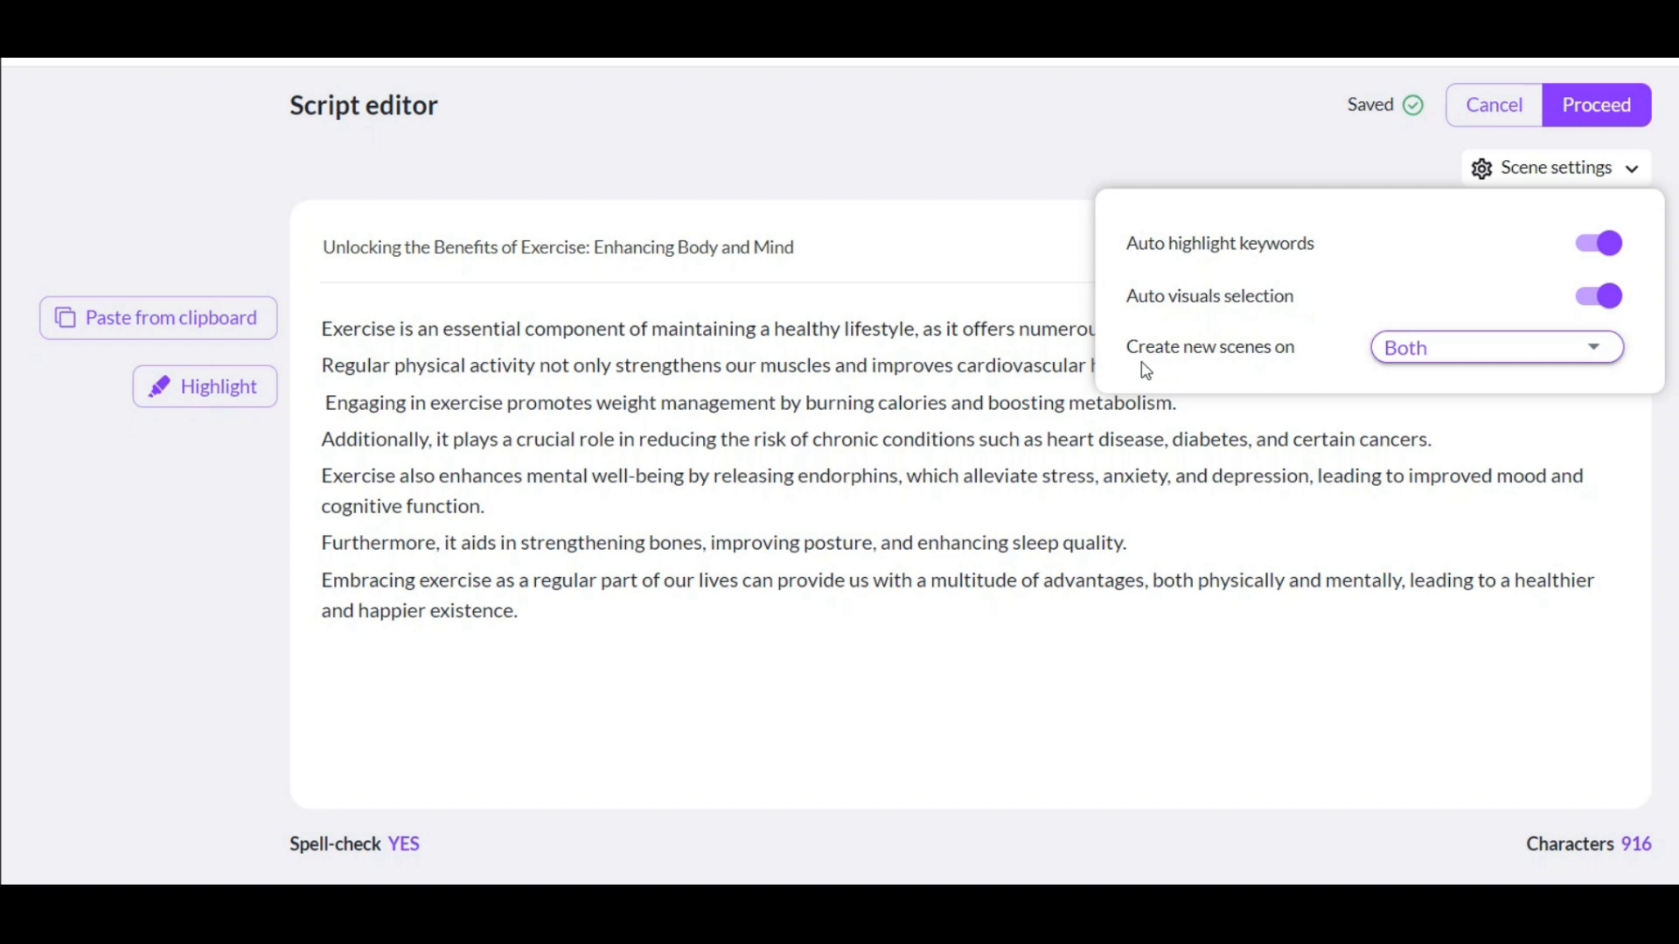
# Set 'Create new scenes on' to Both and proceed to template selection
pyautogui.click(1492, 346)
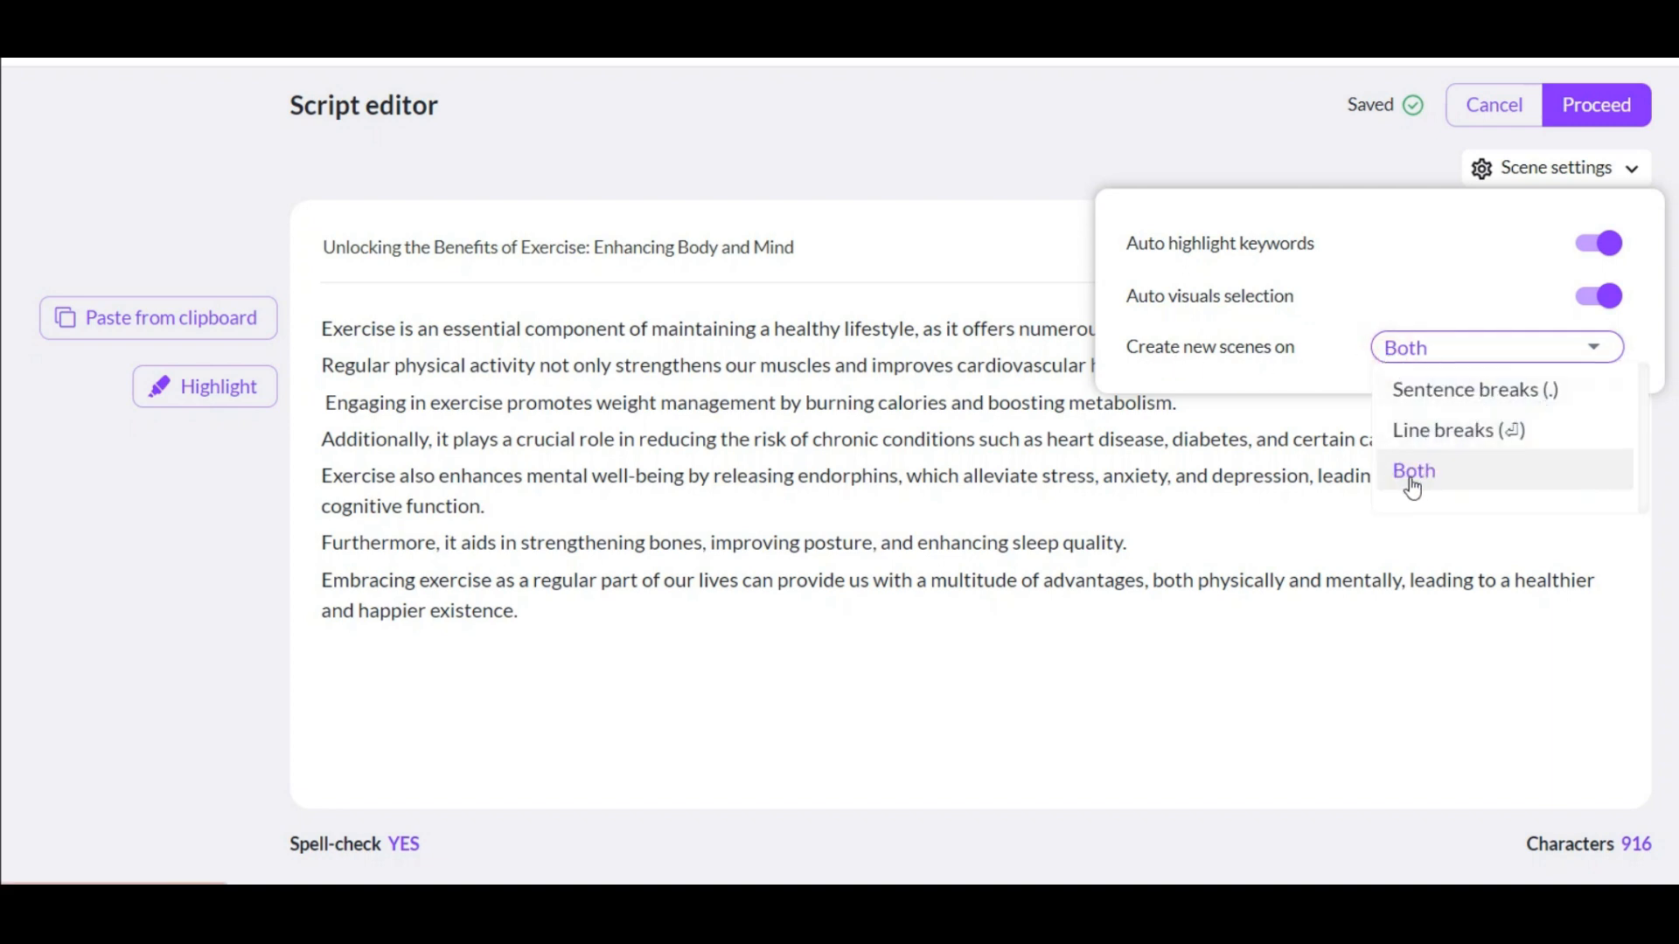
pyautogui.click(1413, 470)
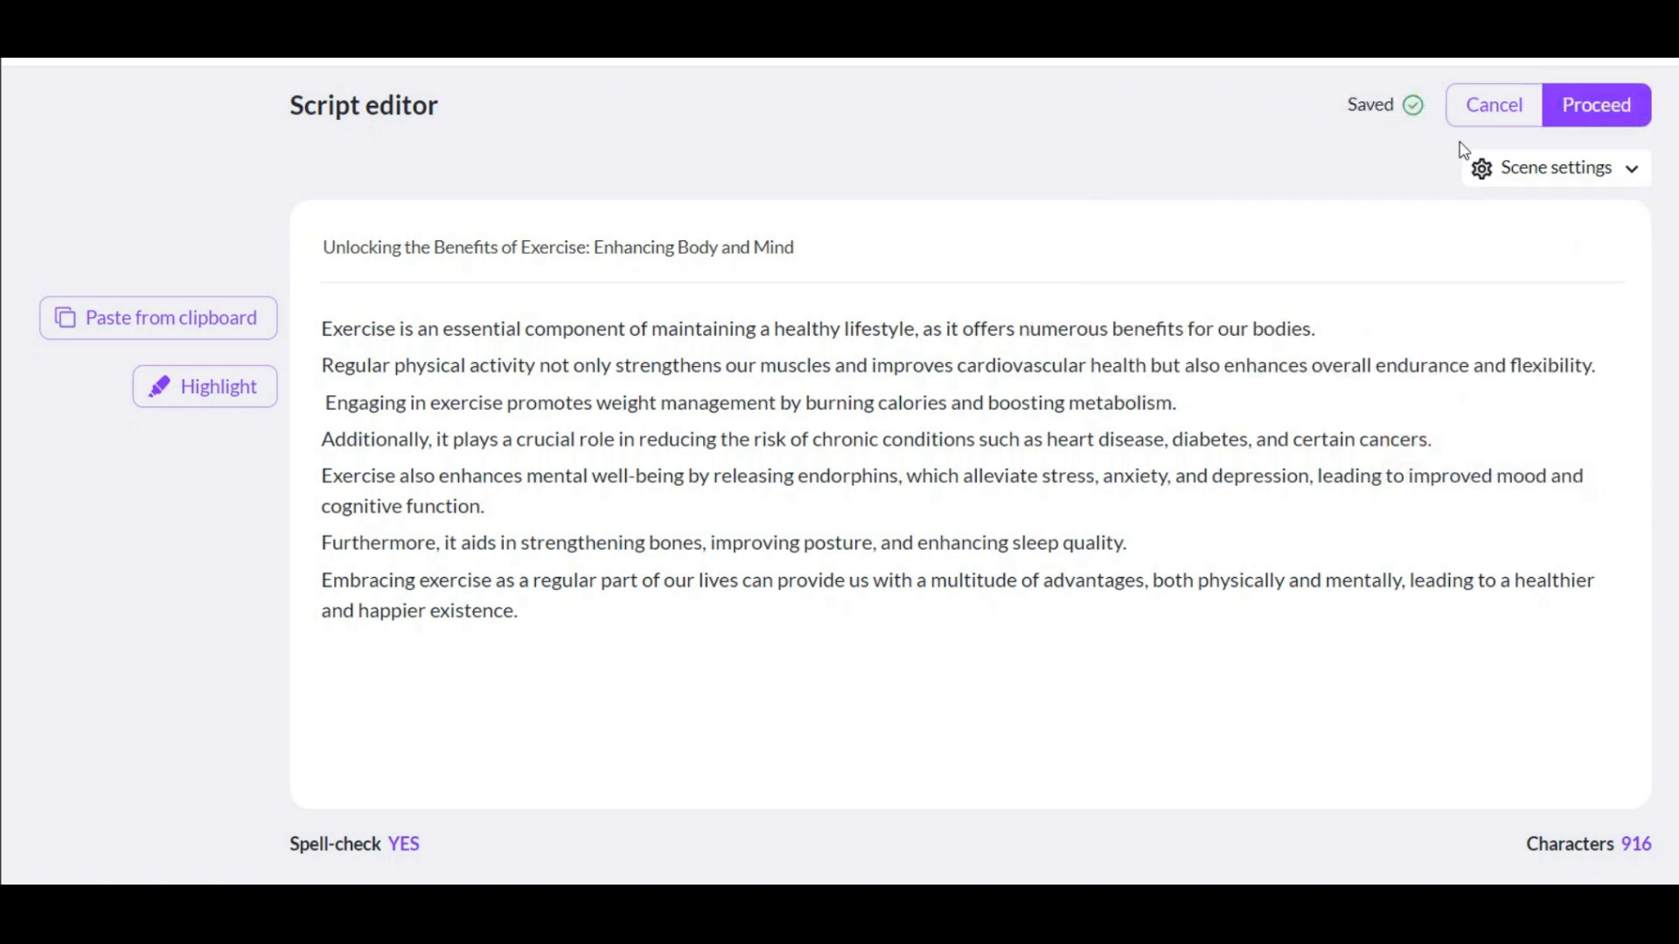
pyautogui.click(1595, 105)
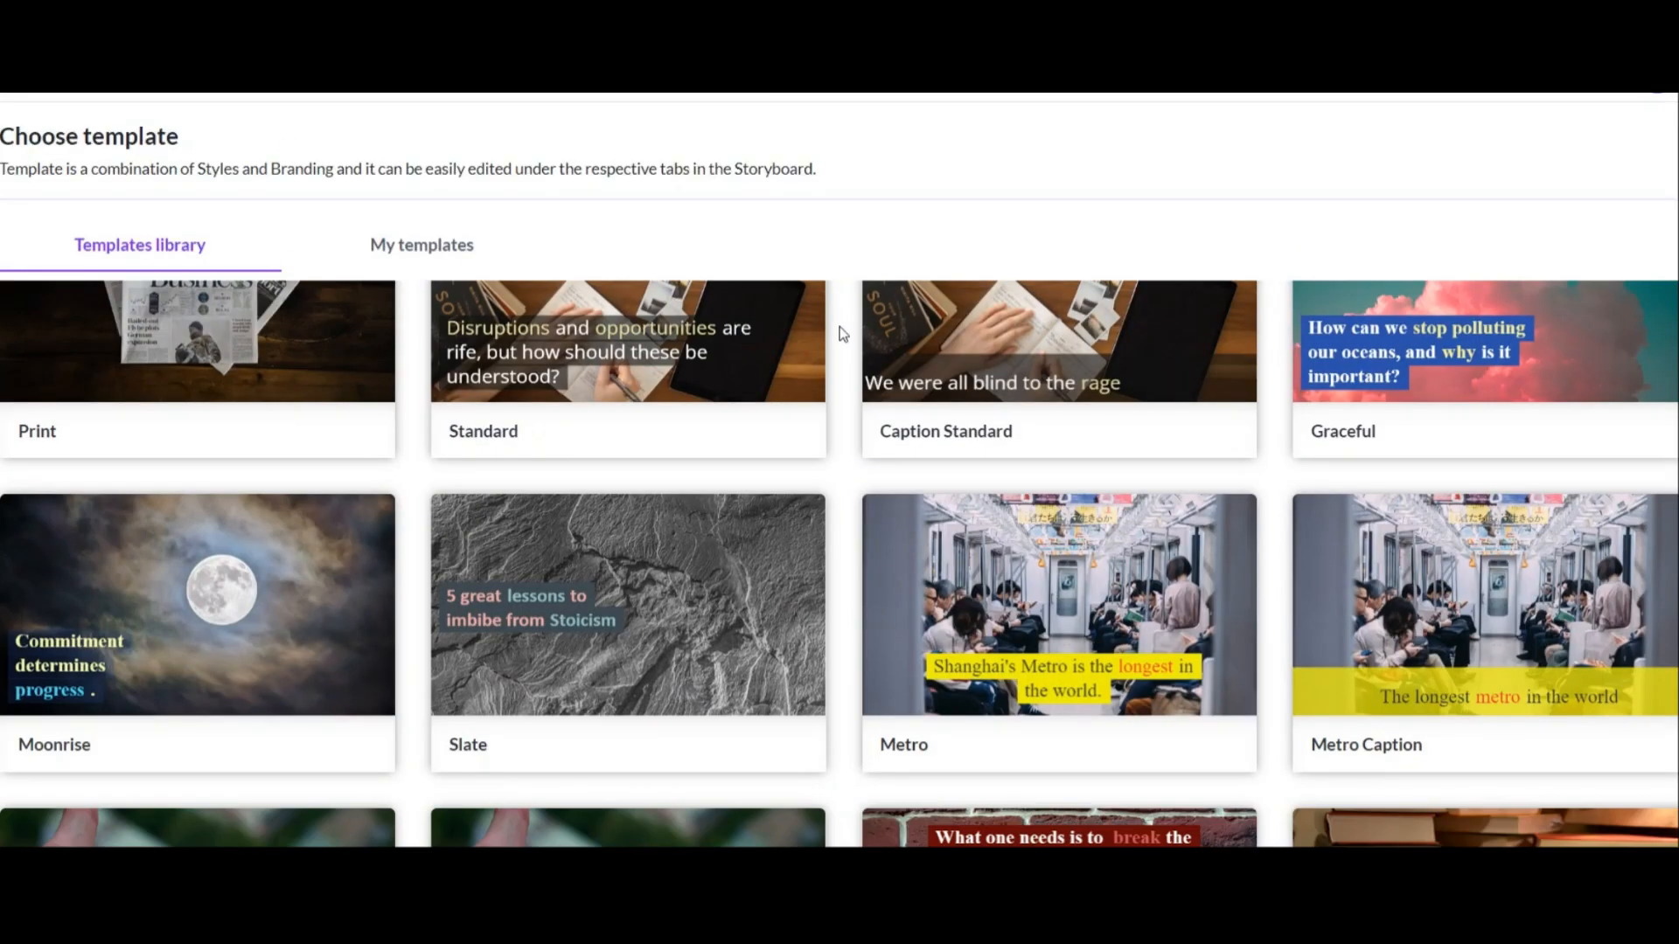
# Choose the Corporate template at the widescreen 16:9 aspect ratio
pyautogui.scroll(-3)
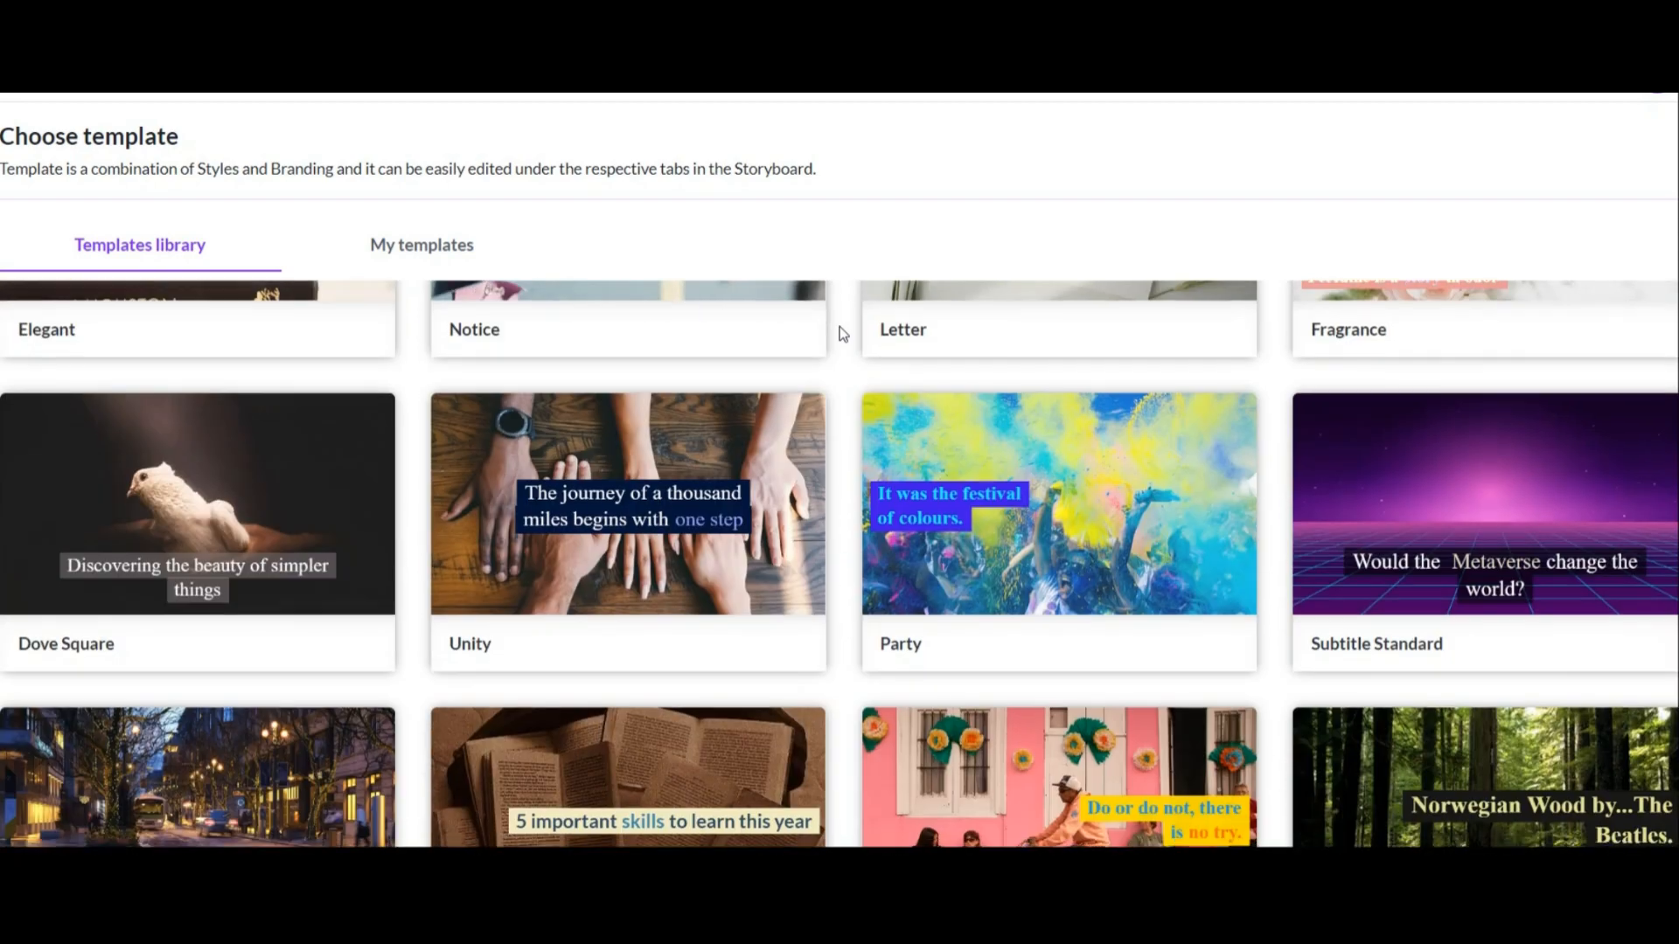
pyautogui.scroll(-3)
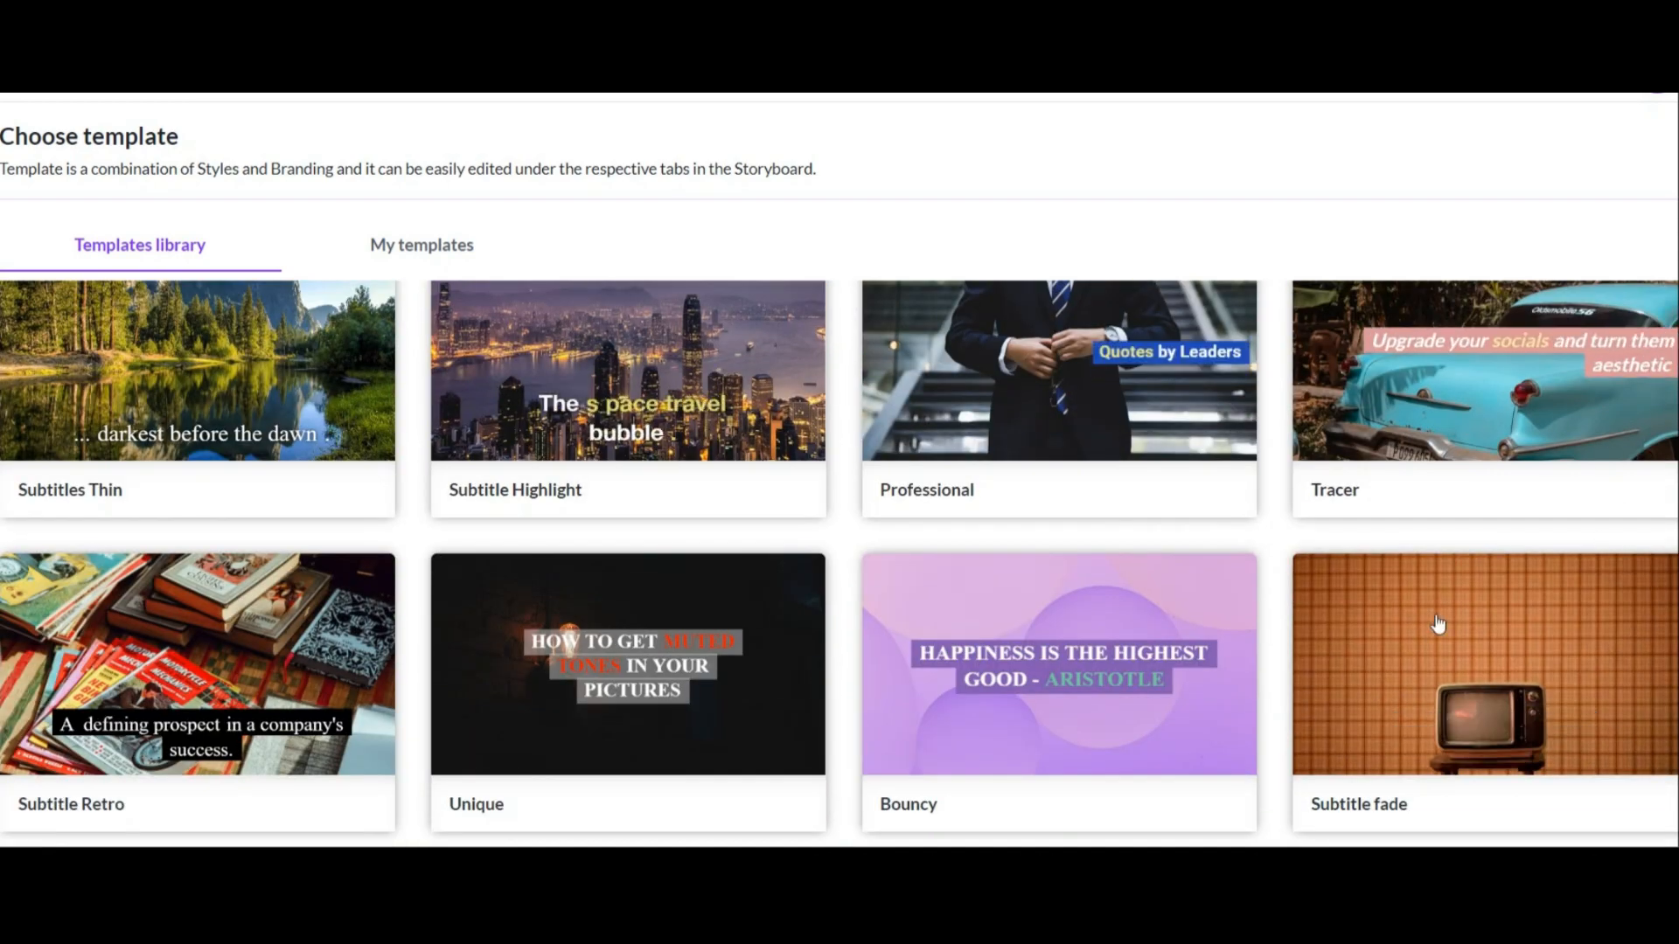
pyautogui.scroll(-3)
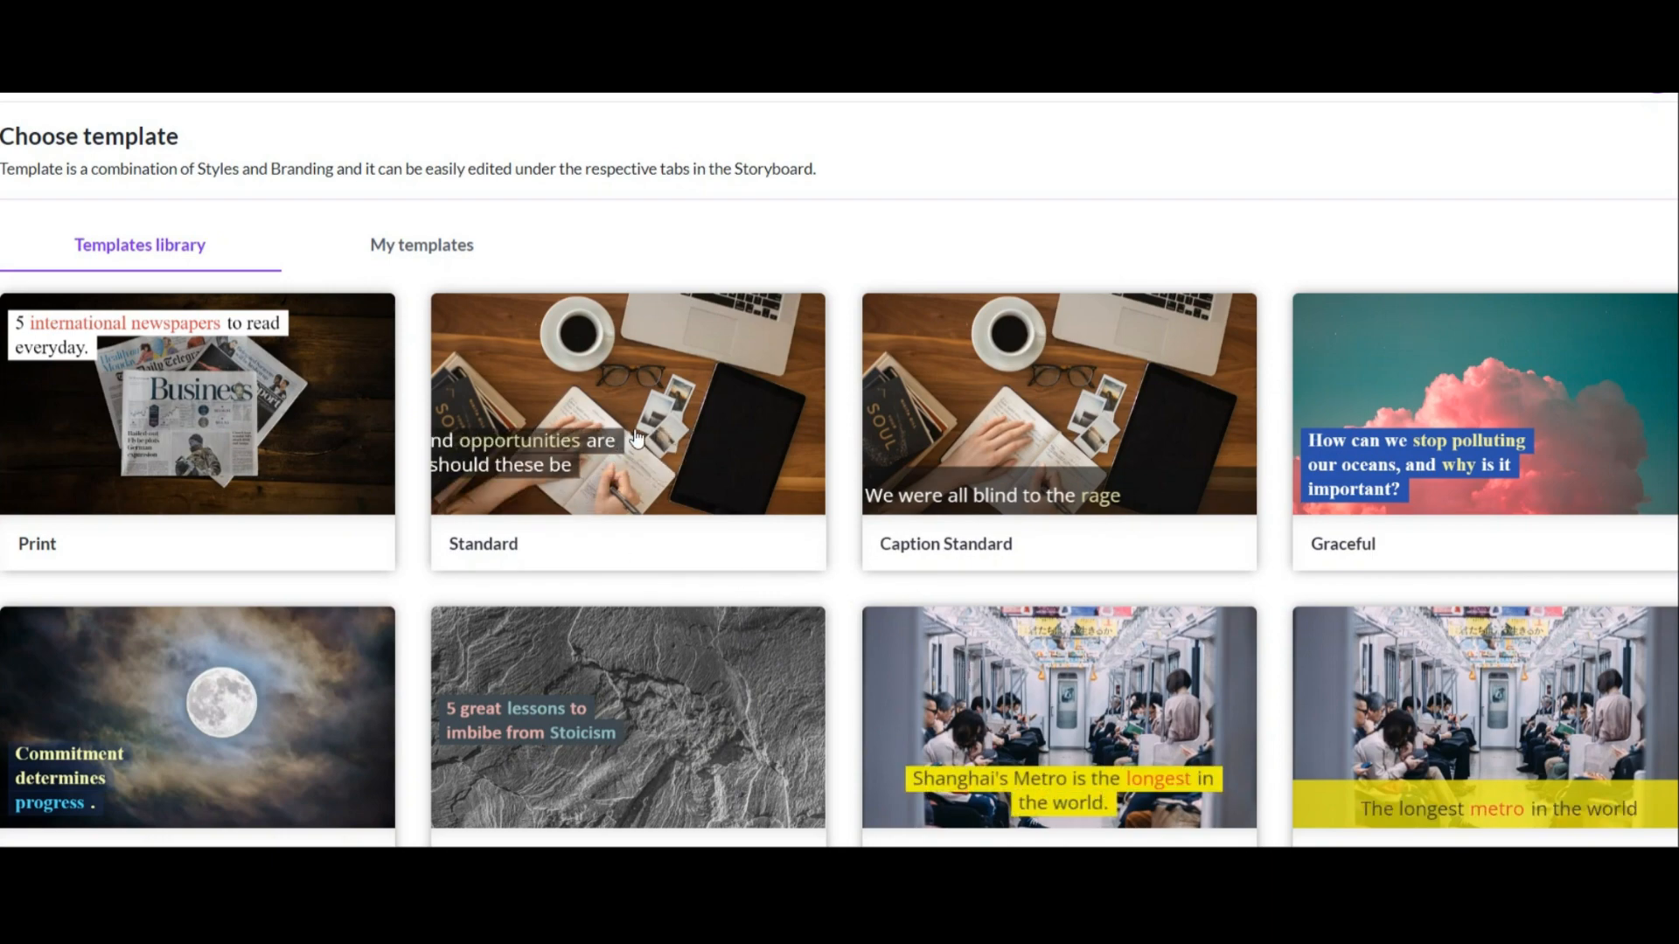
pyautogui.scroll(3)
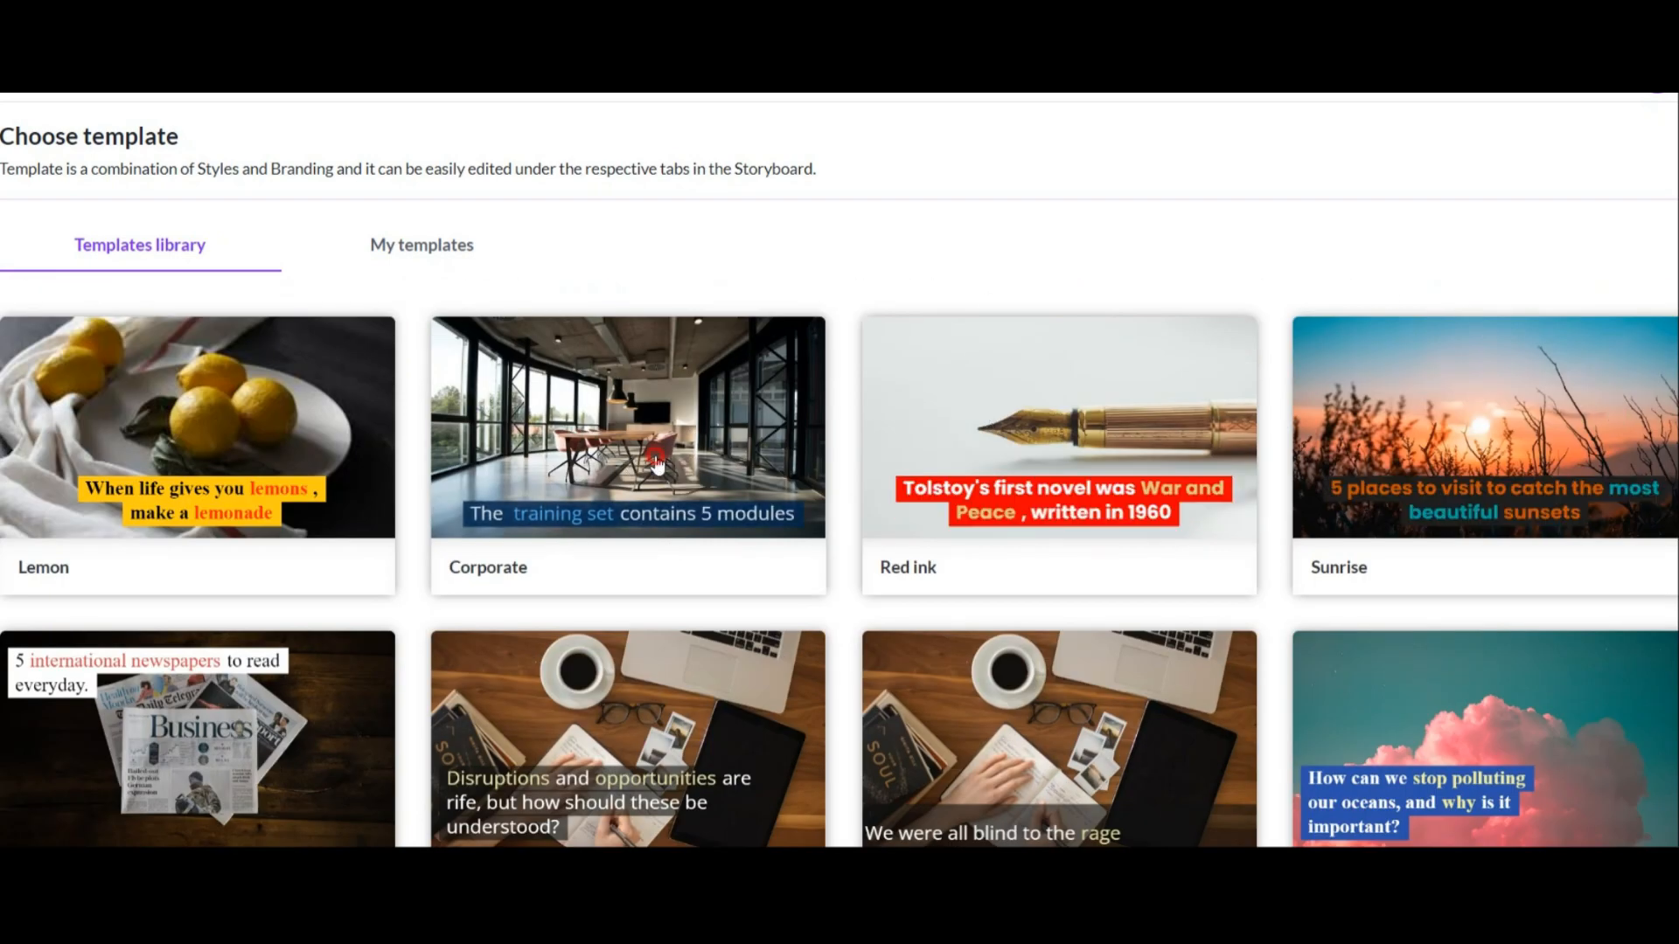
pyautogui.click(626, 427)
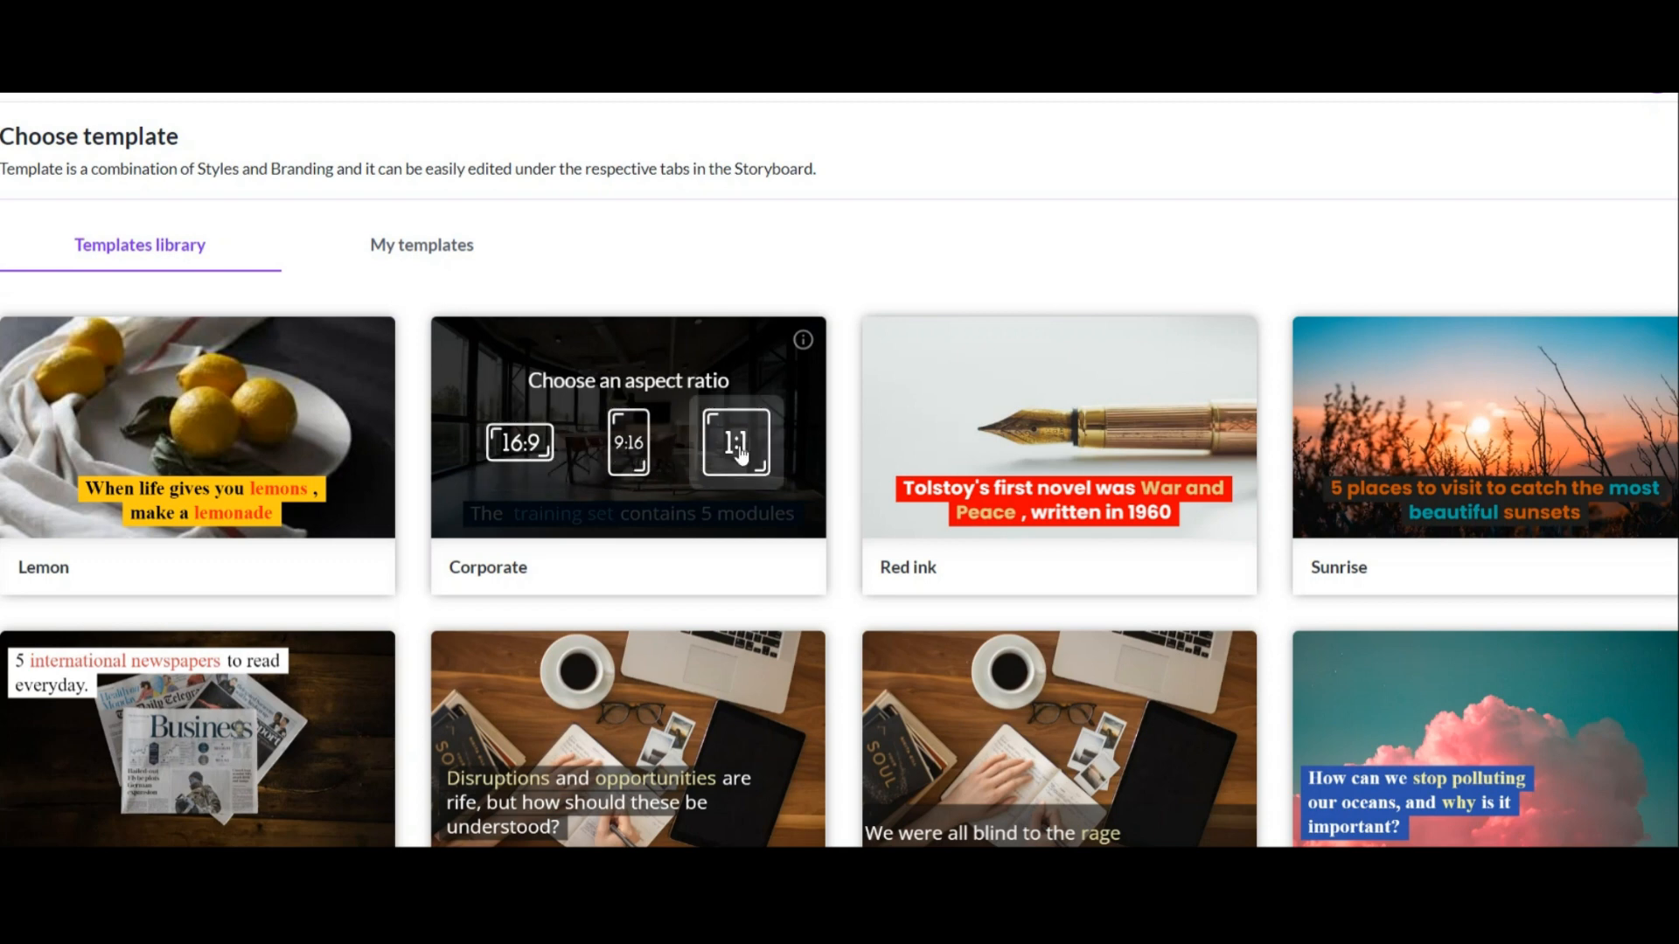
pyautogui.moveTo(696, 460)
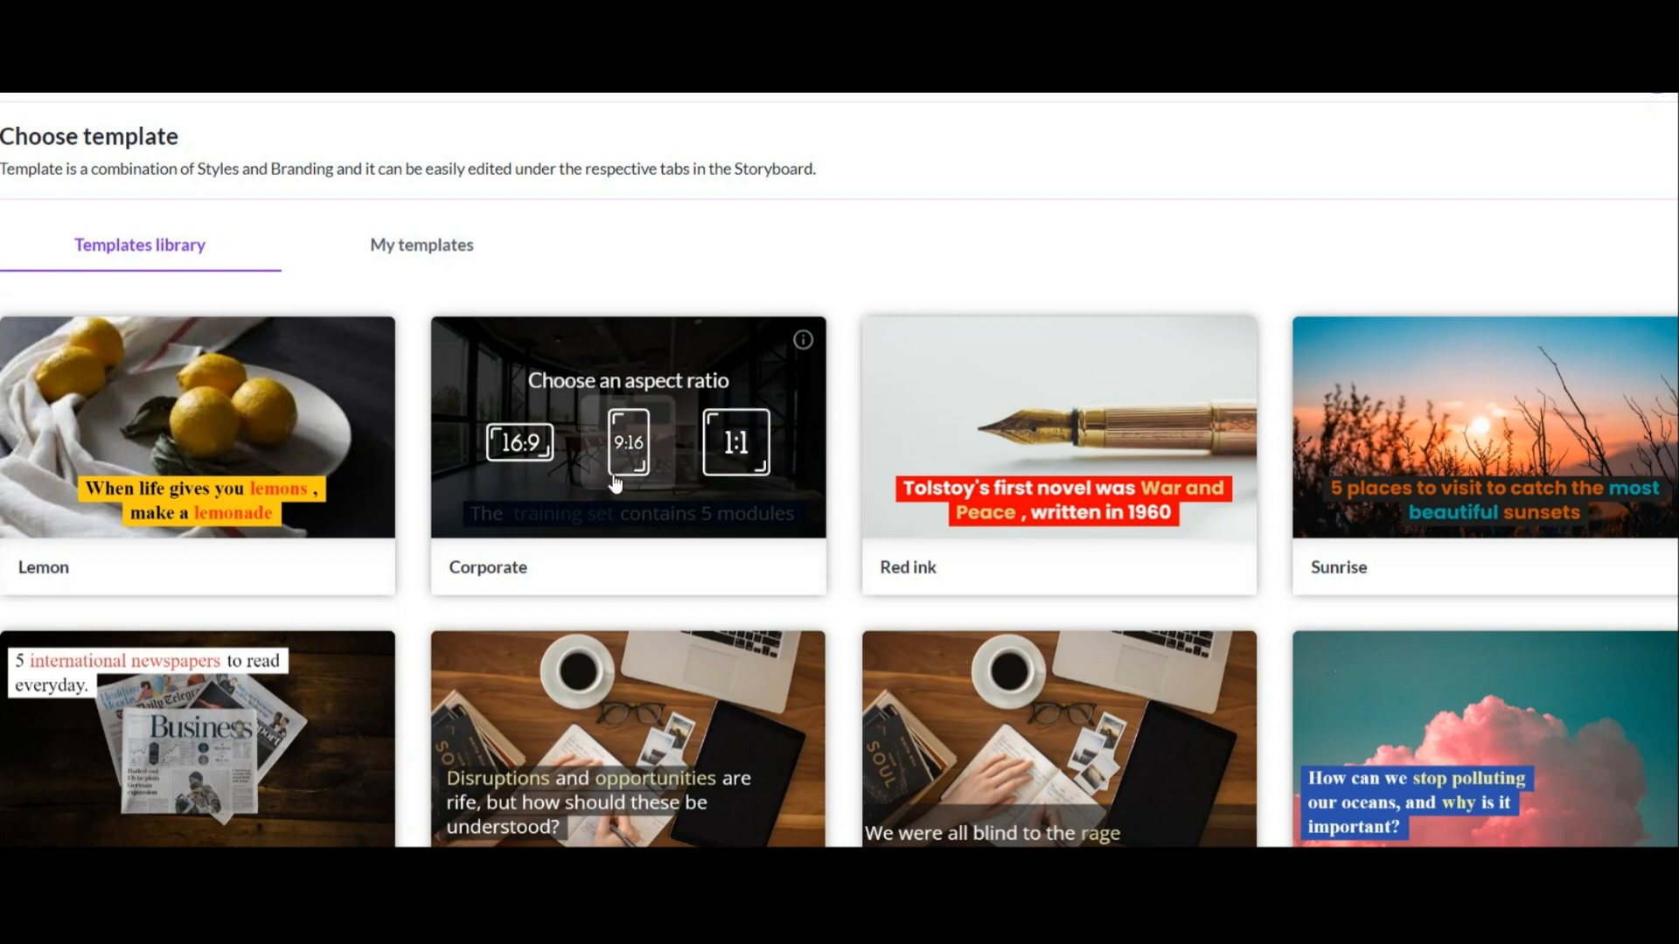
pyautogui.moveTo(653, 462)
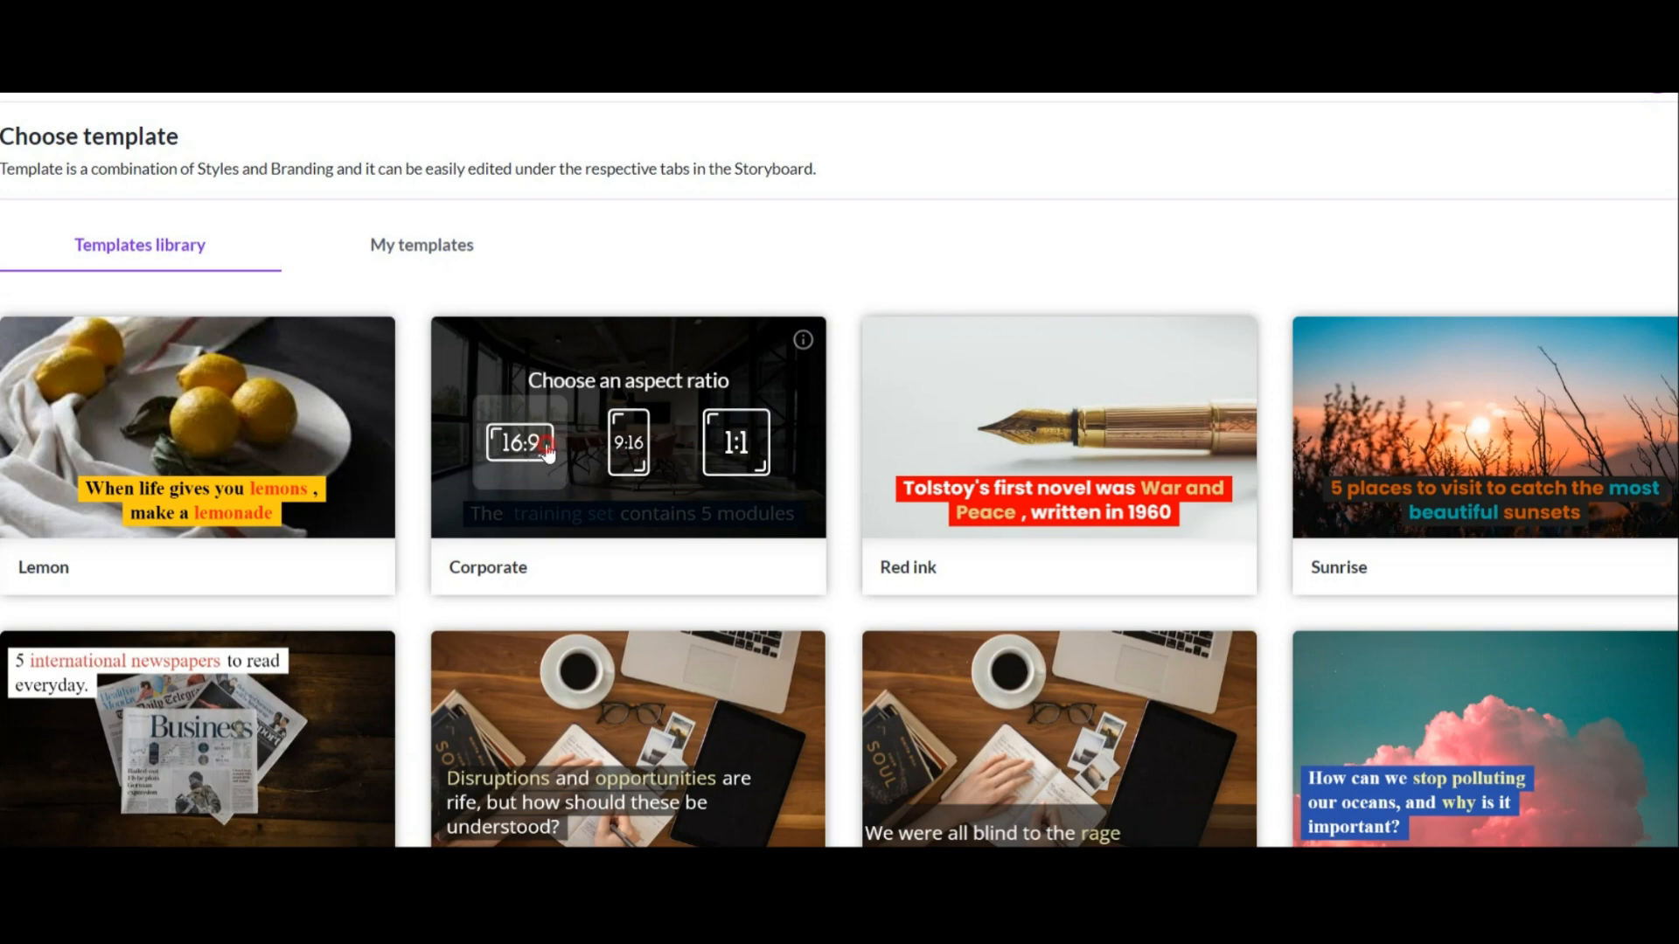
pyautogui.click(521, 443)
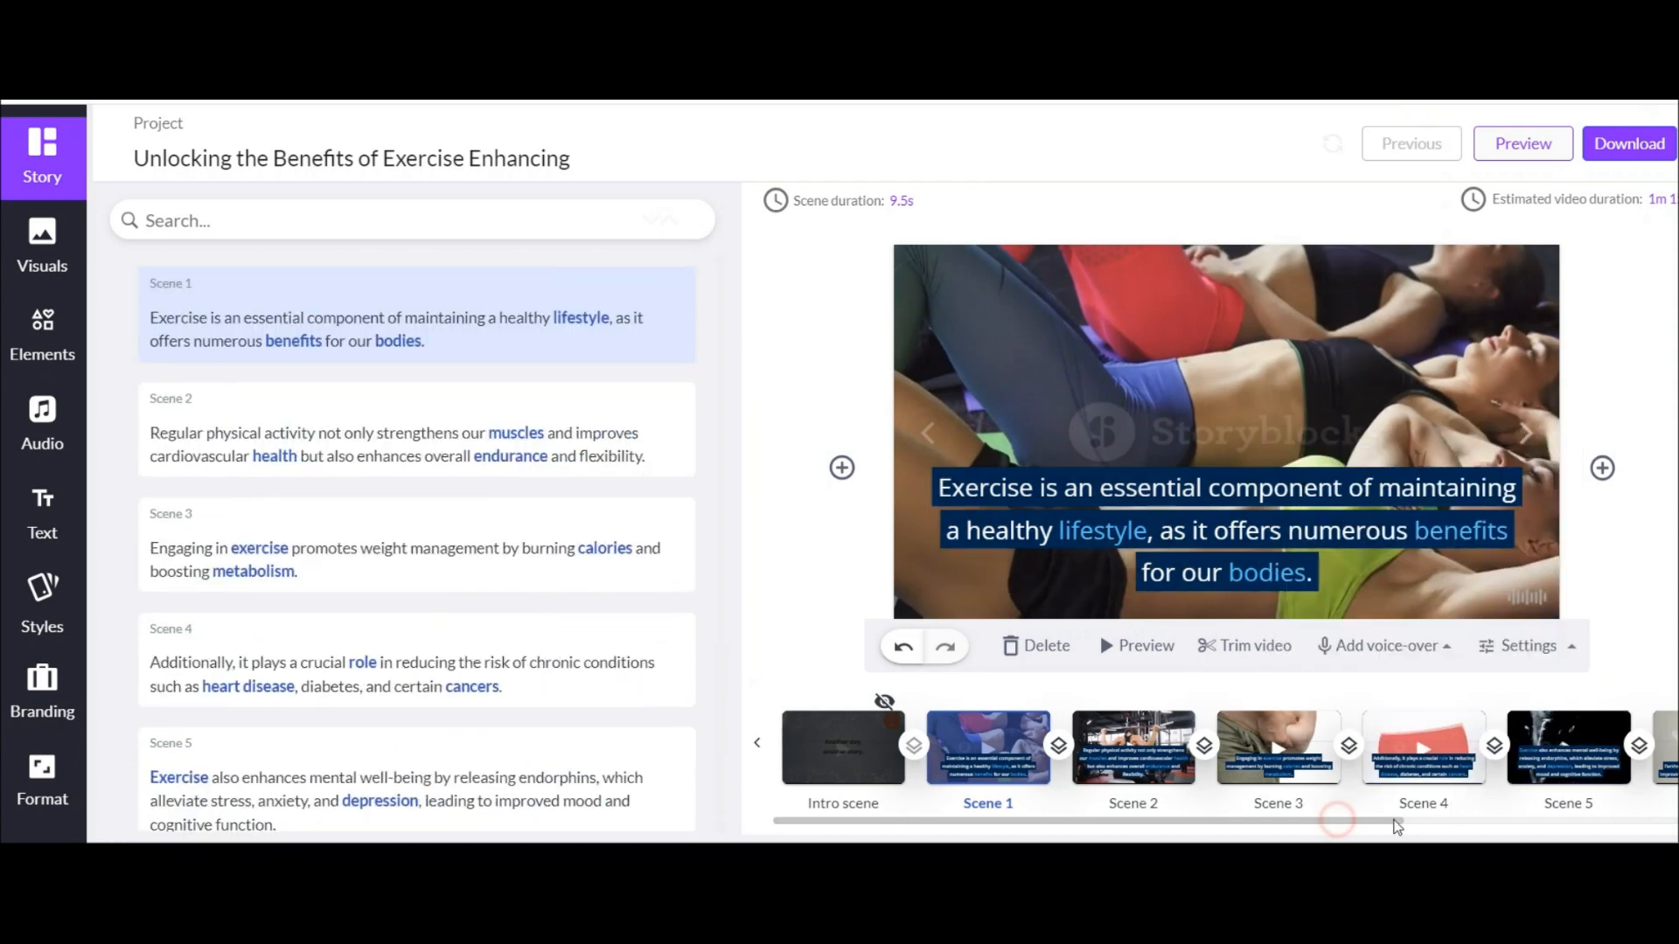
pyautogui.hscroll(3)
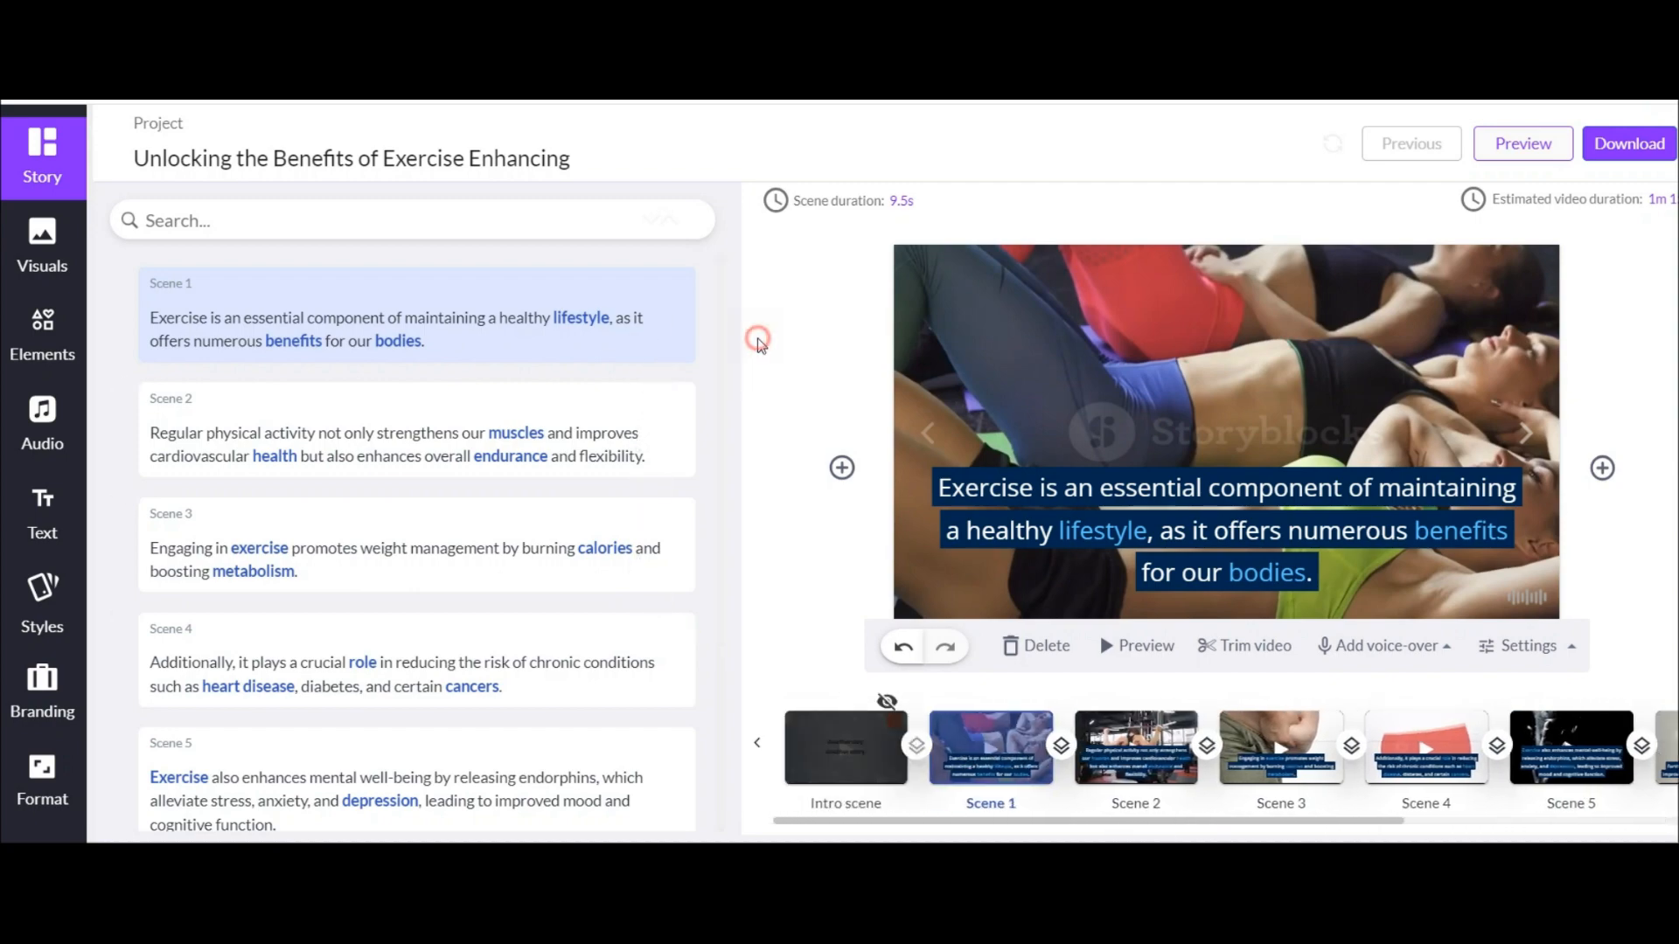
pyautogui.click(42, 247)
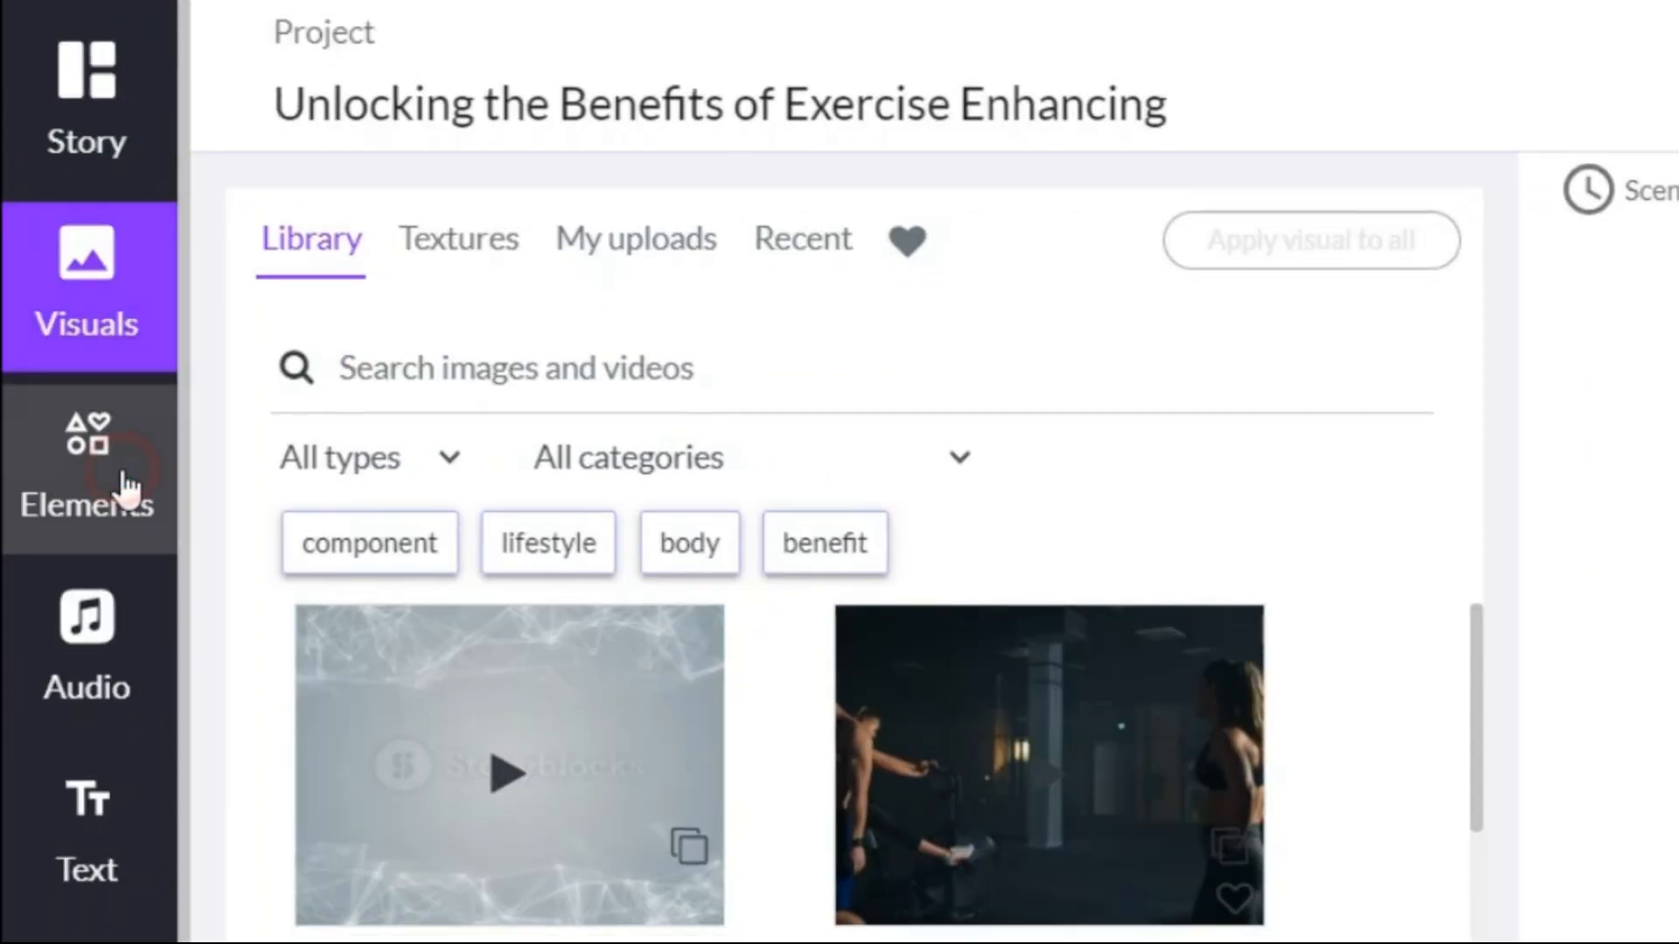
pyautogui.click(86, 476)
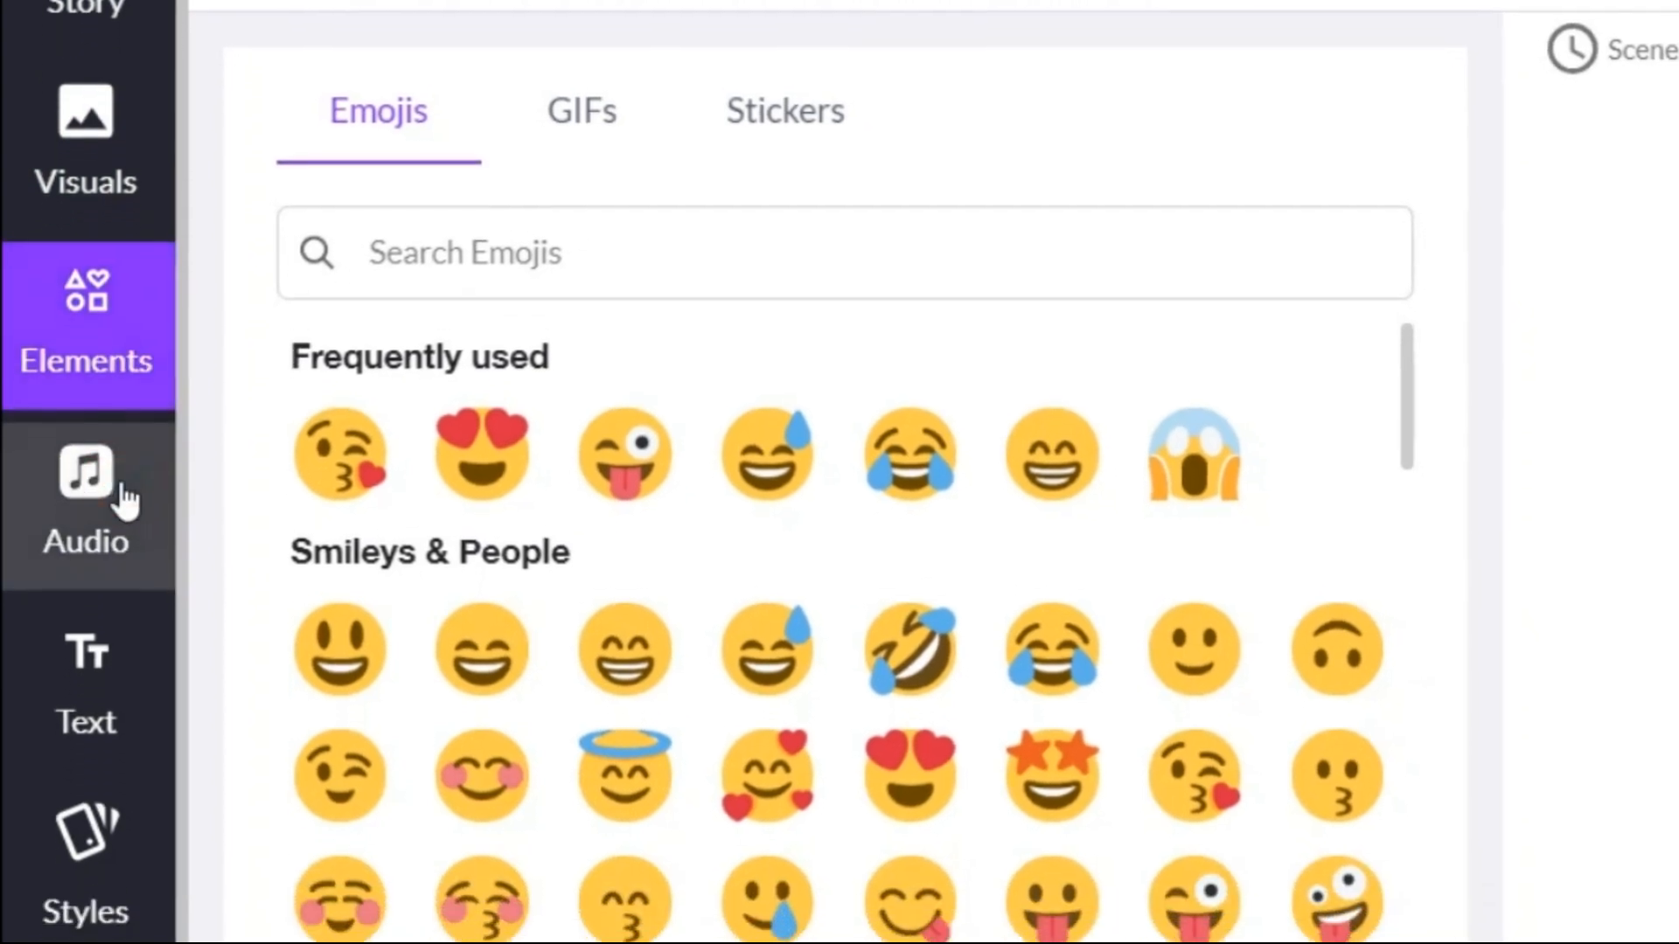
pyautogui.click(85, 483)
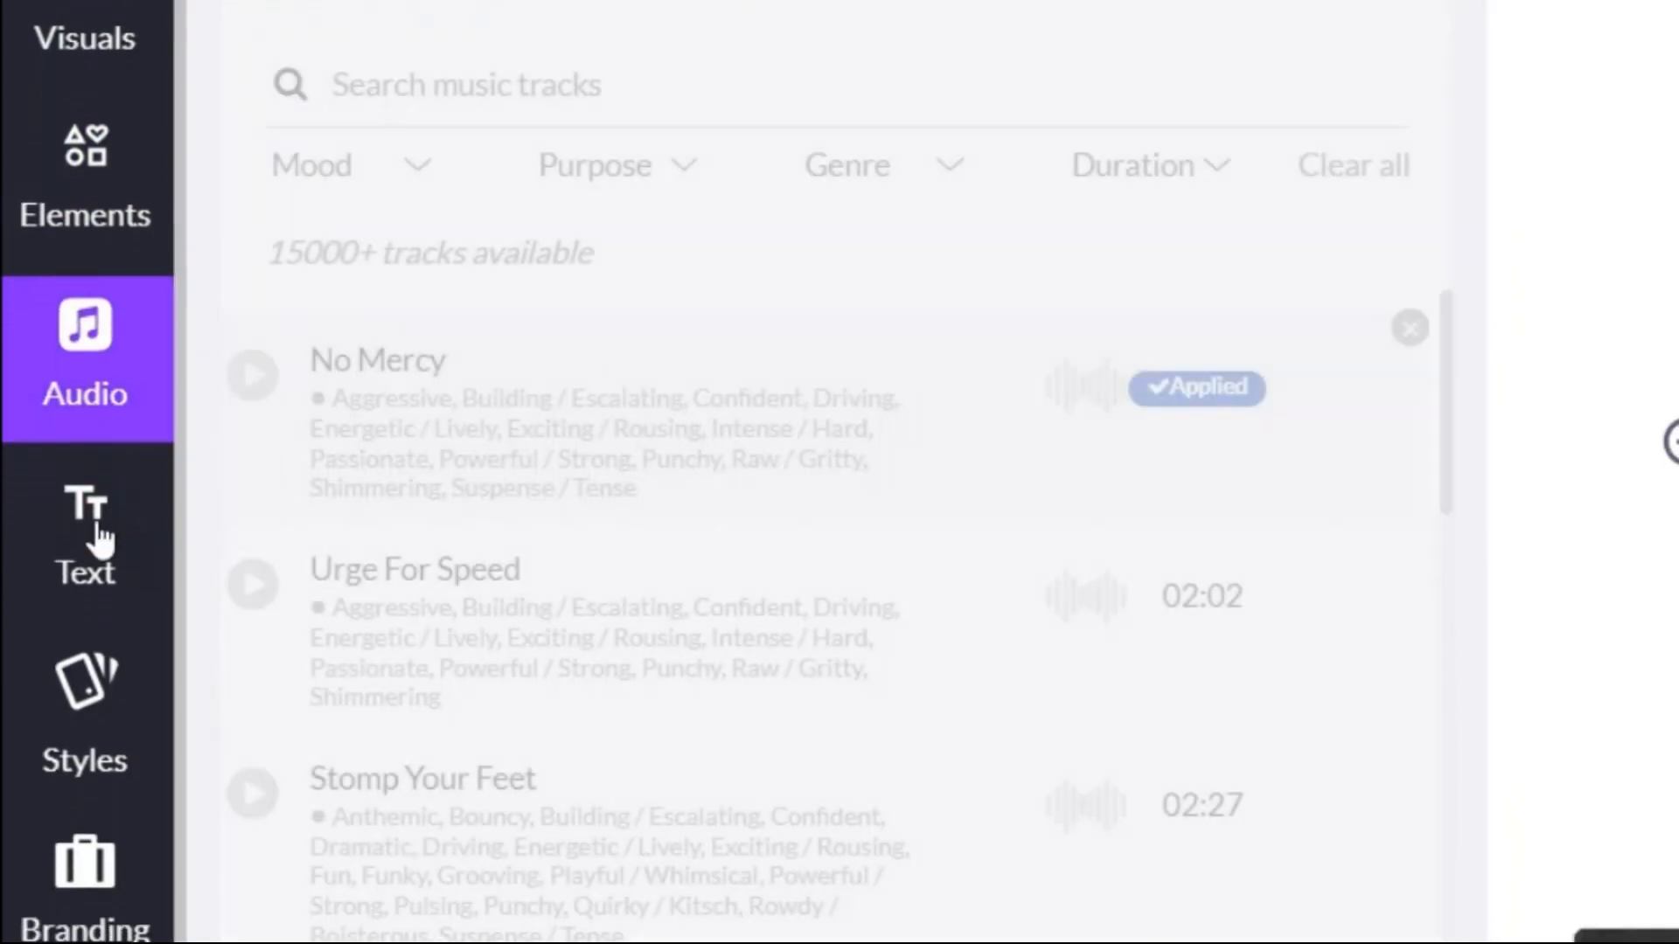
pyautogui.click(84, 878)
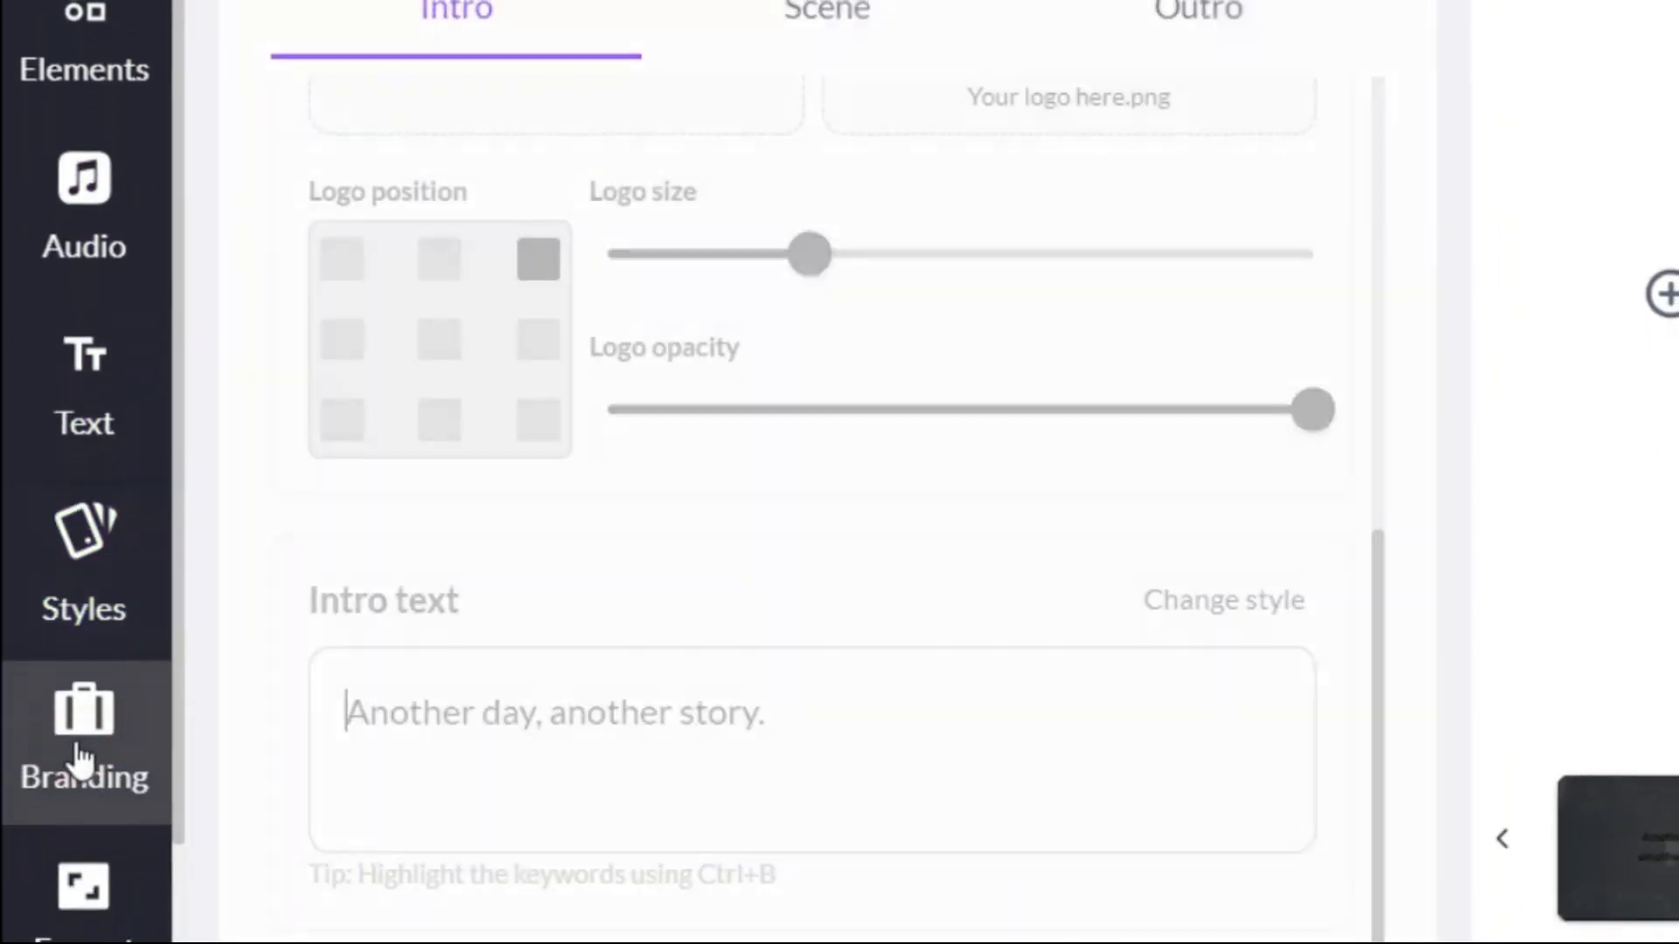
pyautogui.click(42, 155)
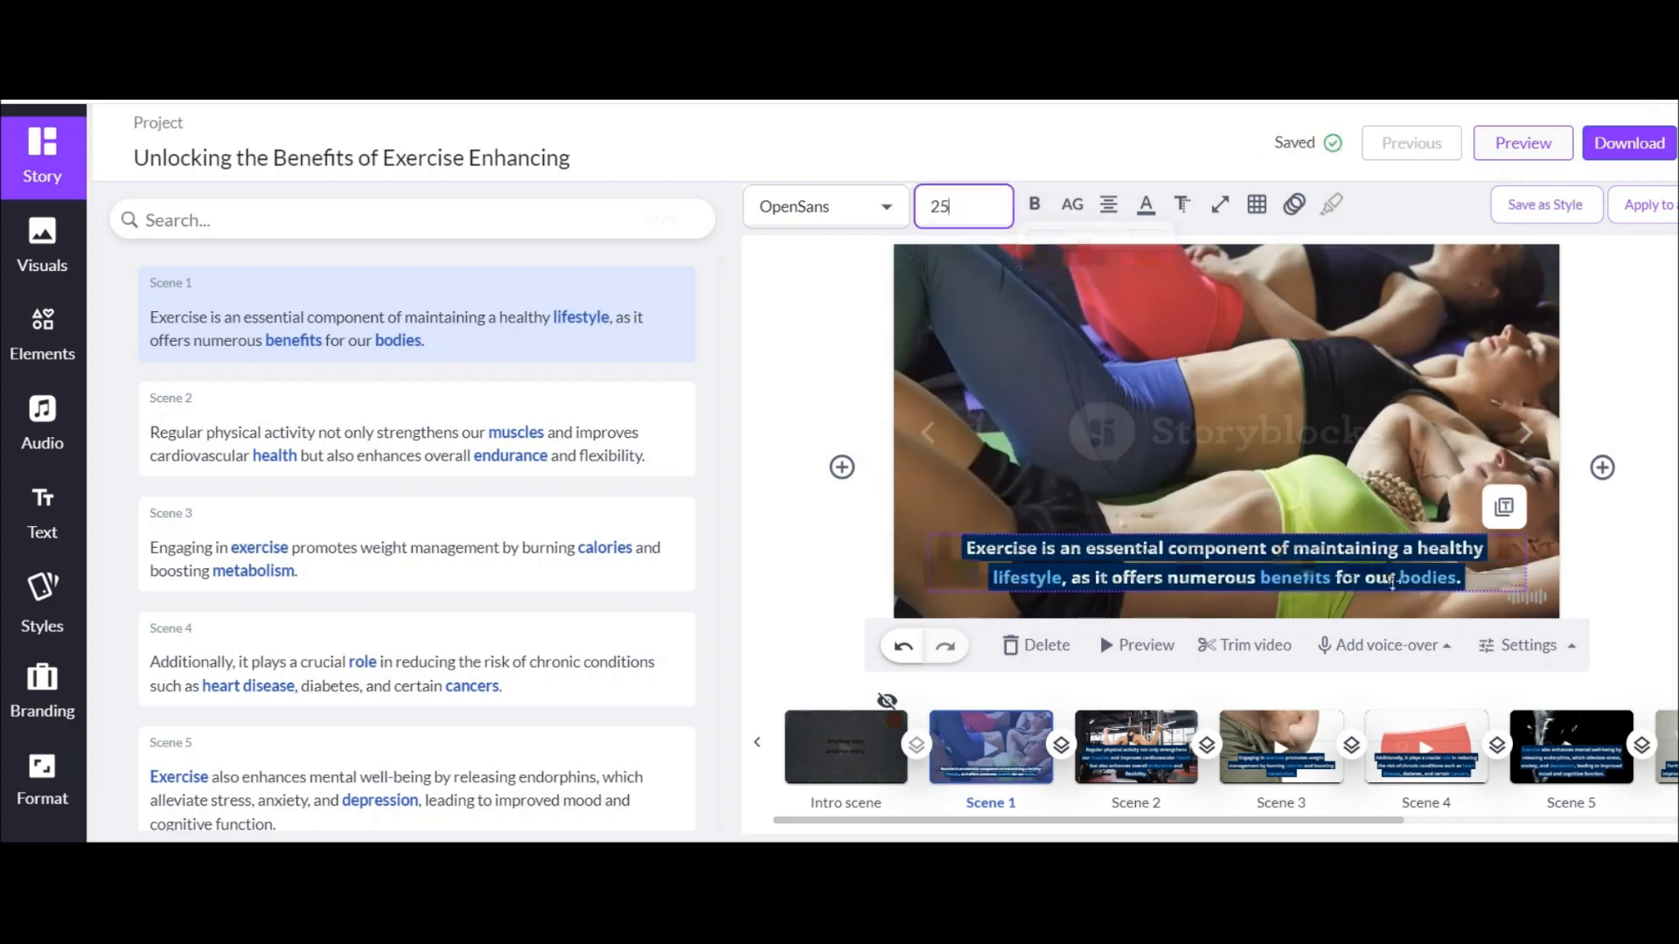
# Check the caption colours and apply the size-25 caption style to all scenes
pyautogui.click(1144, 205)
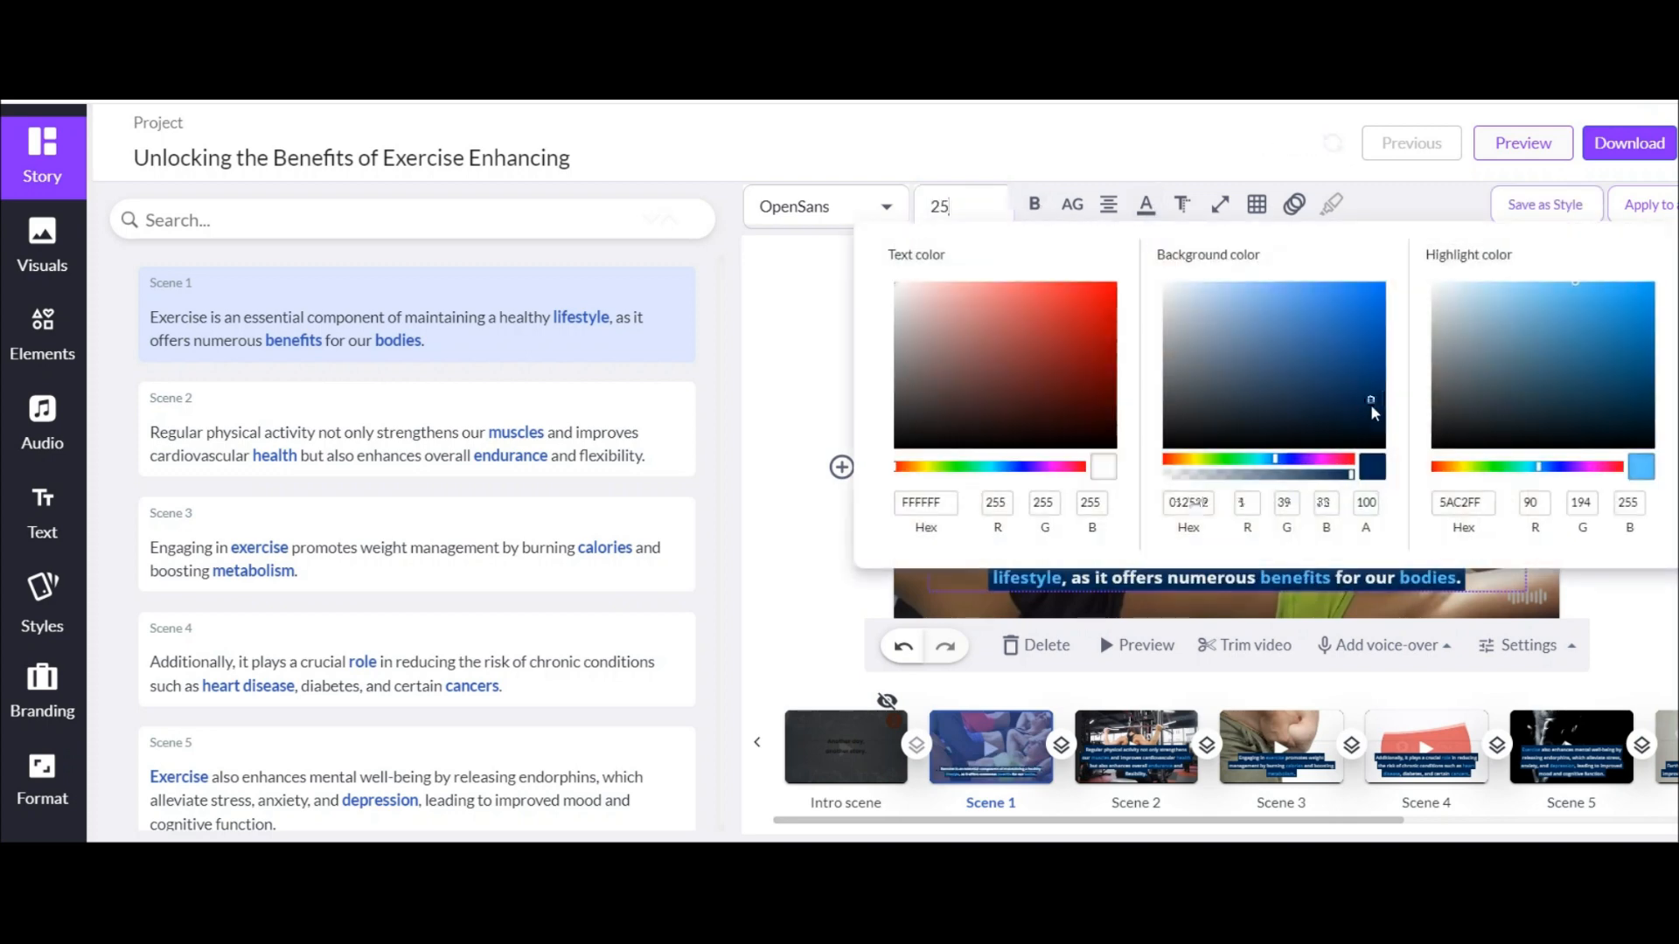
pyautogui.click(1382, 645)
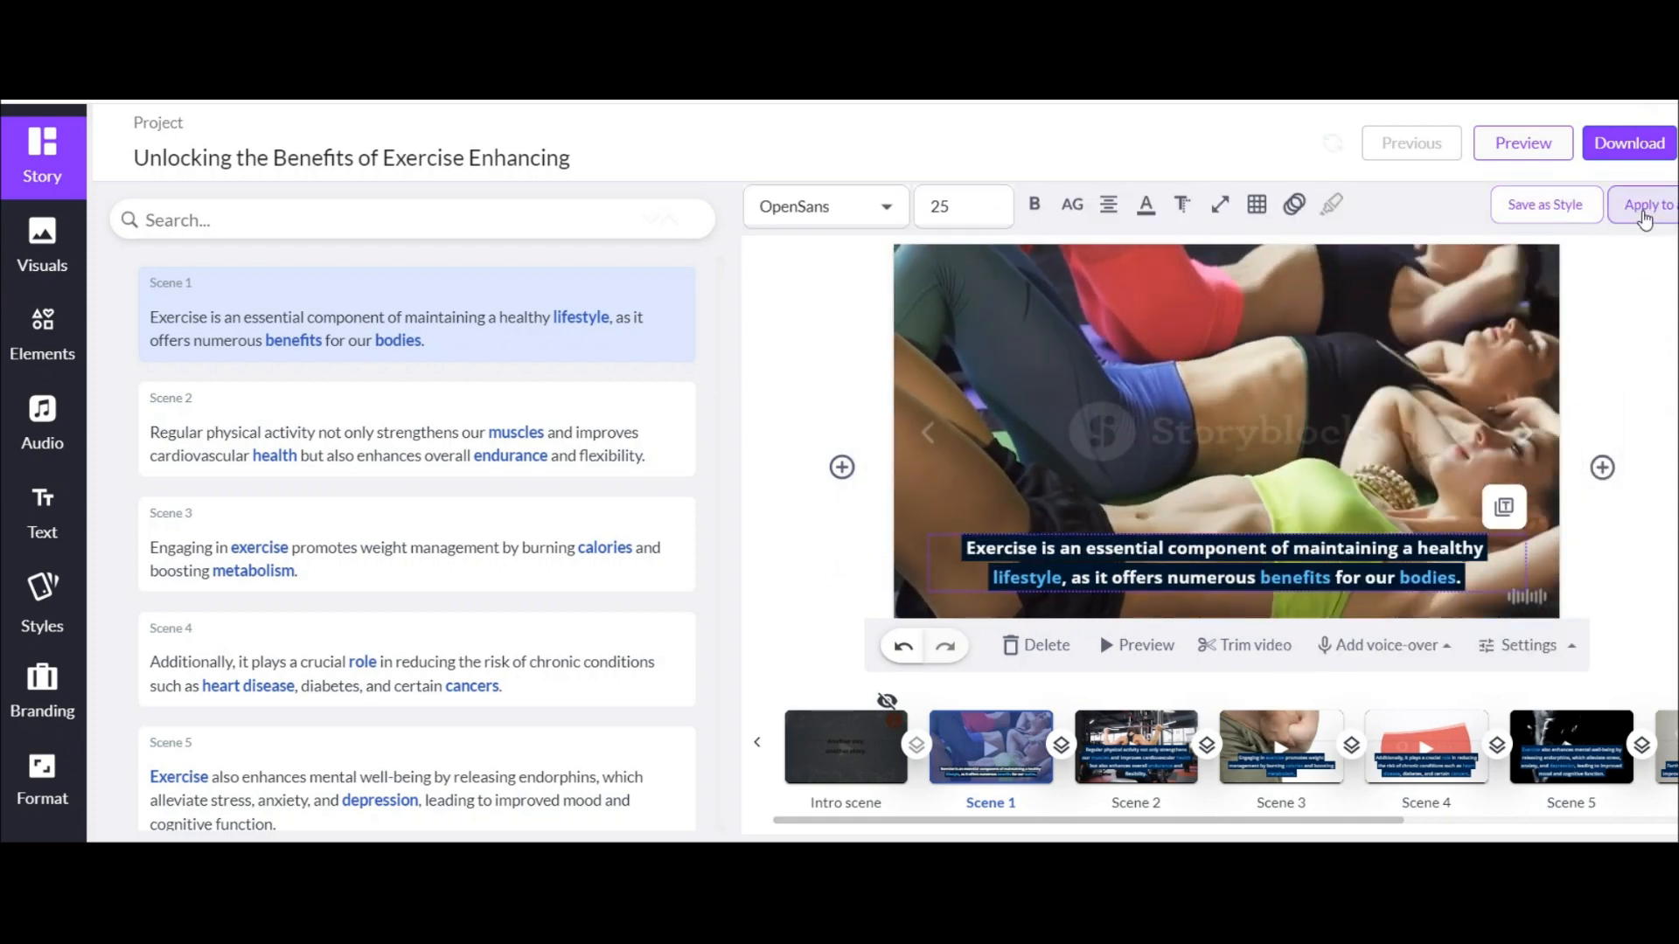
pyautogui.click(1648, 205)
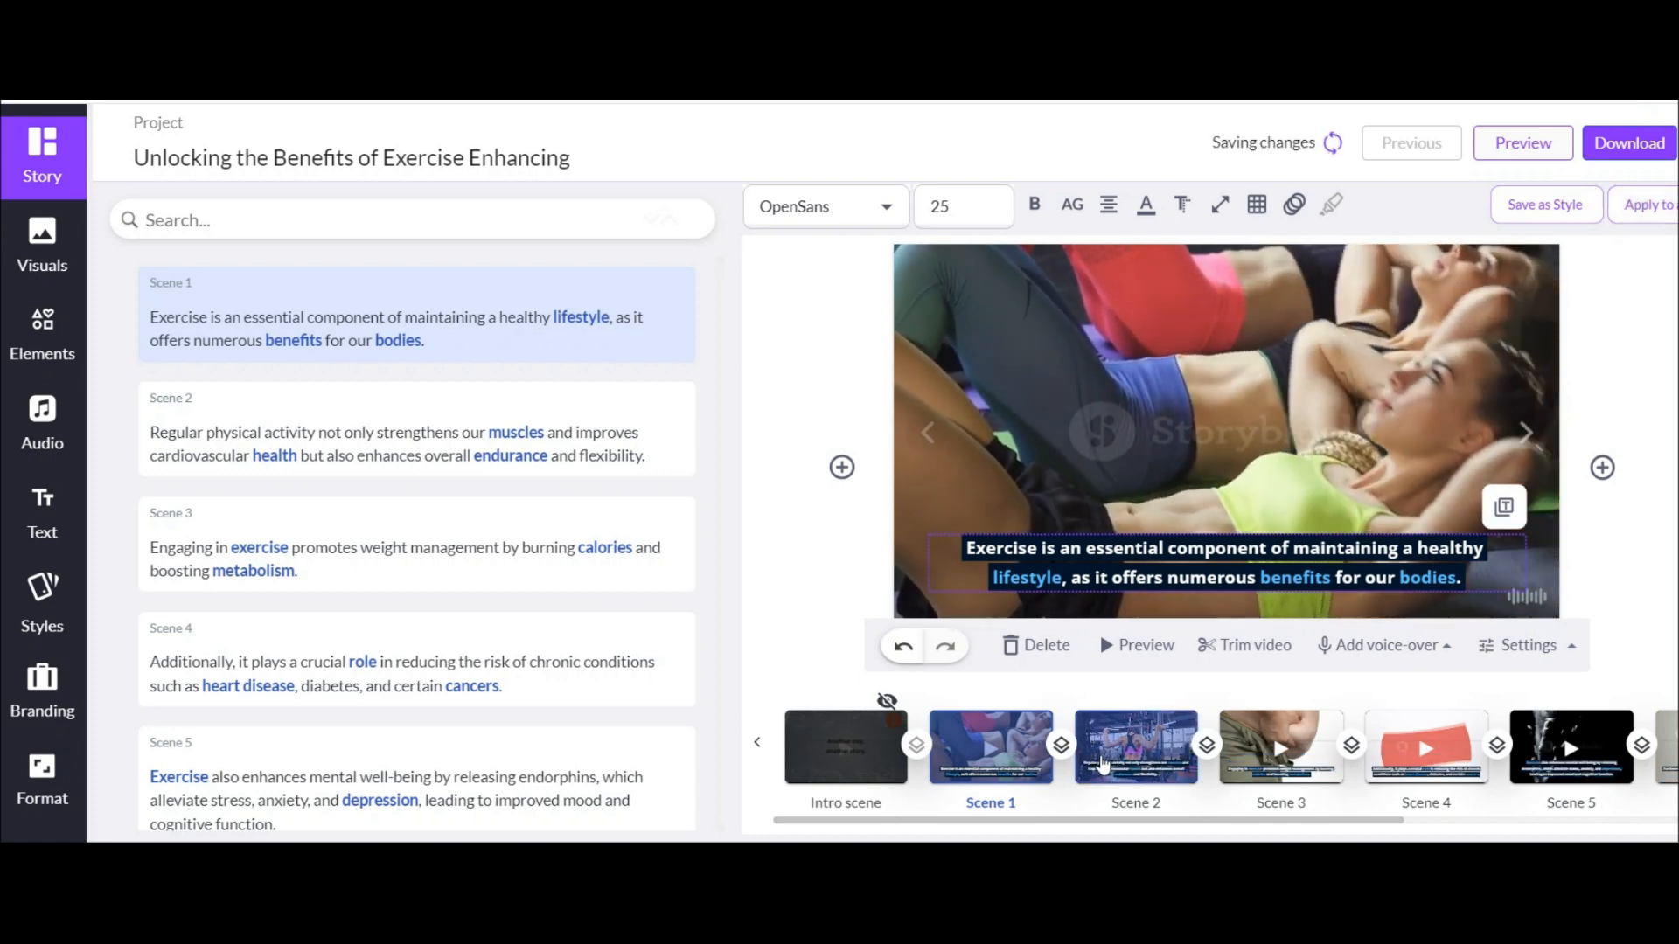
# Review Scene 2, move to Scene 4 and bring up its stock visuals
pyautogui.click(1135, 747)
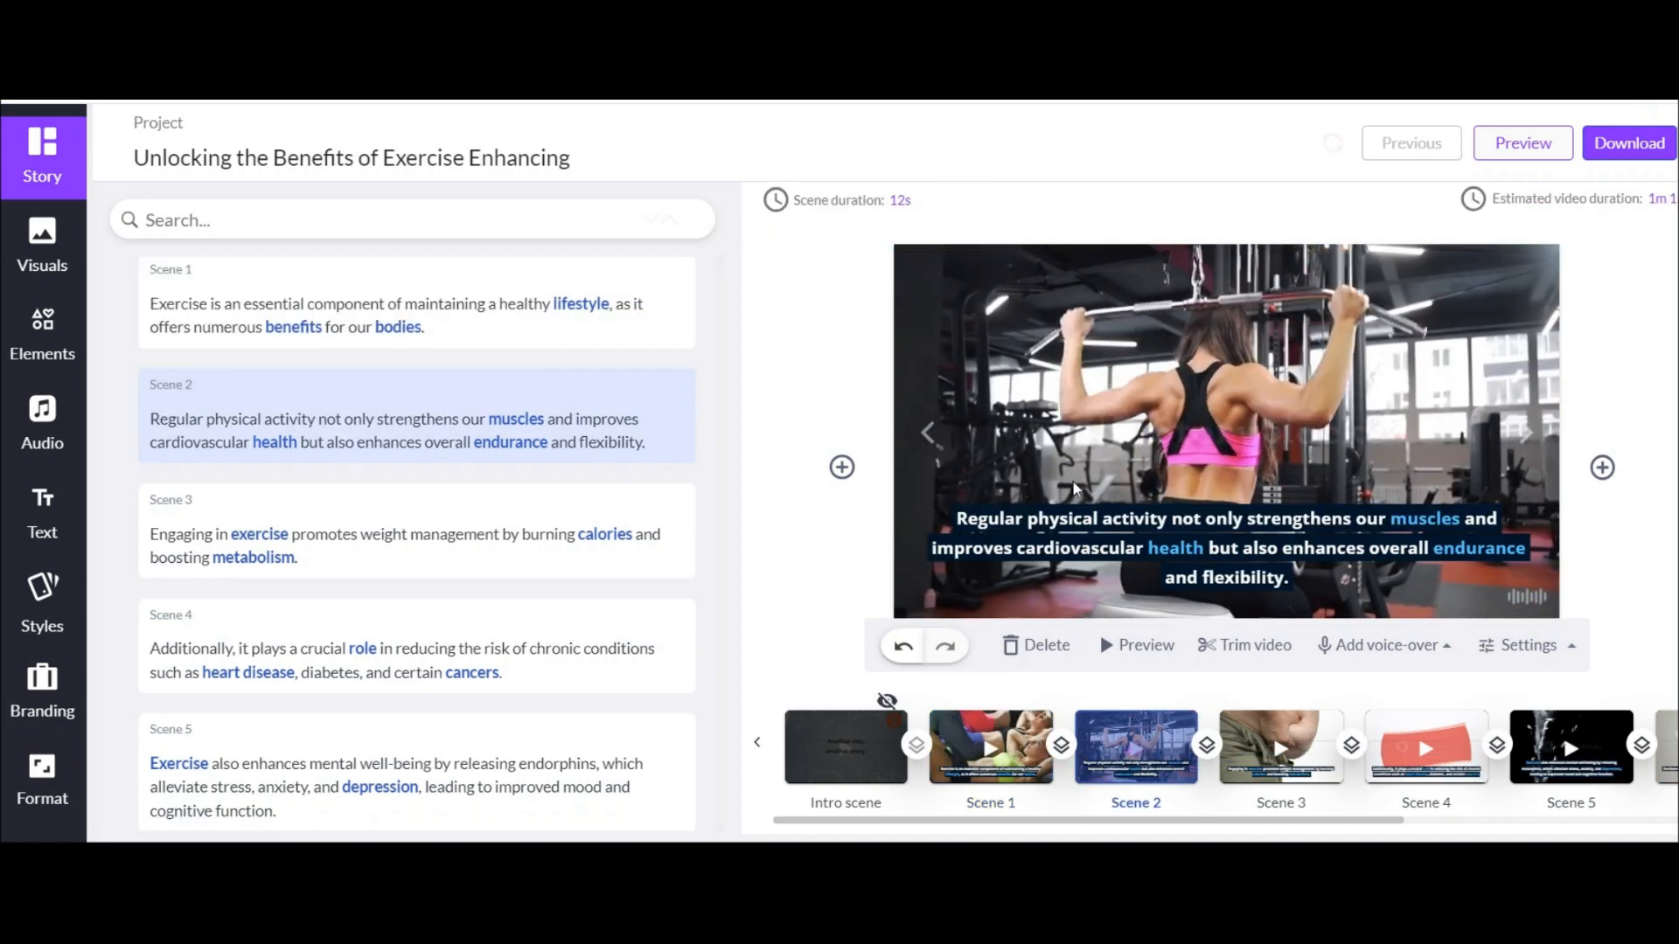
pyautogui.click(1424, 747)
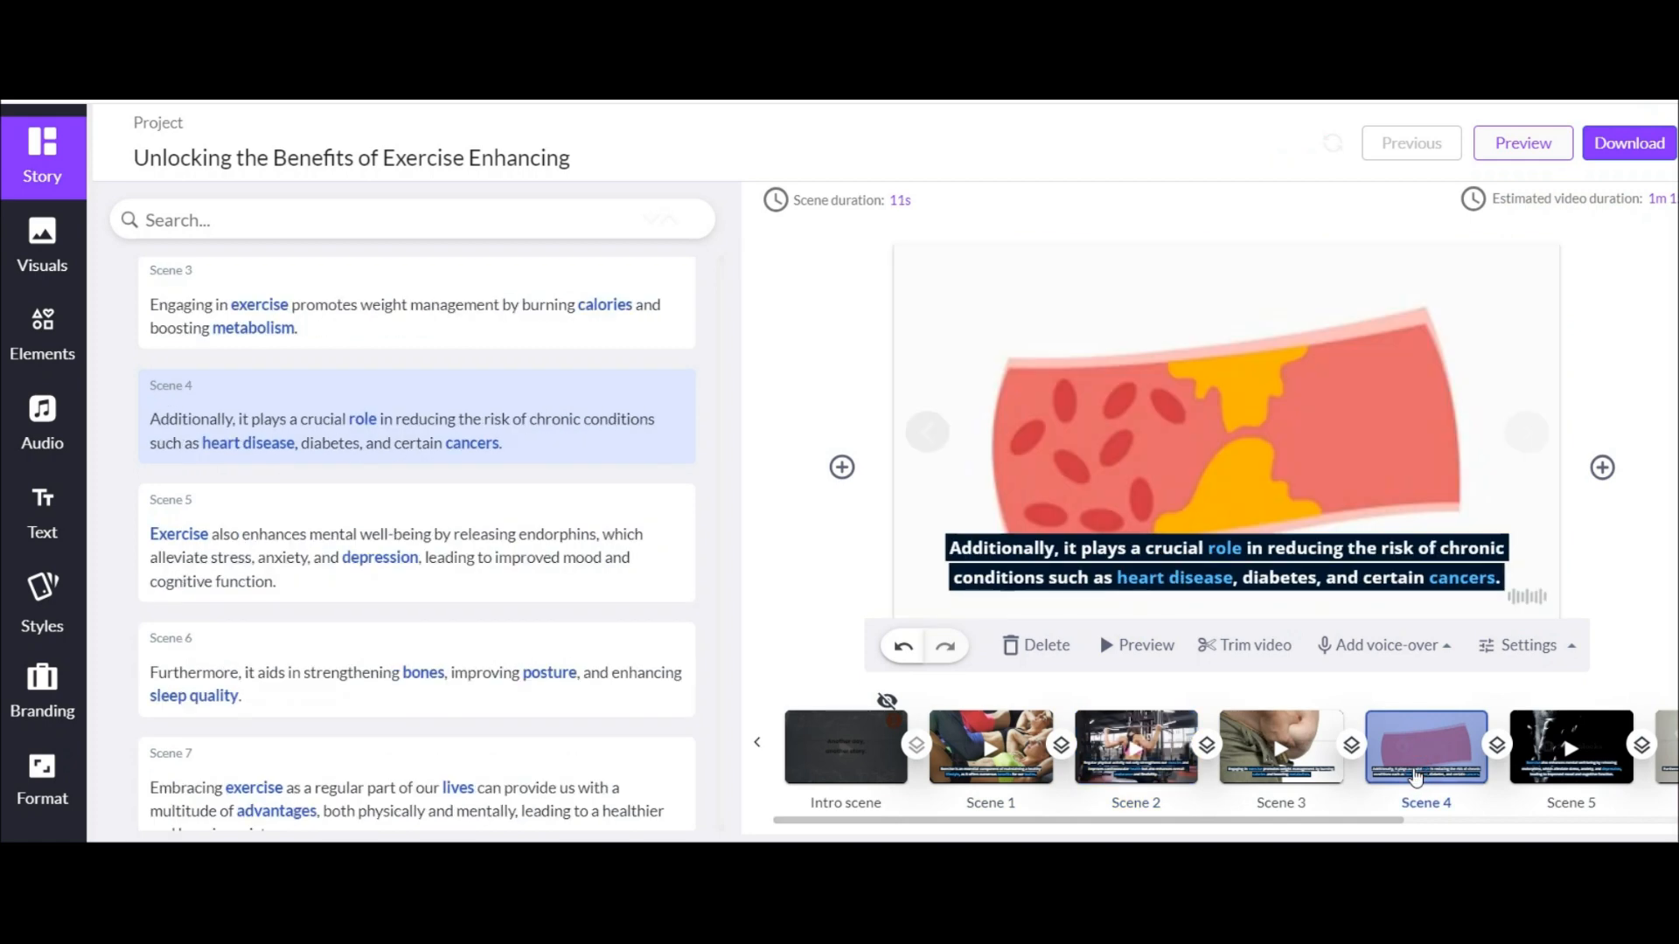
pyautogui.click(42, 241)
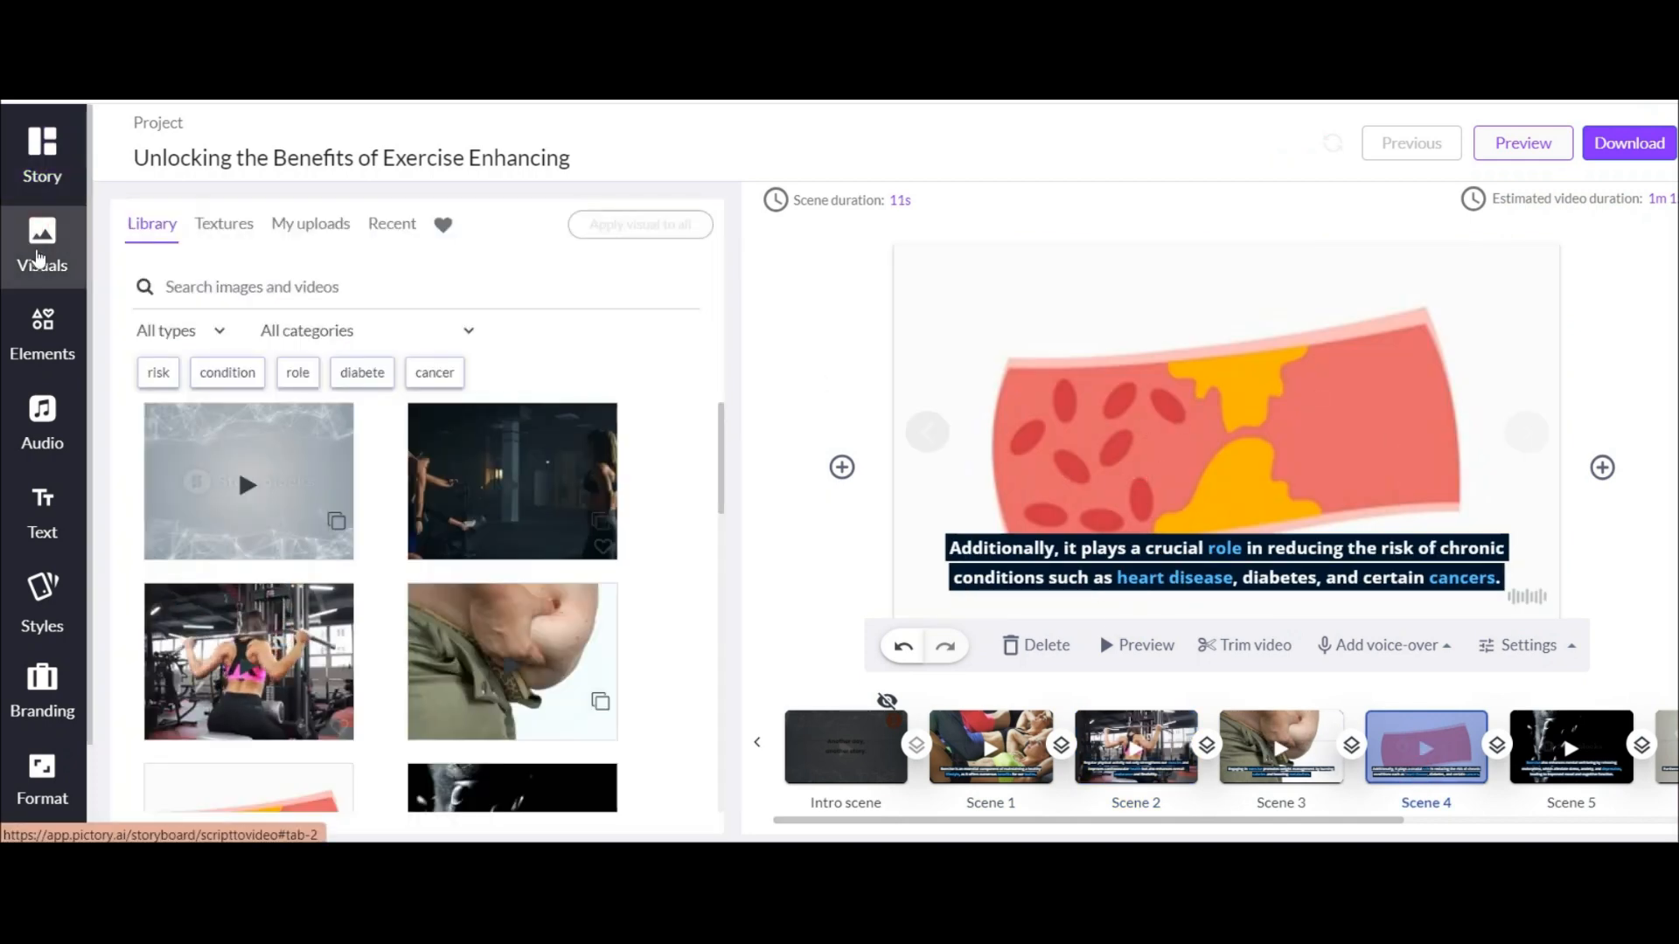
# Replace Scene 4's visual with the woman clip found under the 'condition' keyword
pyautogui.click(227, 373)
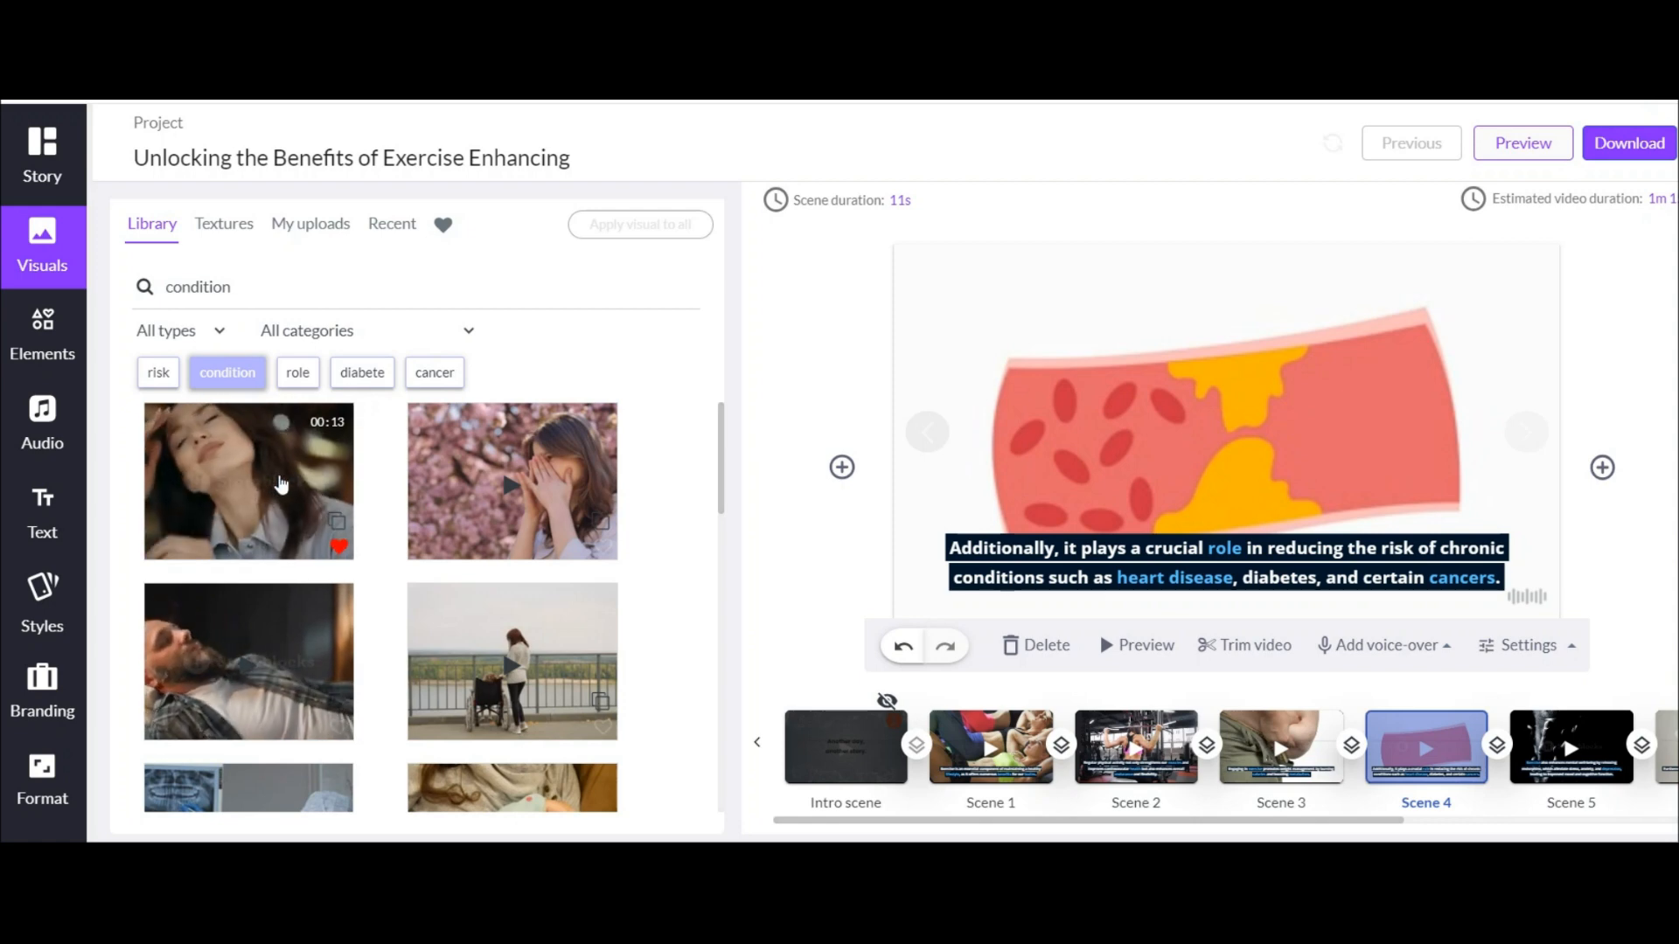
pyautogui.click(853, 200)
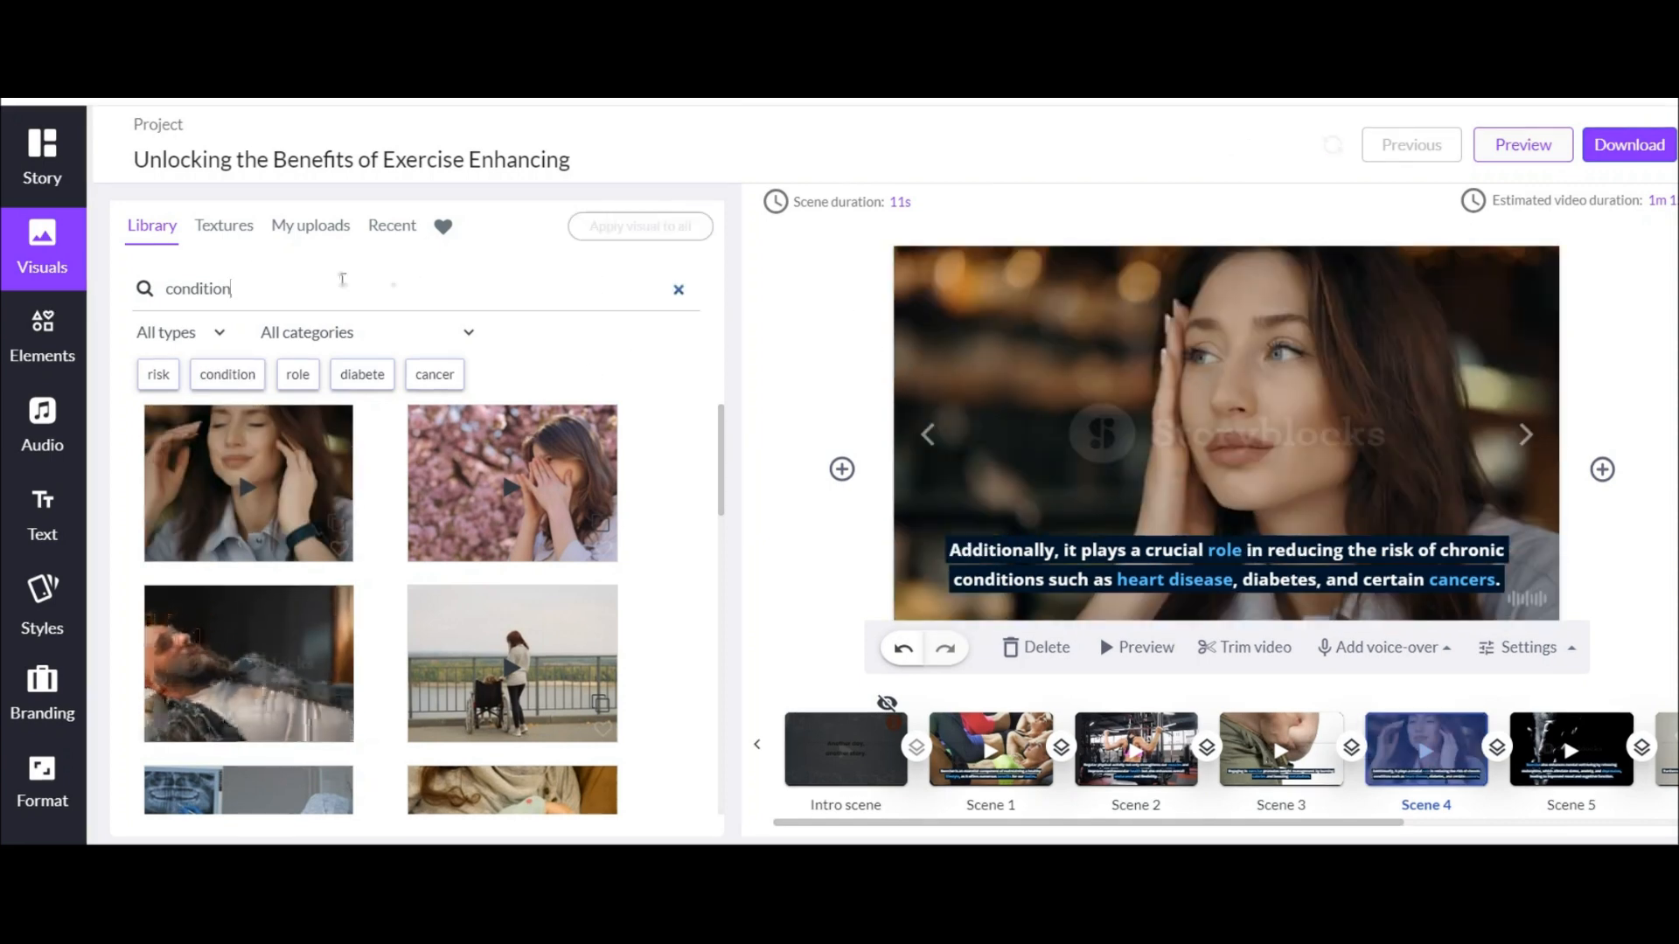
pyautogui.click(42, 418)
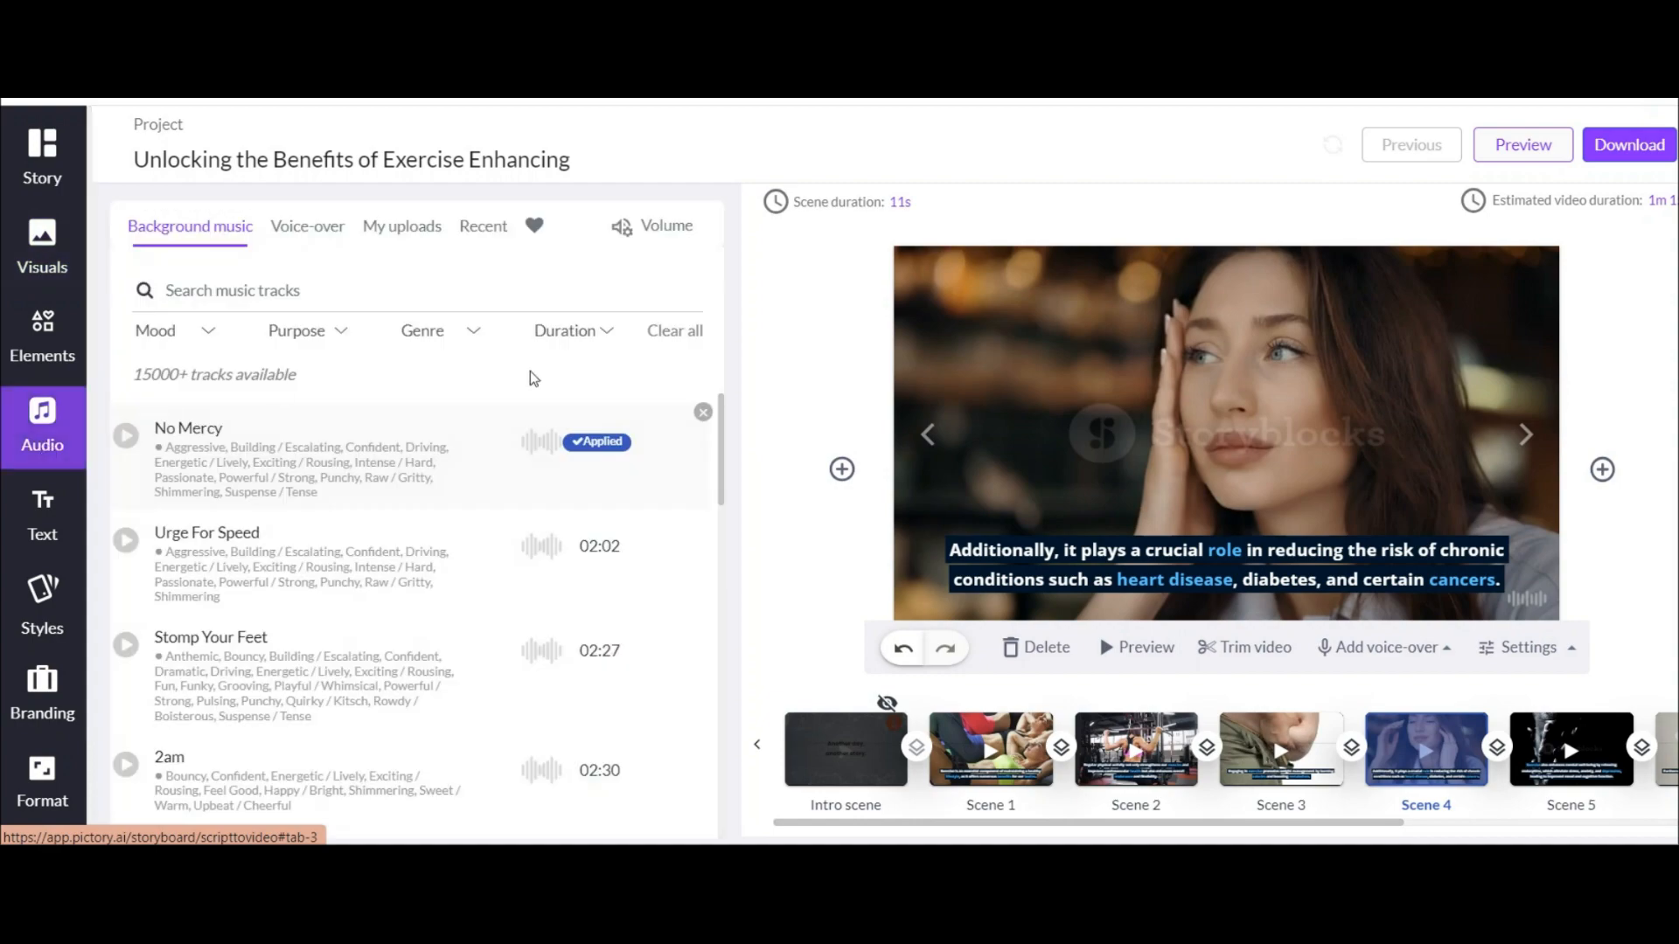
# Apply Urge For Speed as the background music and view uploaded voice-over files
pyautogui.scroll(-3)
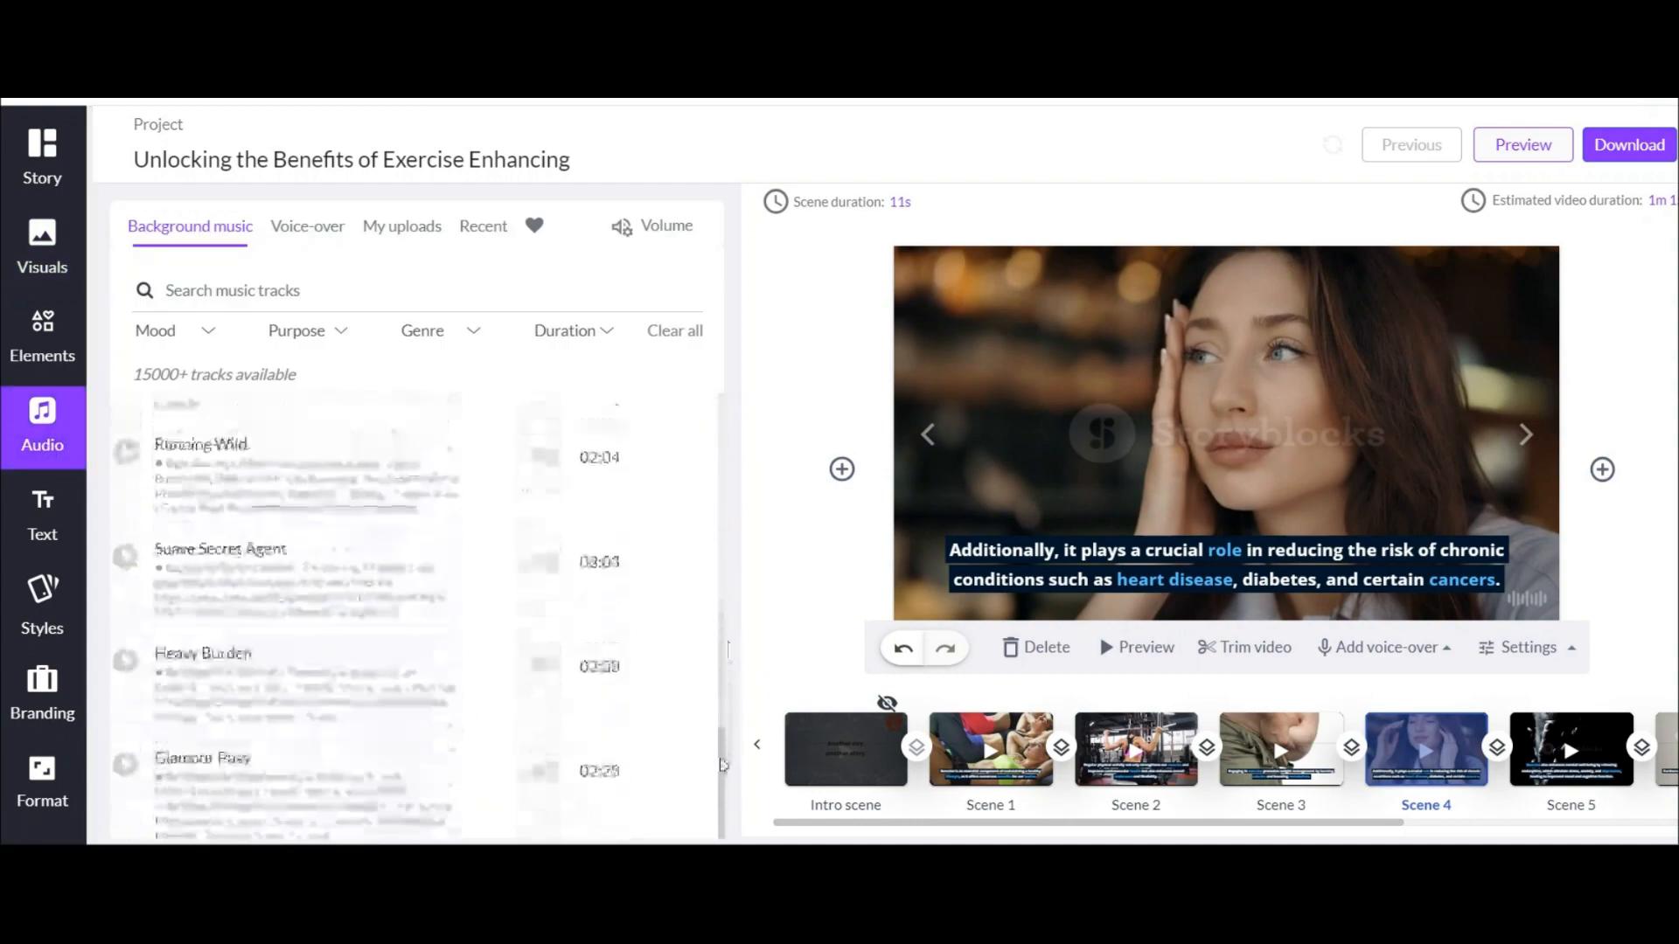
pyautogui.click(298, 331)
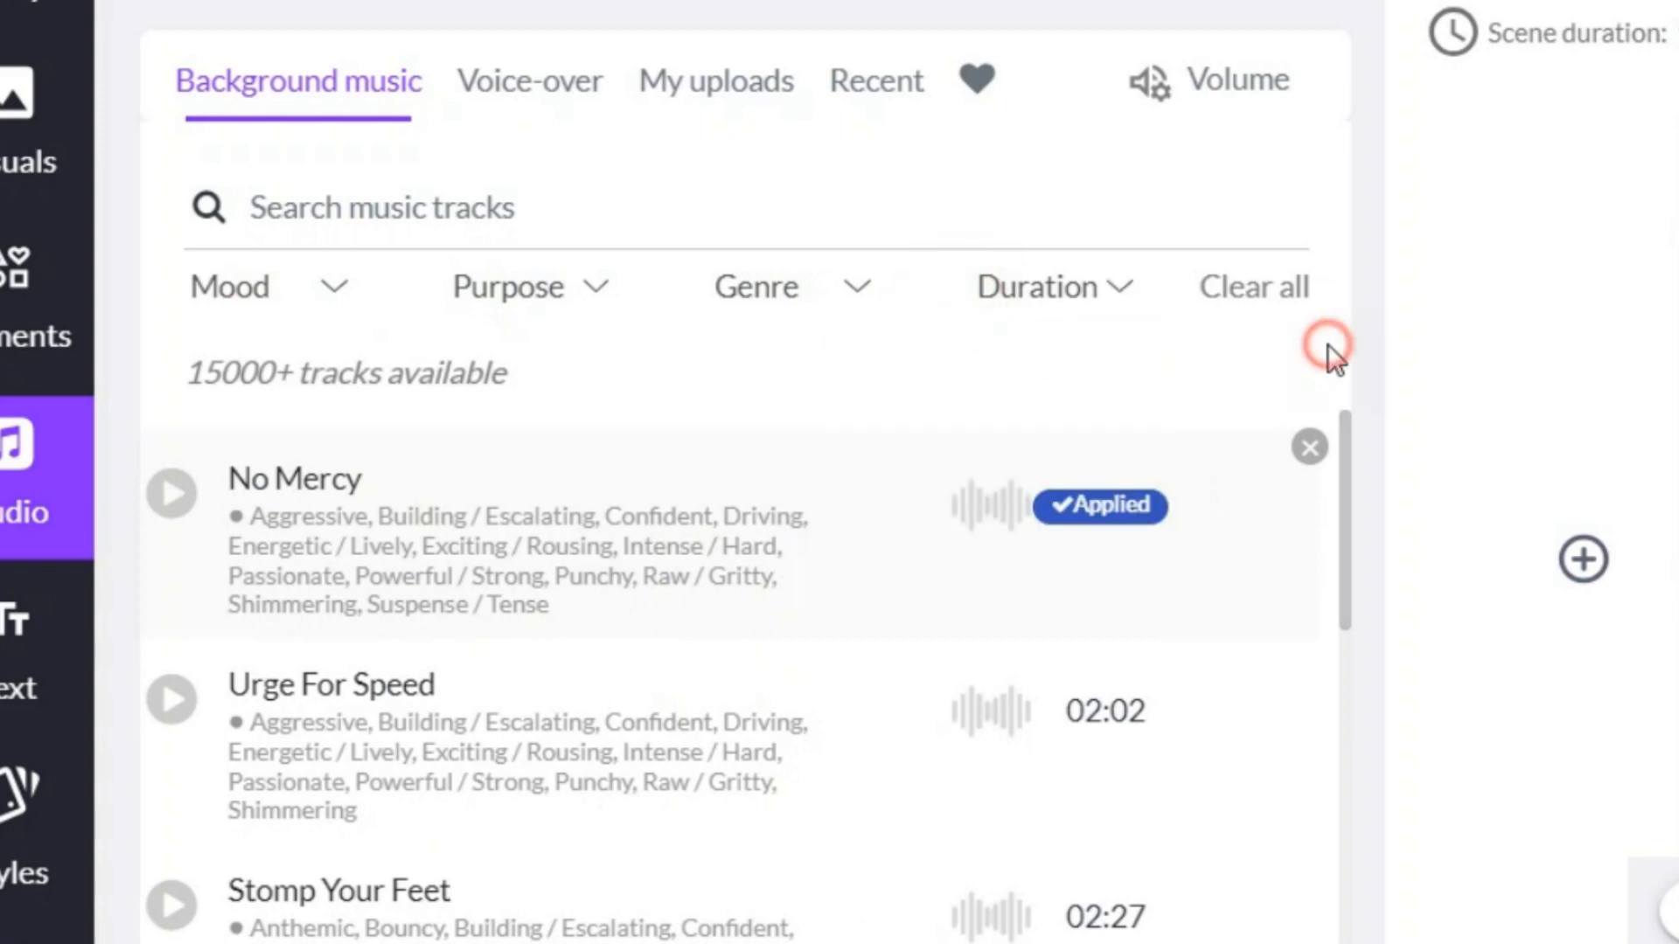
pyautogui.click(1229, 505)
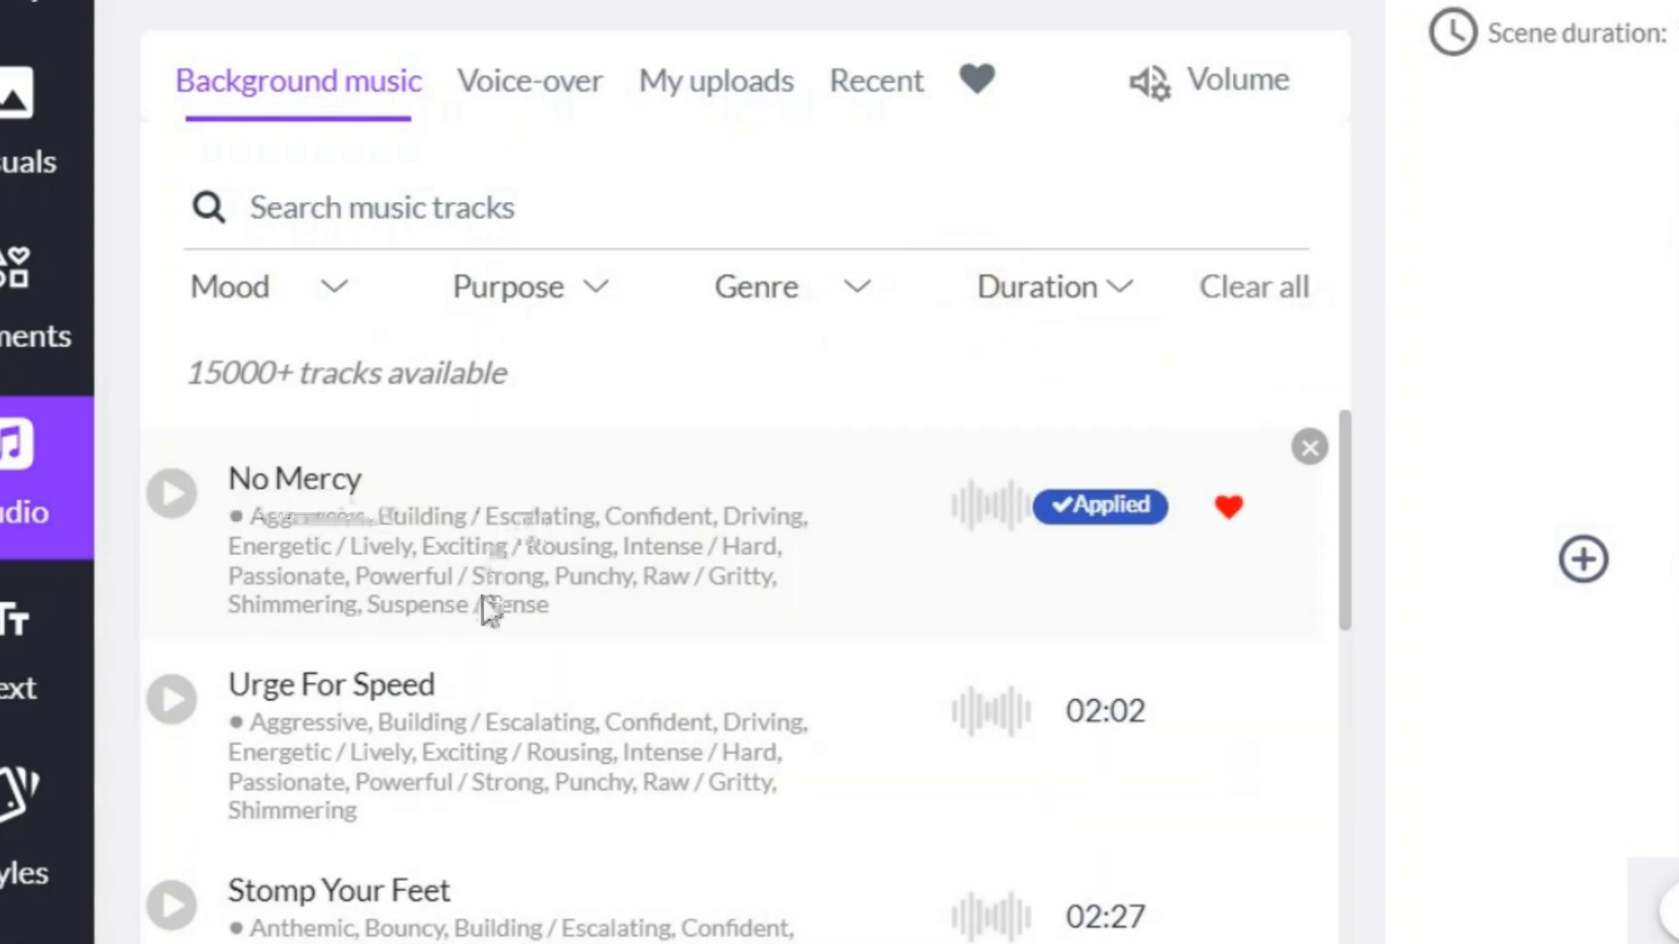
pyautogui.moveTo(873, 600)
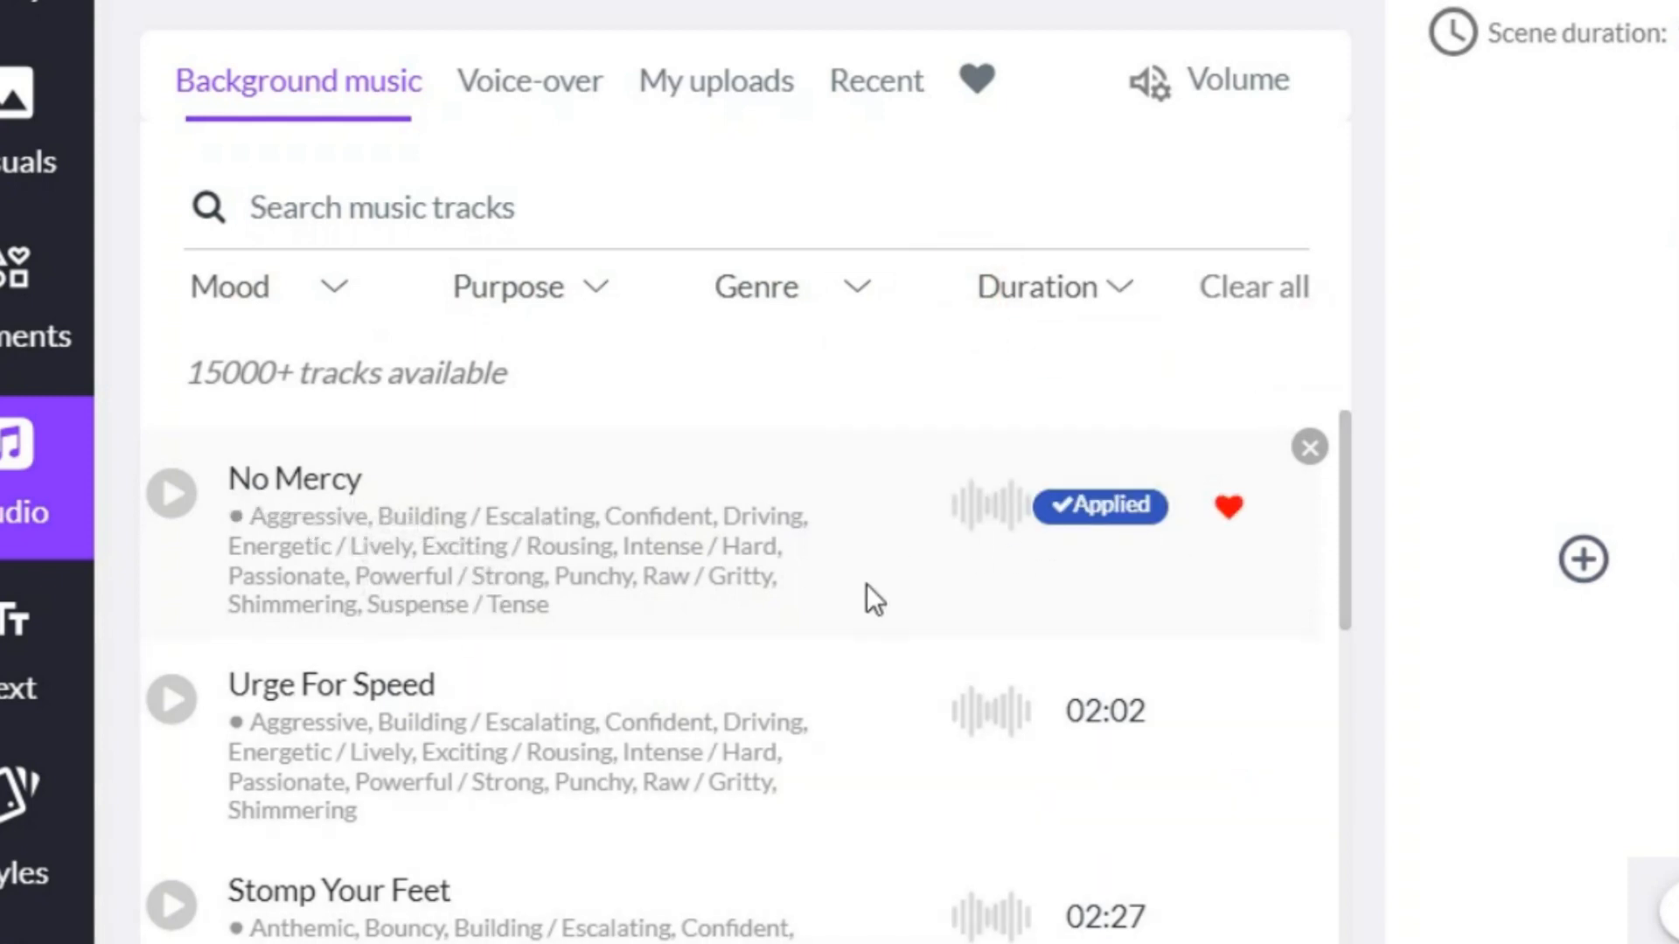
pyautogui.moveTo(1098, 761)
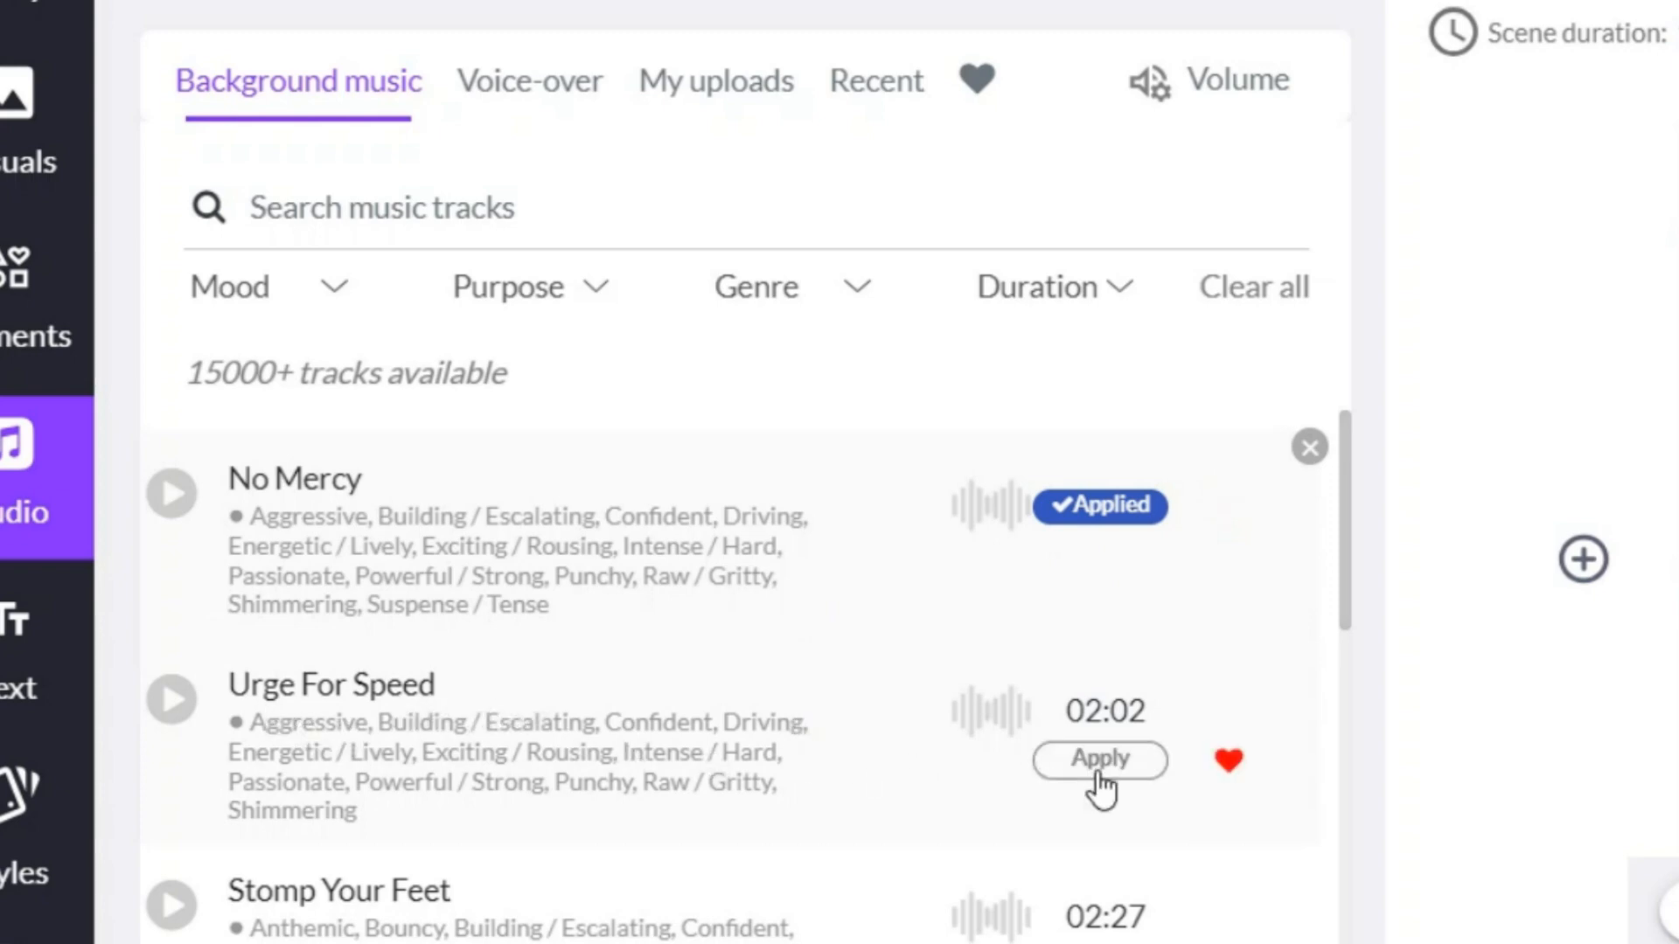
pyautogui.click(1098, 761)
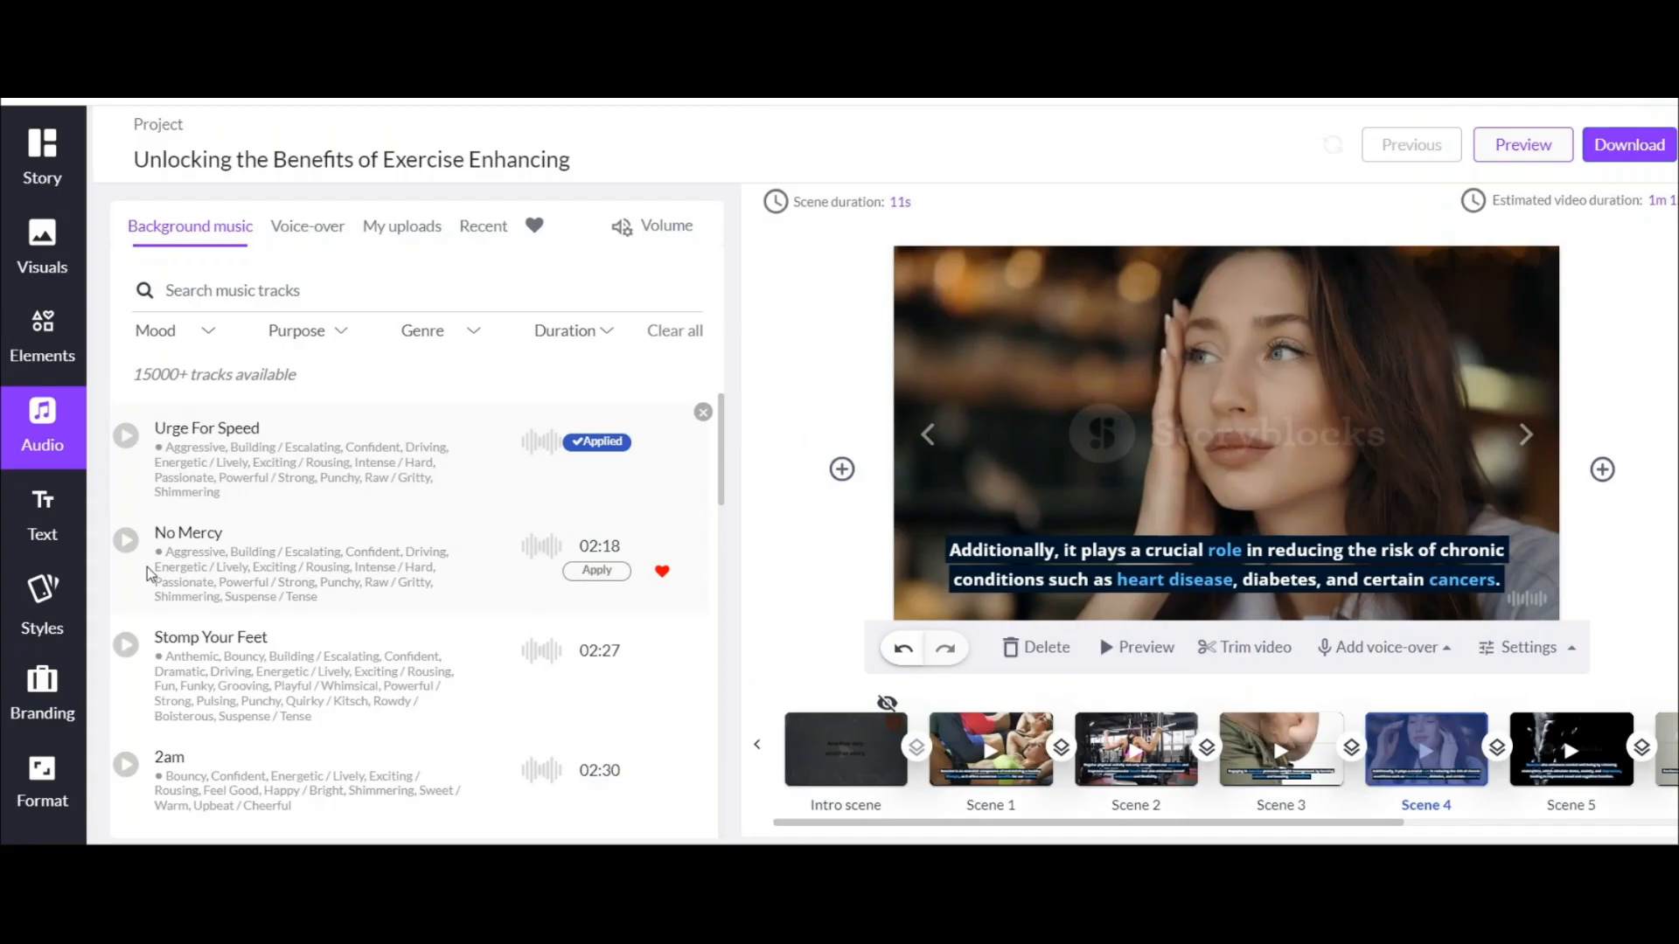
pyautogui.moveTo(116, 551)
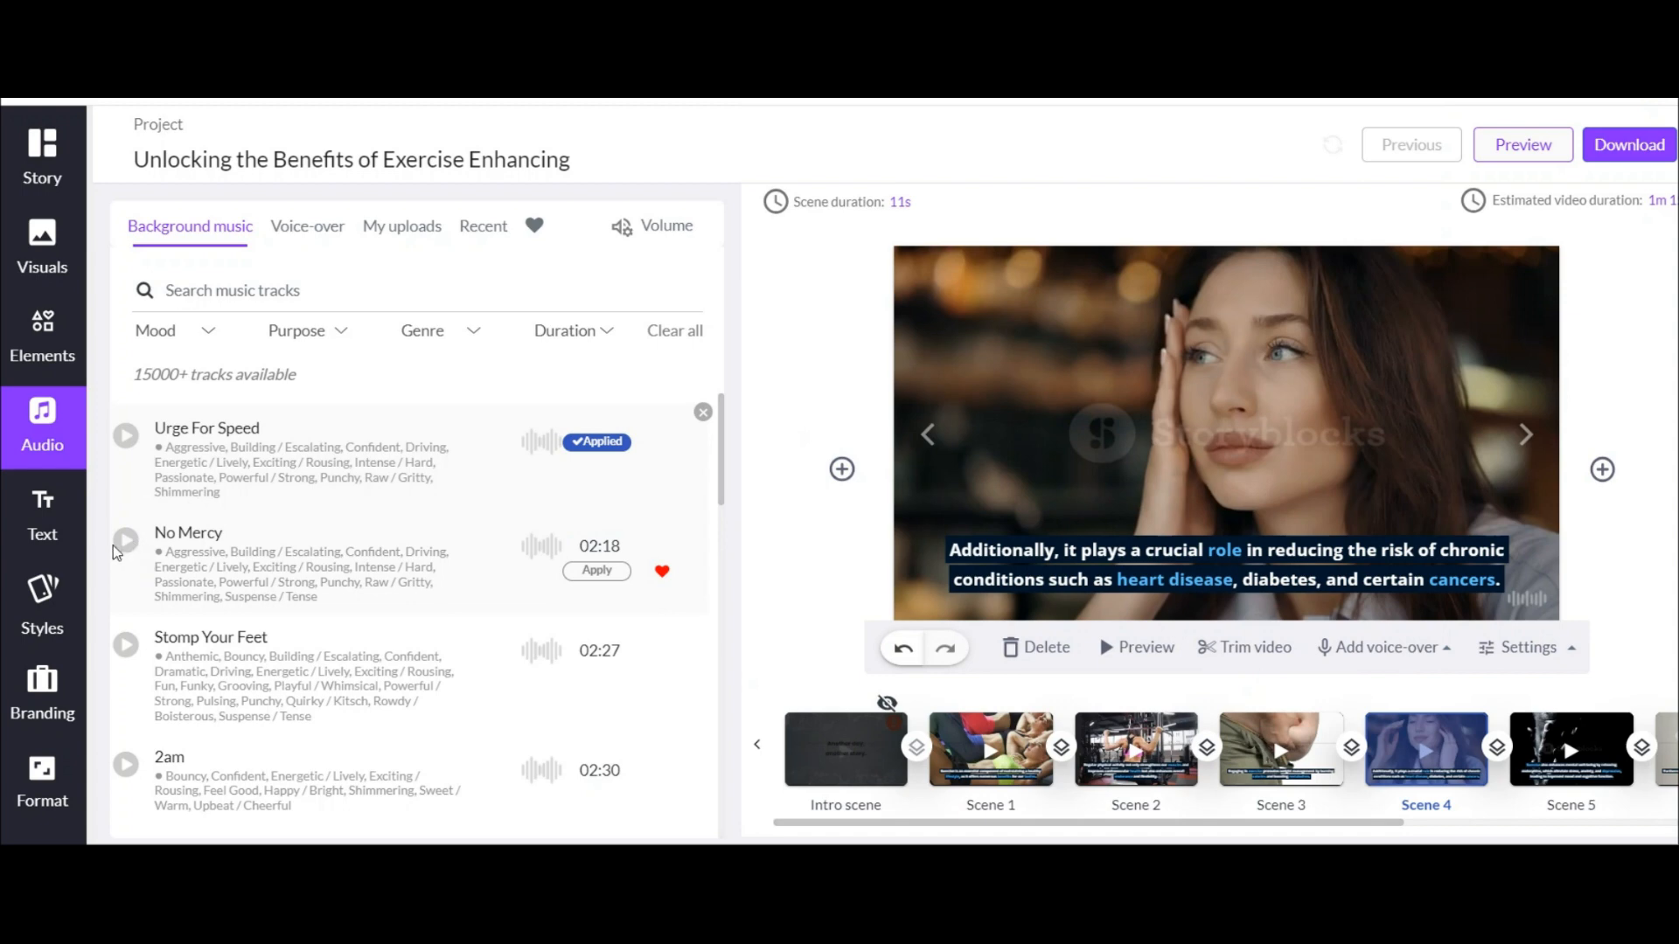
pyautogui.moveTo(25, 409)
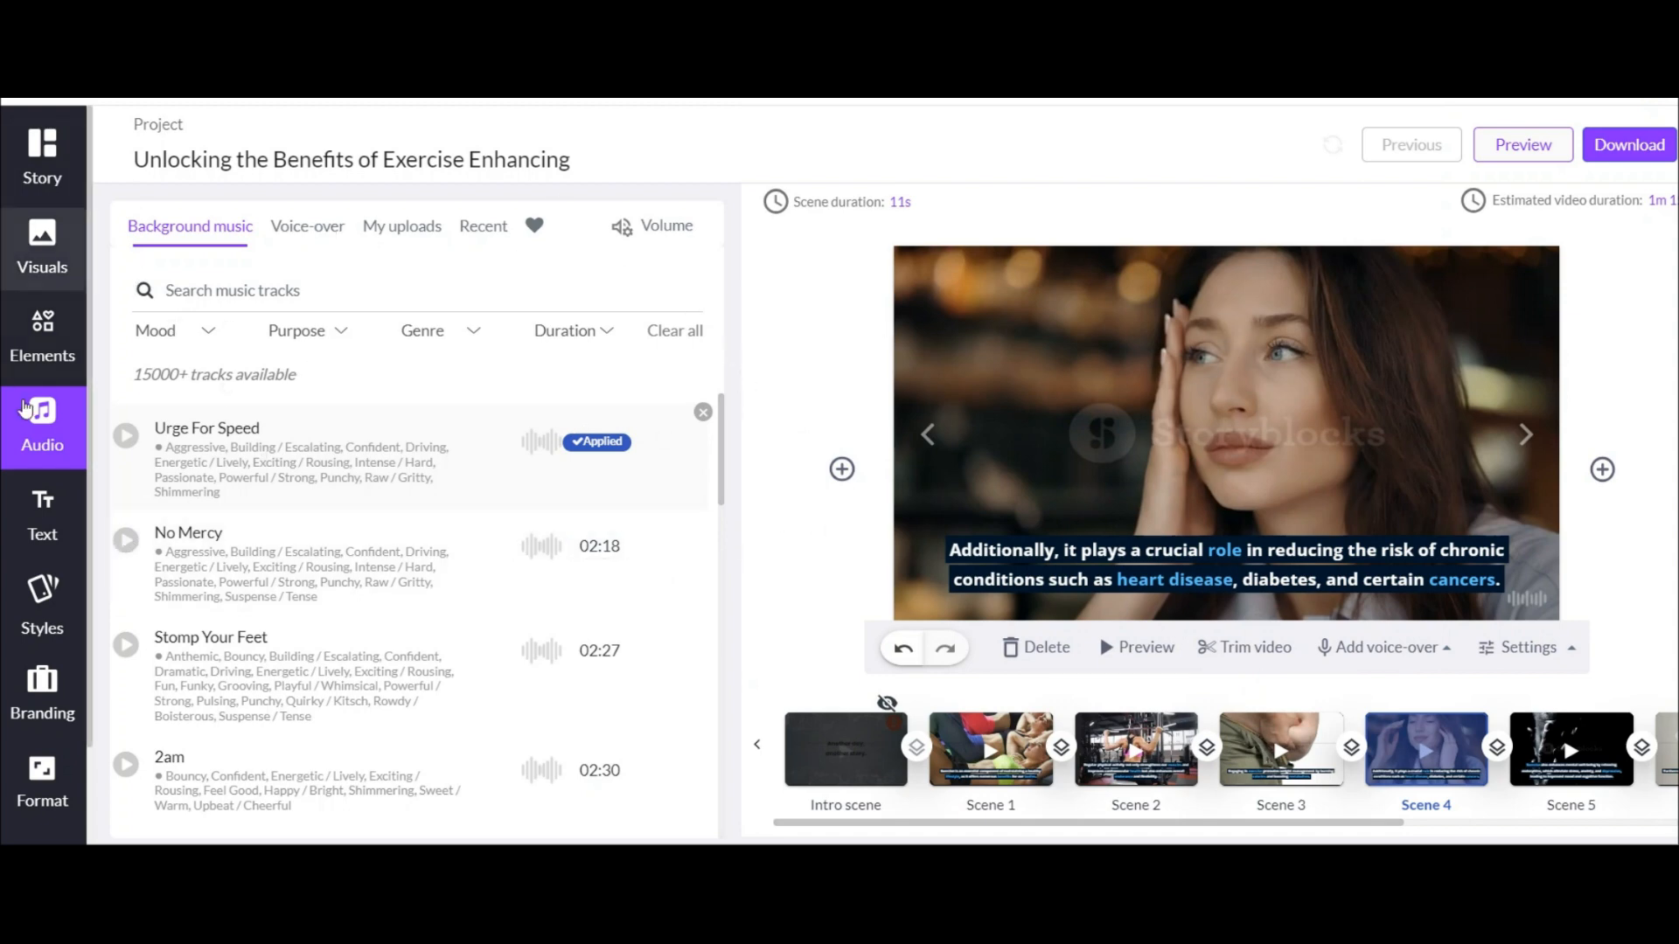
pyautogui.moveTo(303, 250)
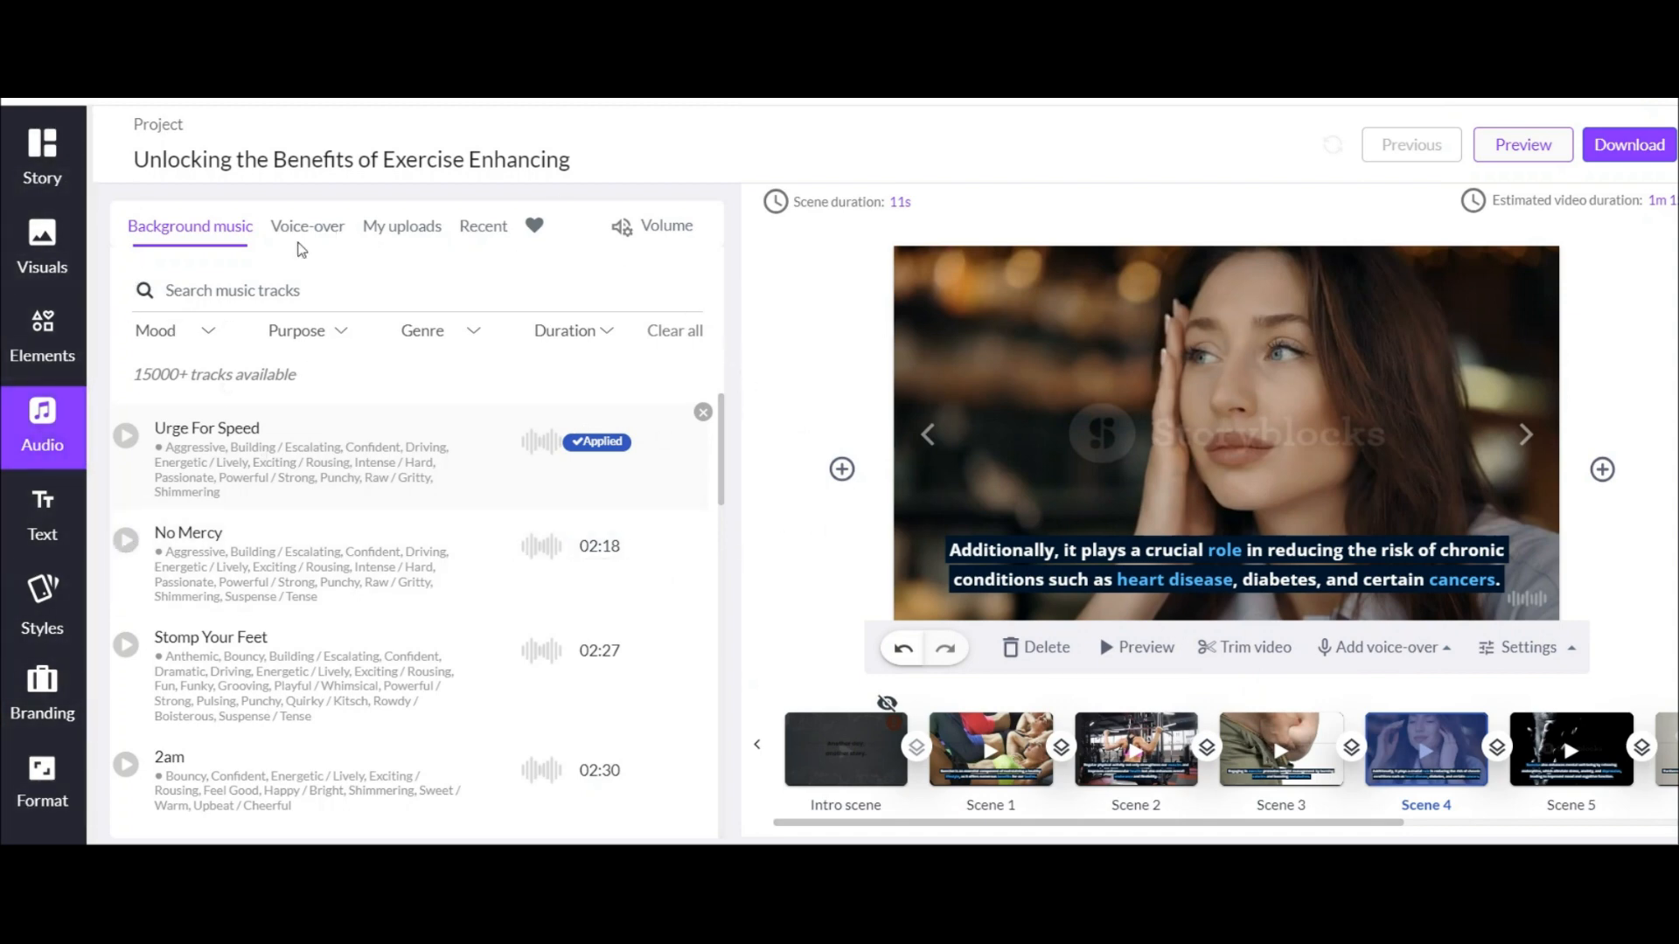
pyautogui.click(402, 225)
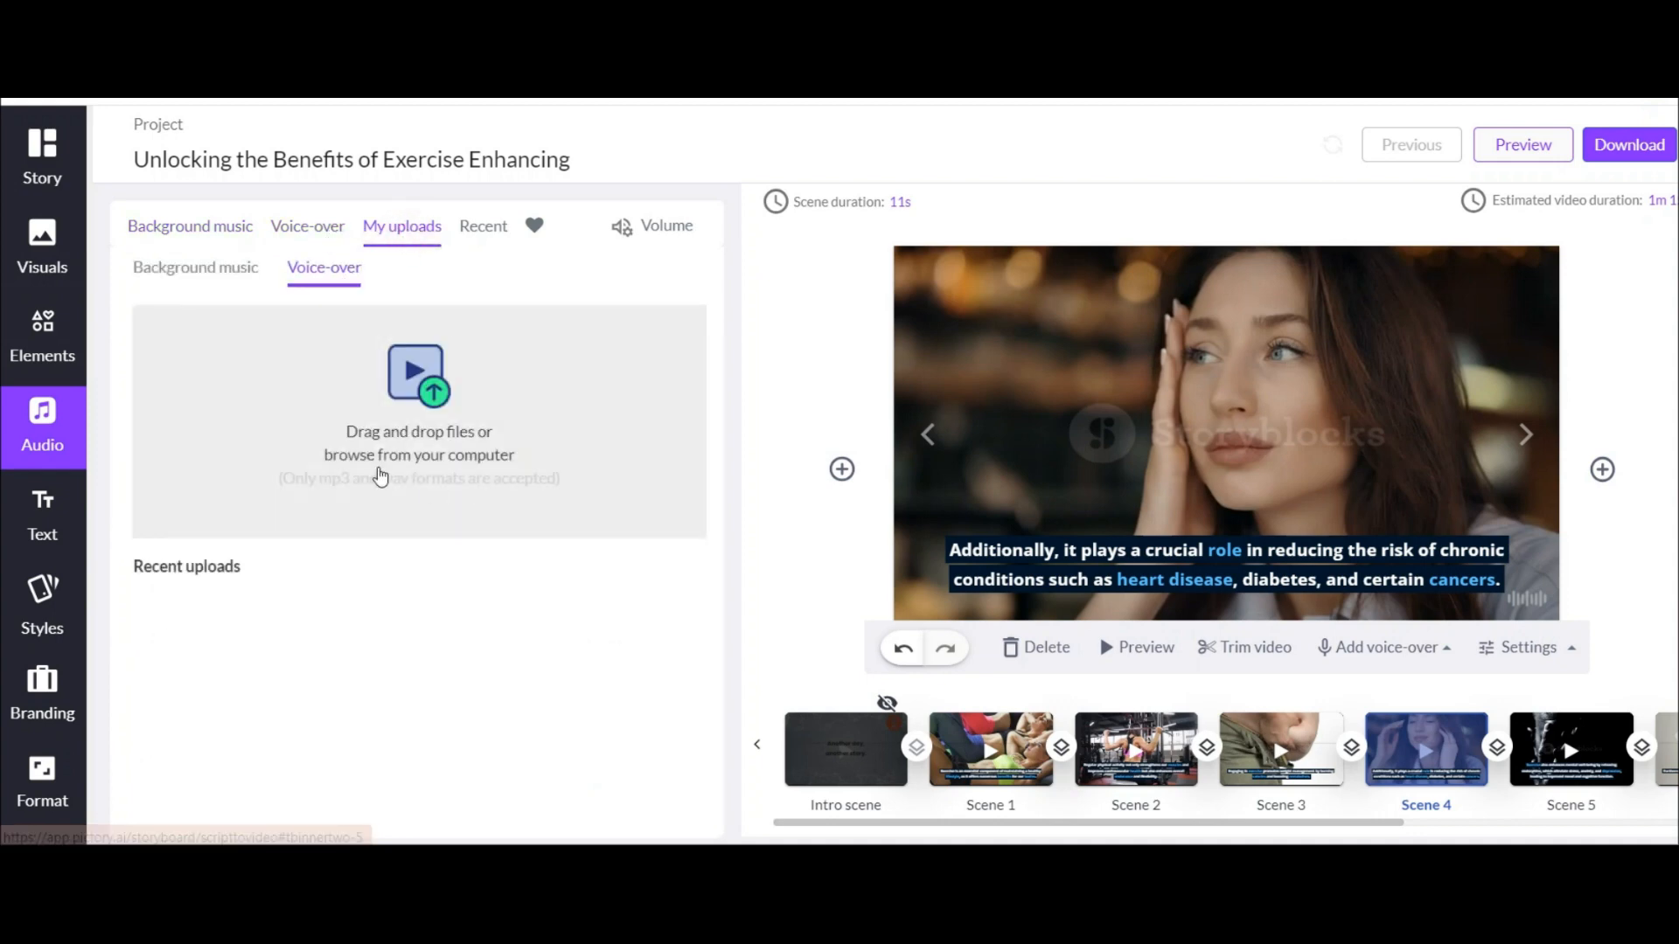
# Browse the English (US) AI voices, sample Aiden (male), and apply him as the voice-over
pyautogui.click(1384, 647)
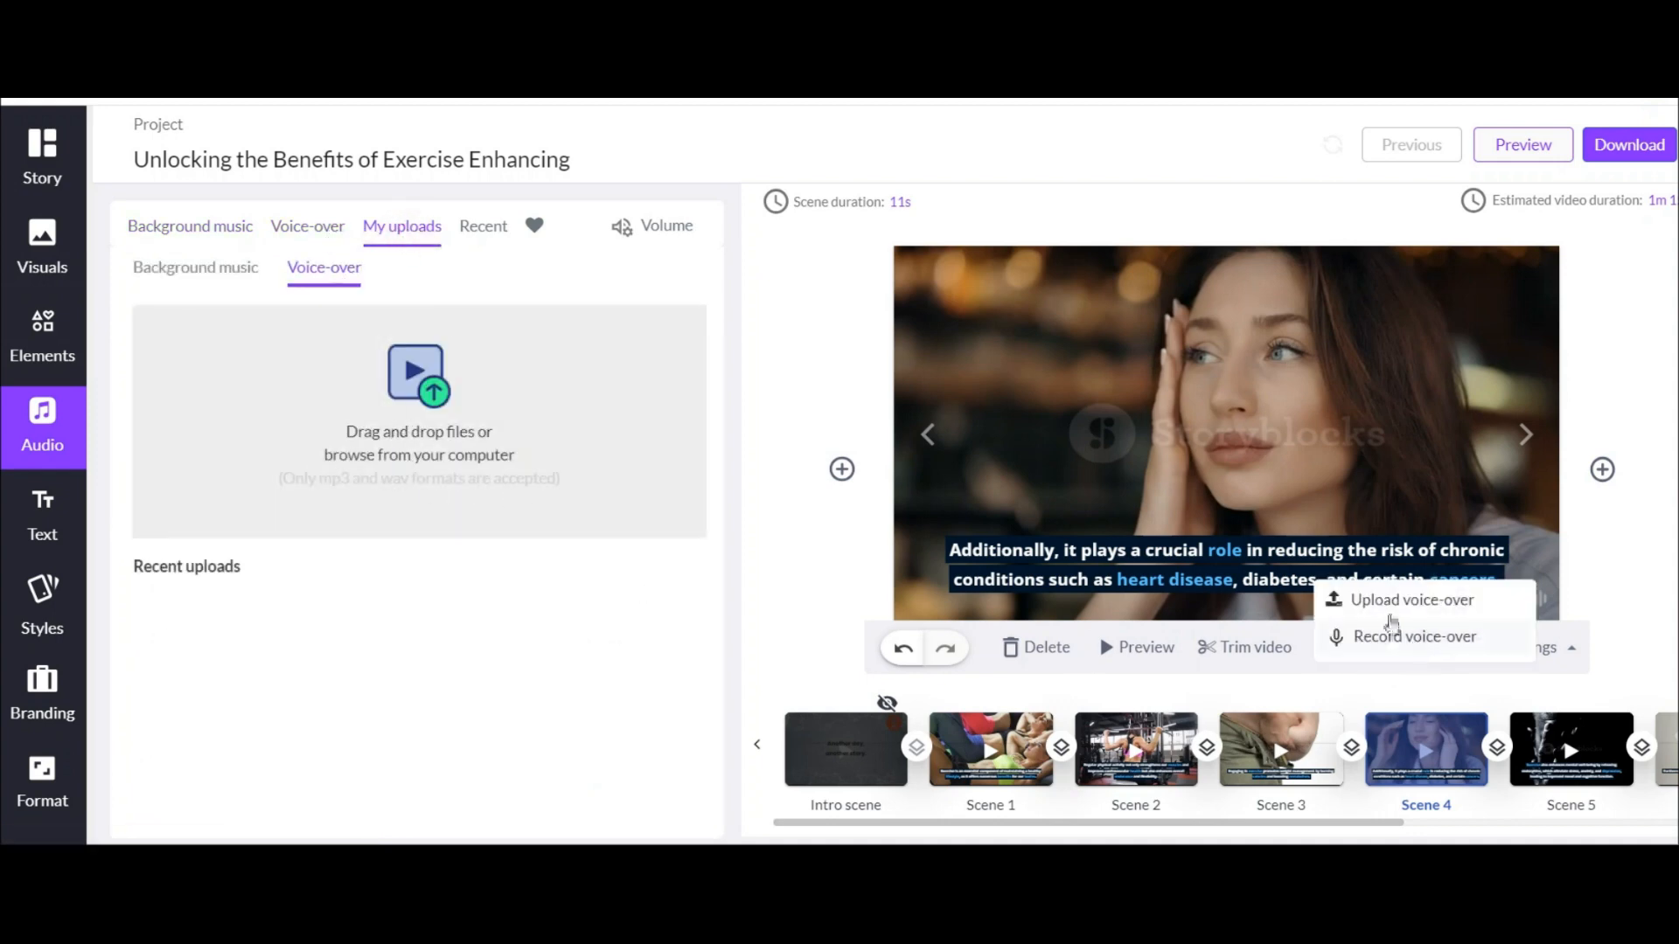
pyautogui.click(307, 225)
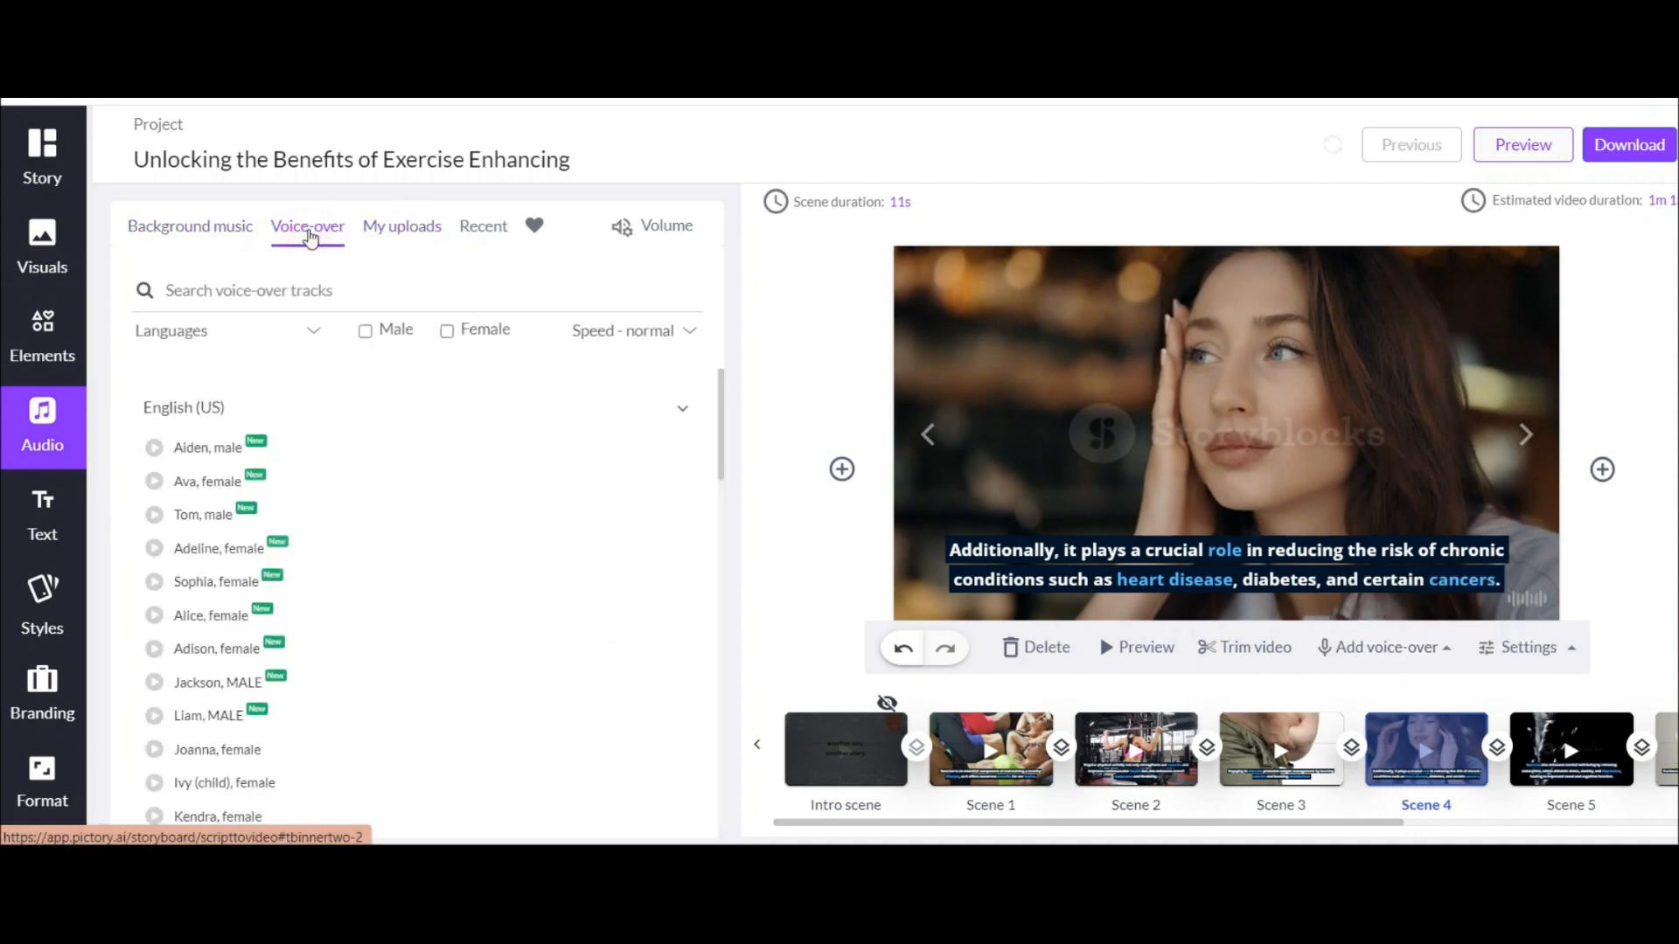
pyautogui.scroll(-3)
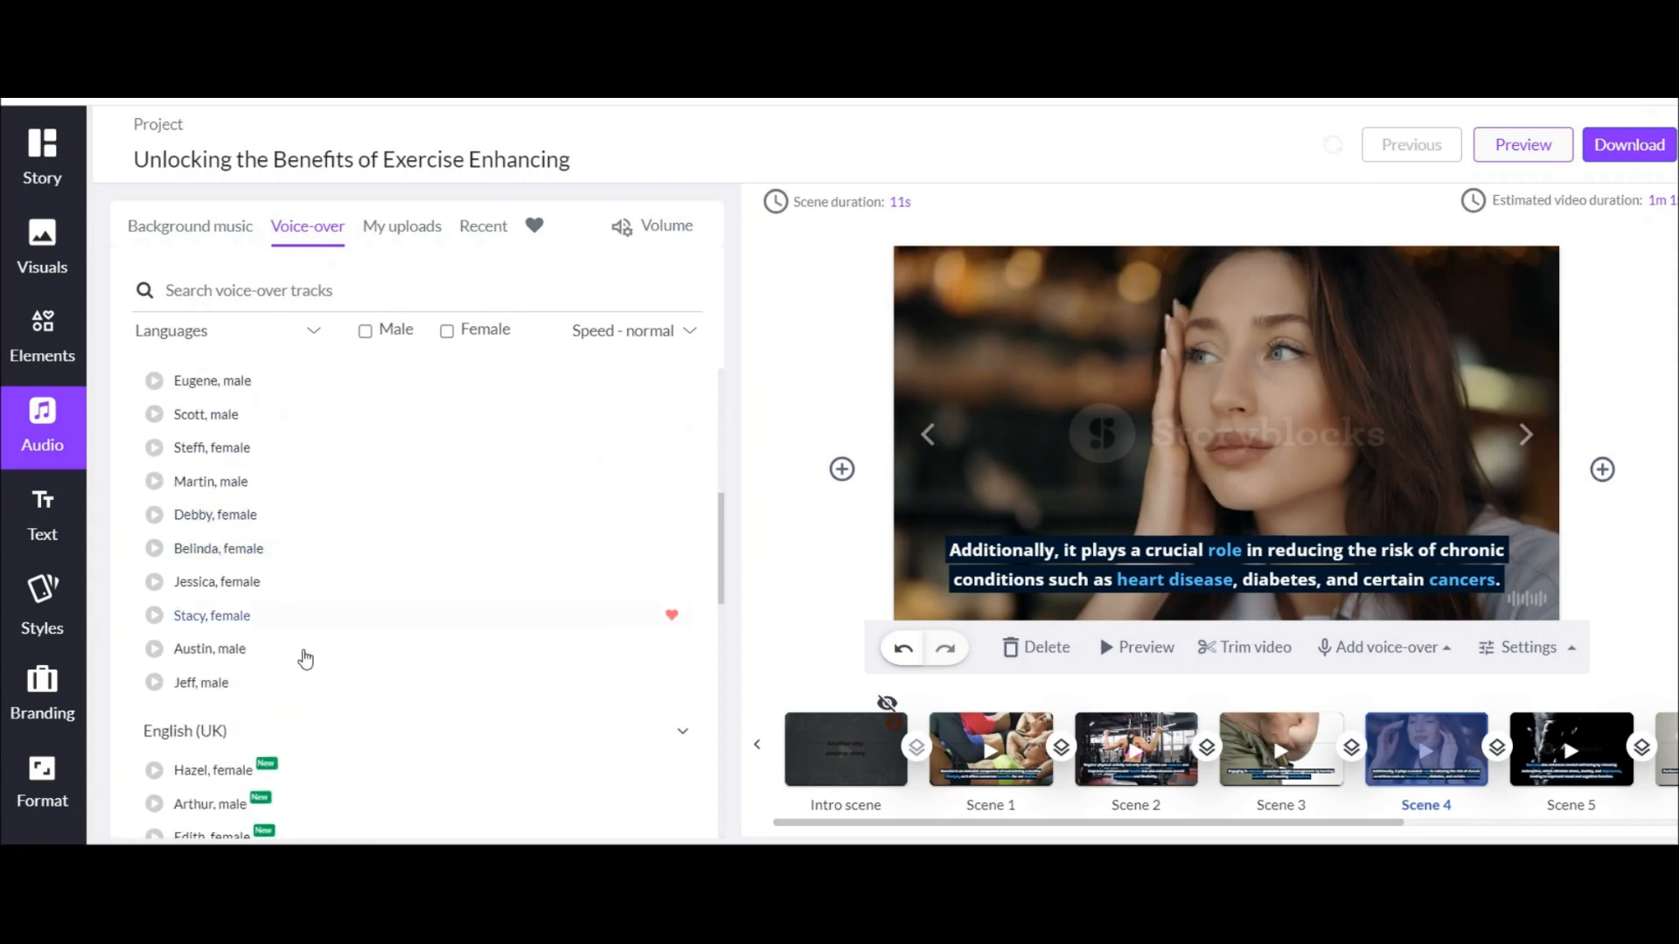
pyautogui.scroll(-3)
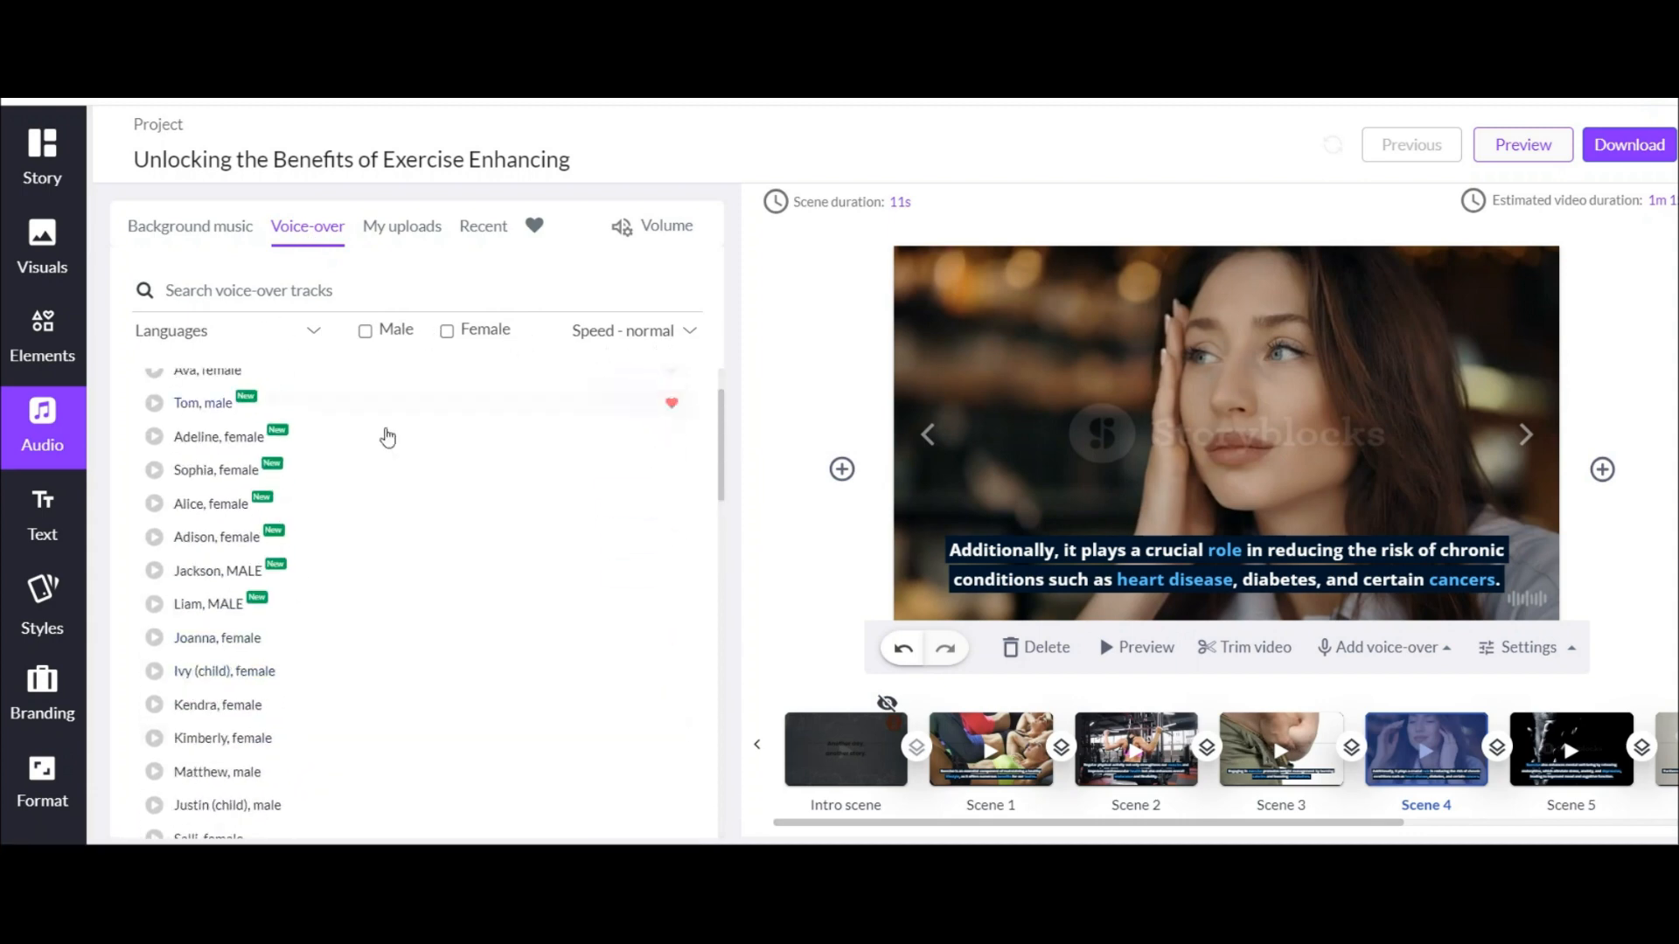
pyautogui.scroll(3)
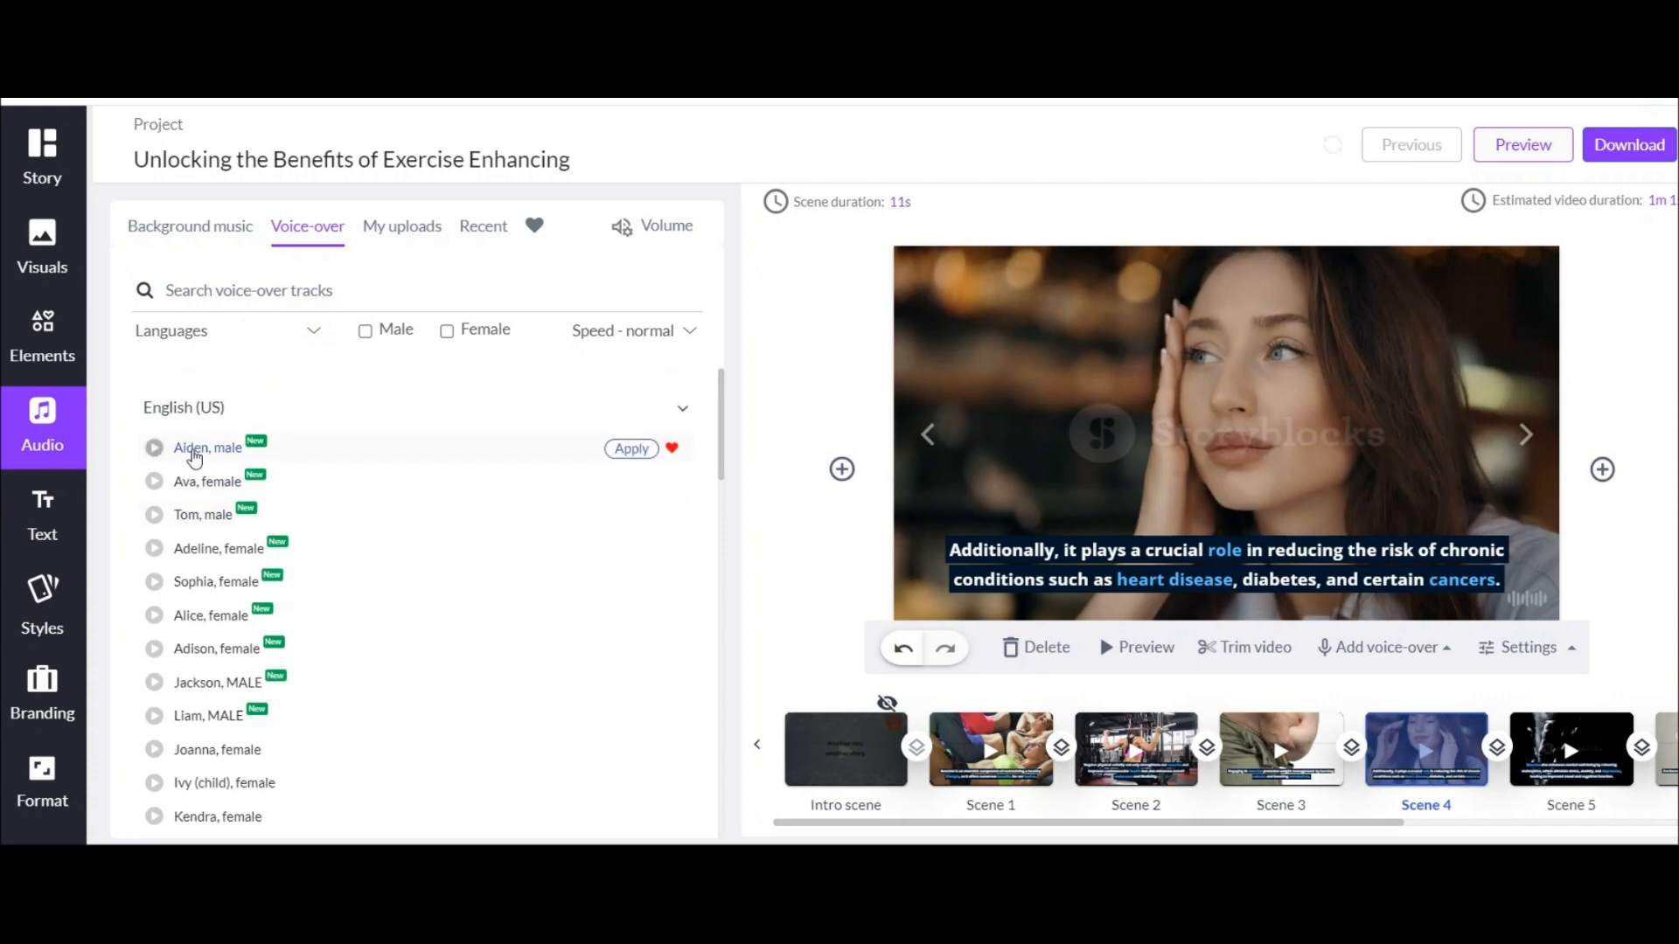
pyautogui.click(154, 447)
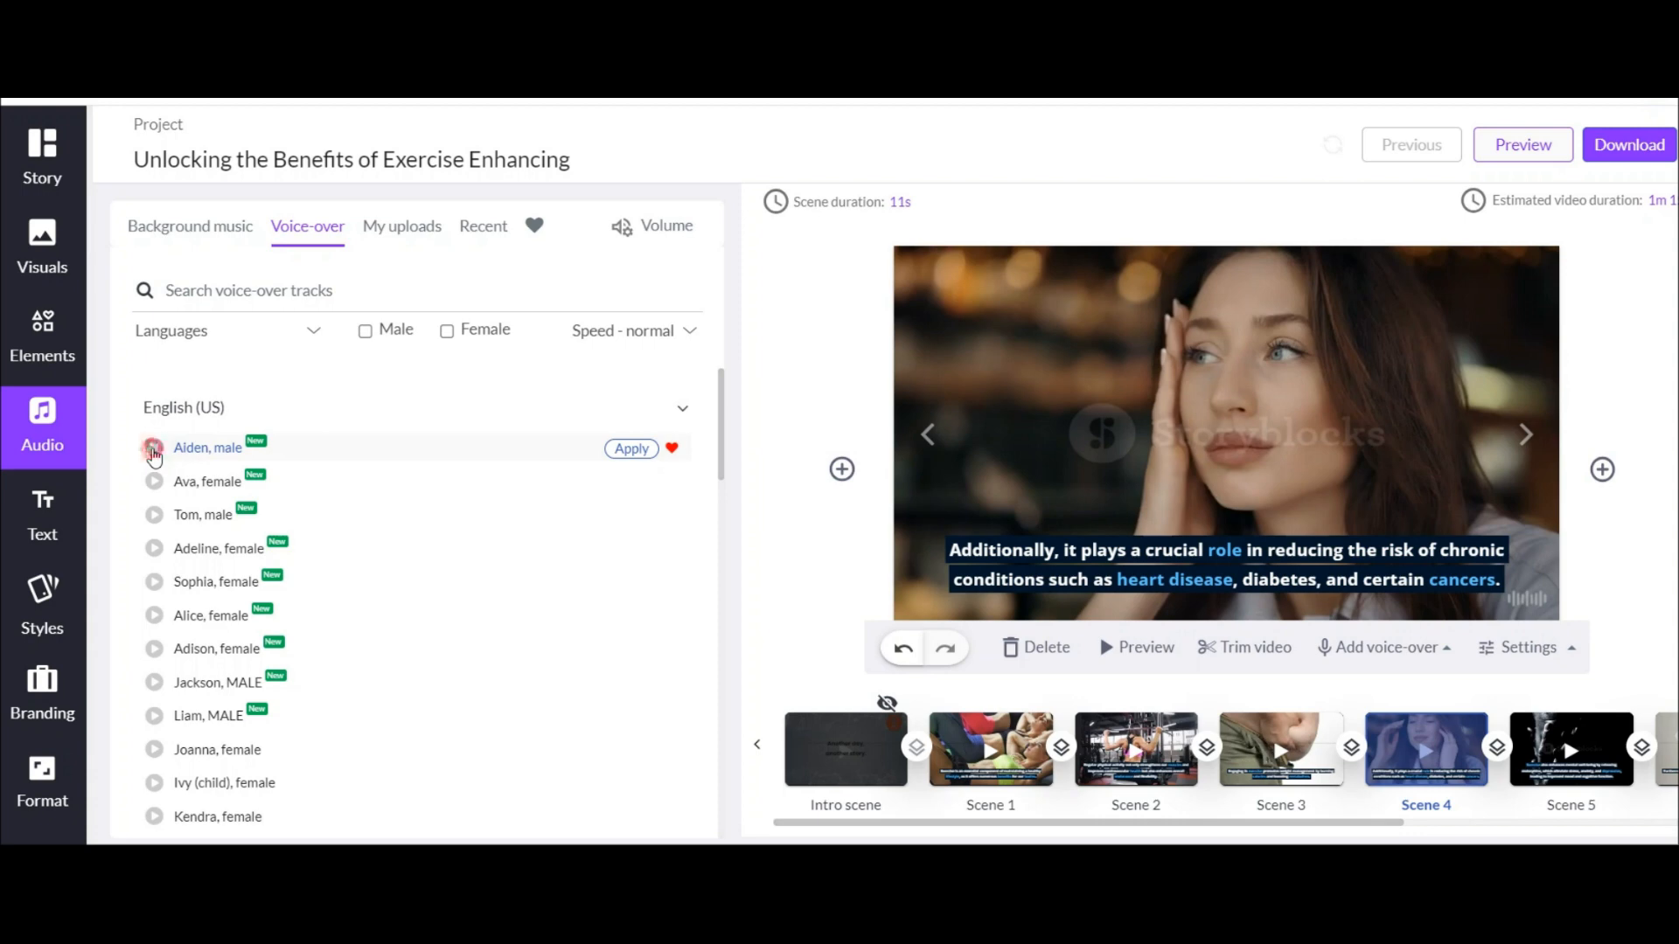
pyautogui.moveTo(631, 449)
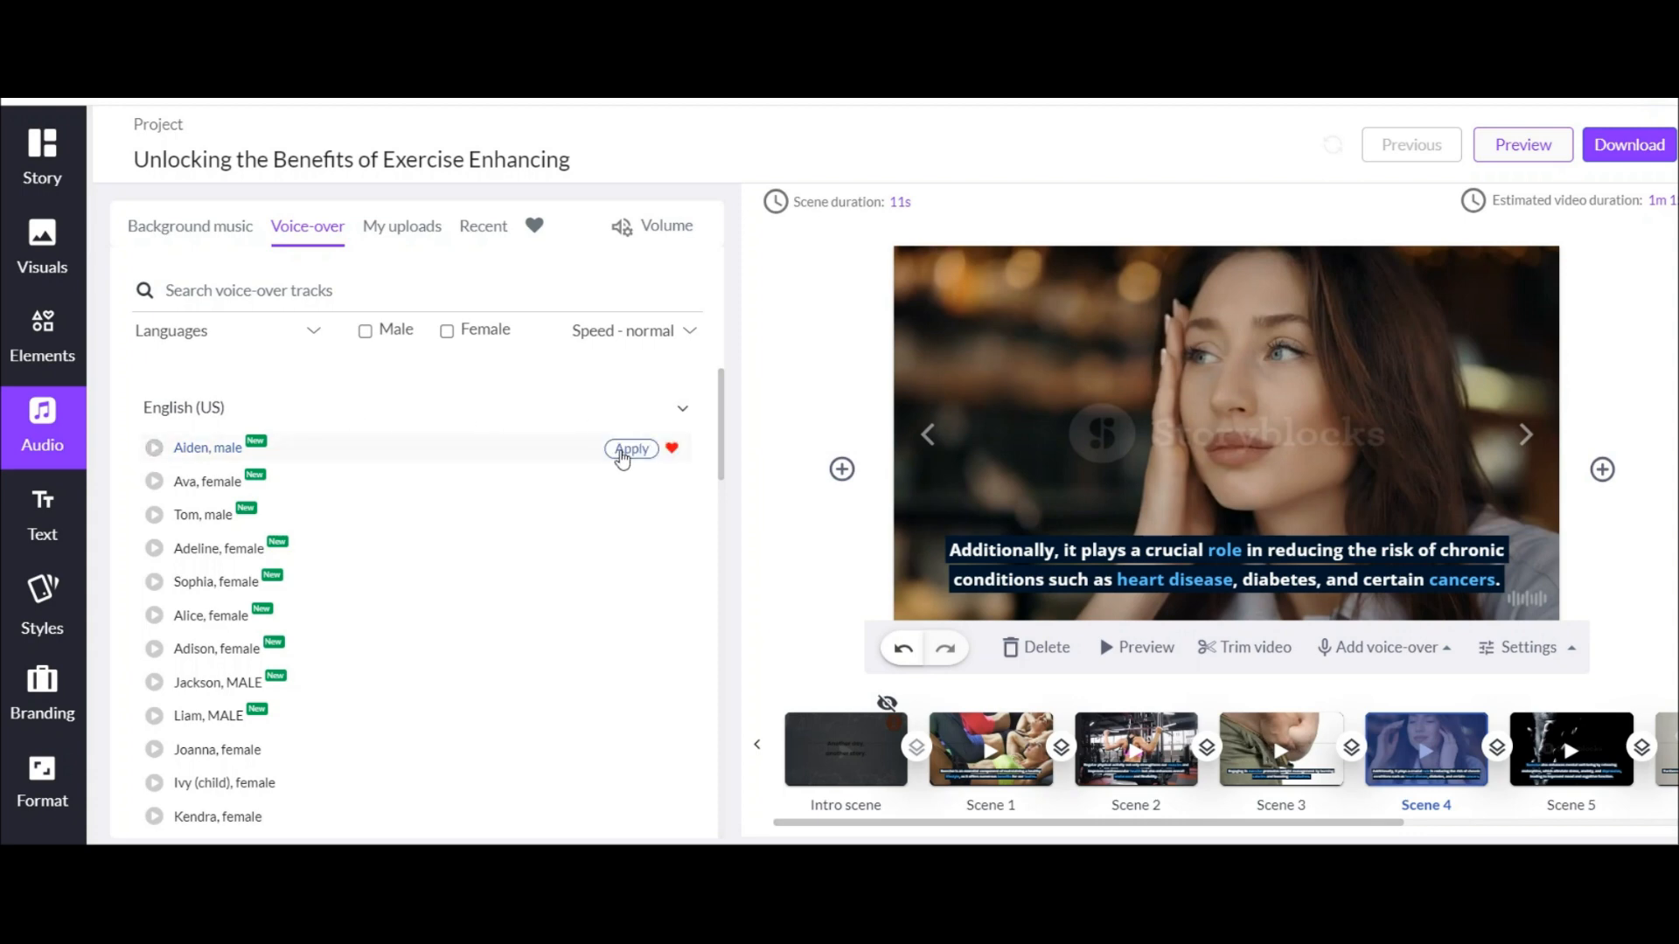
pyautogui.click(631, 448)
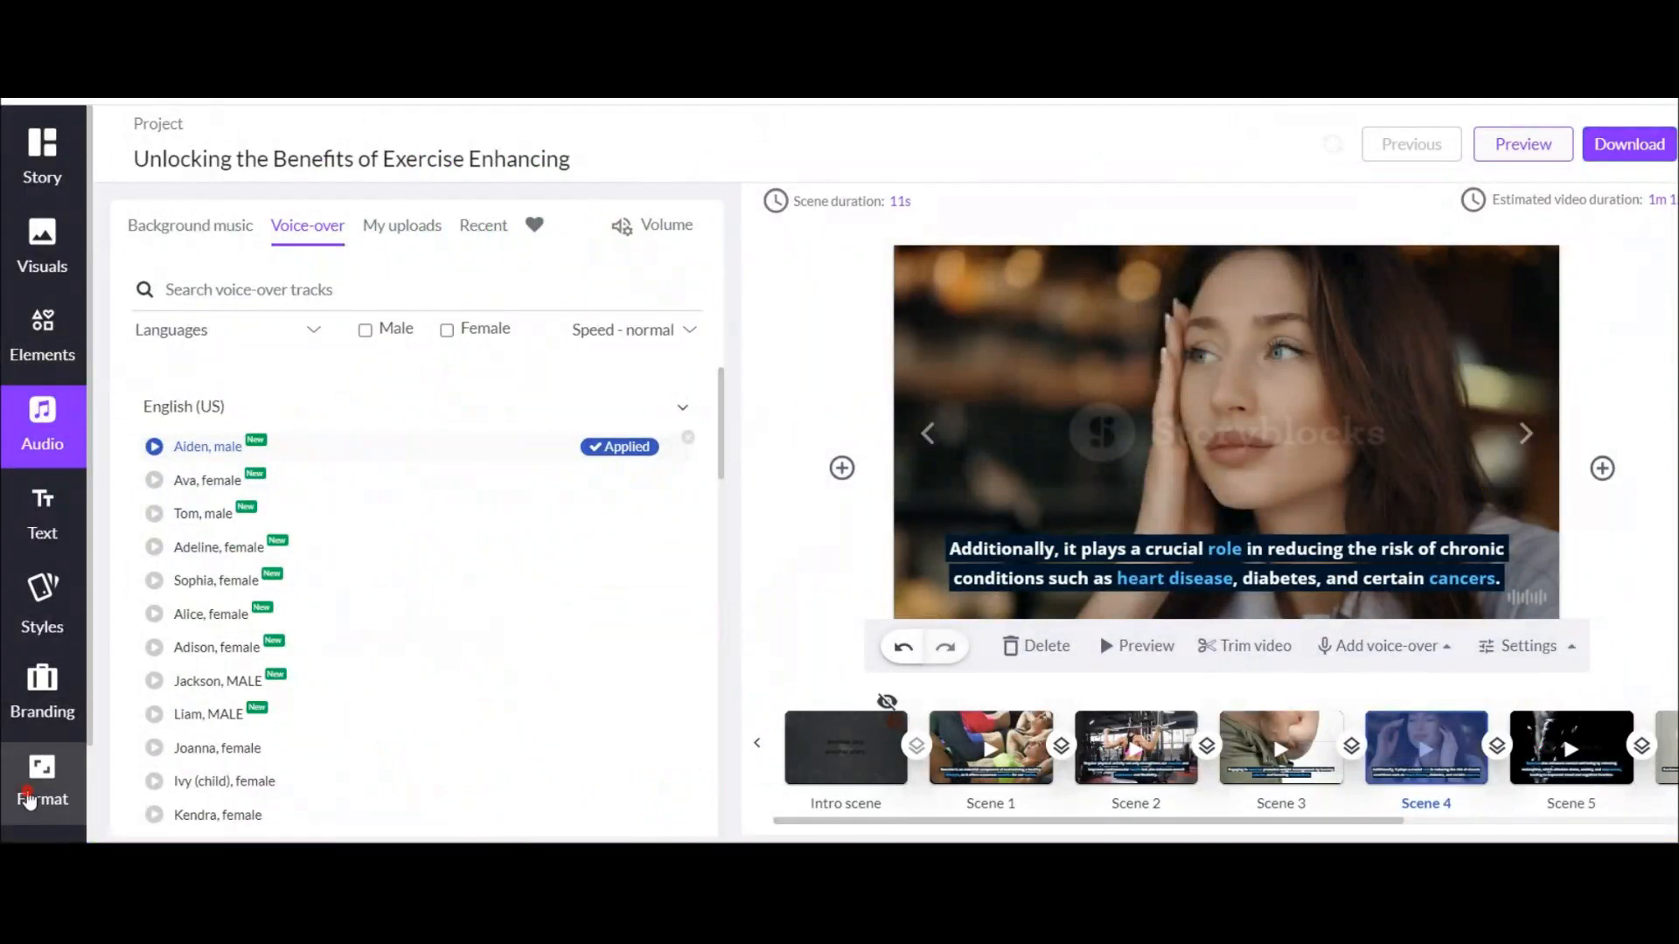
# Try the Square 1:1 video format from the Format panel, then move to Branding
pyautogui.click(42, 781)
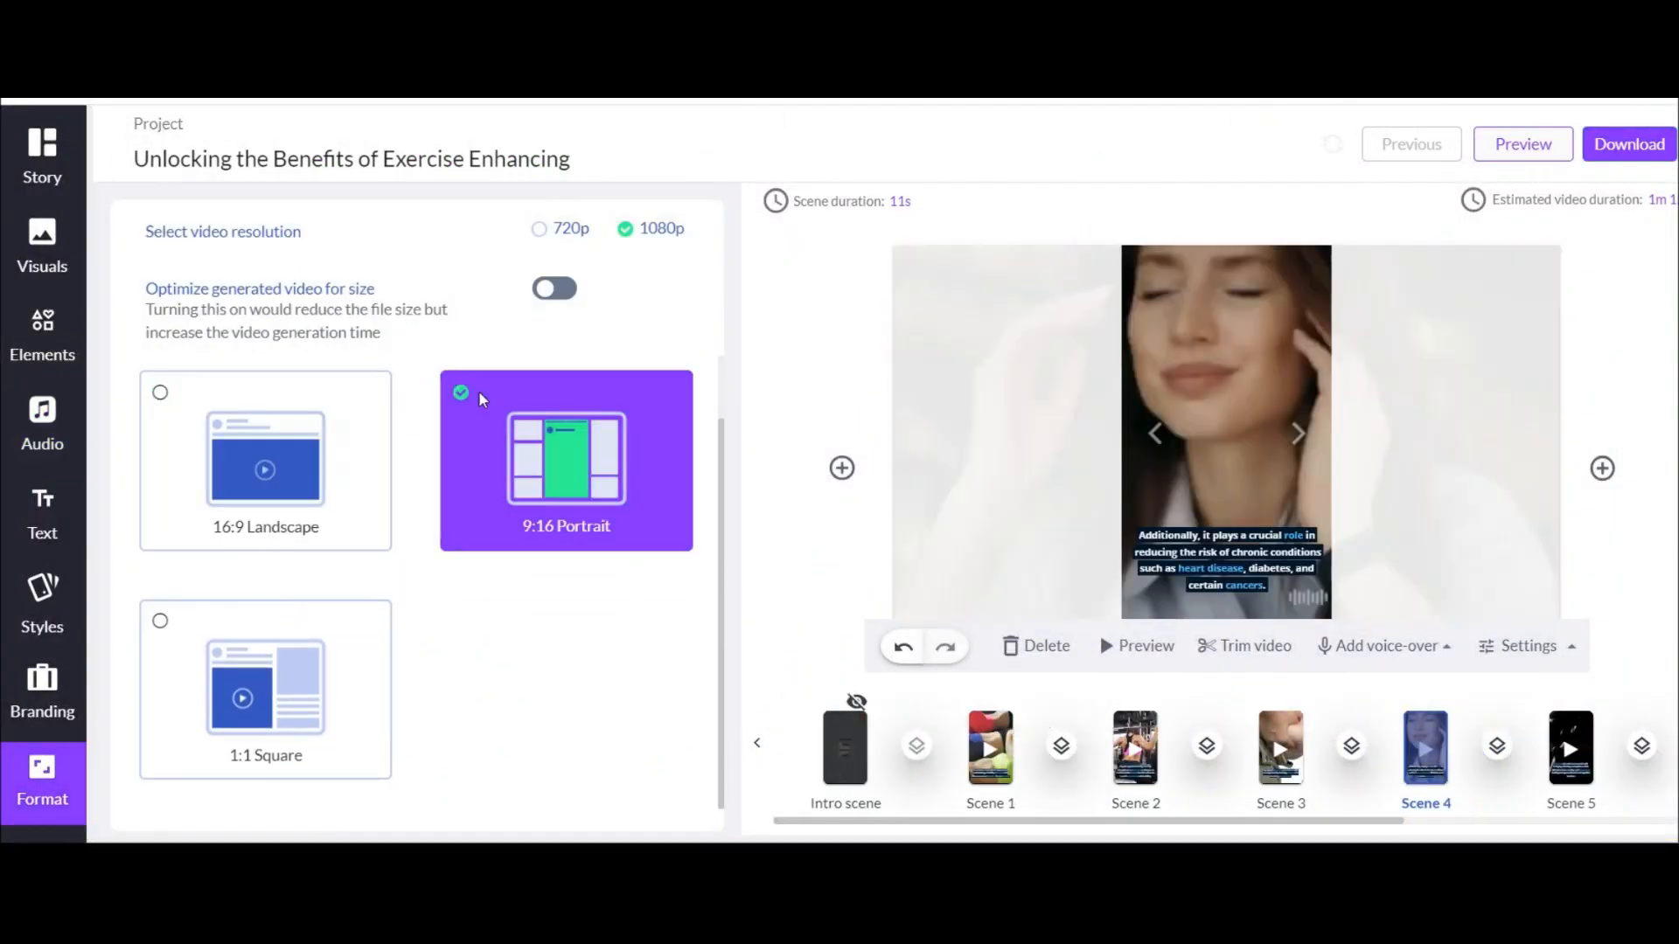
pyautogui.click(264, 689)
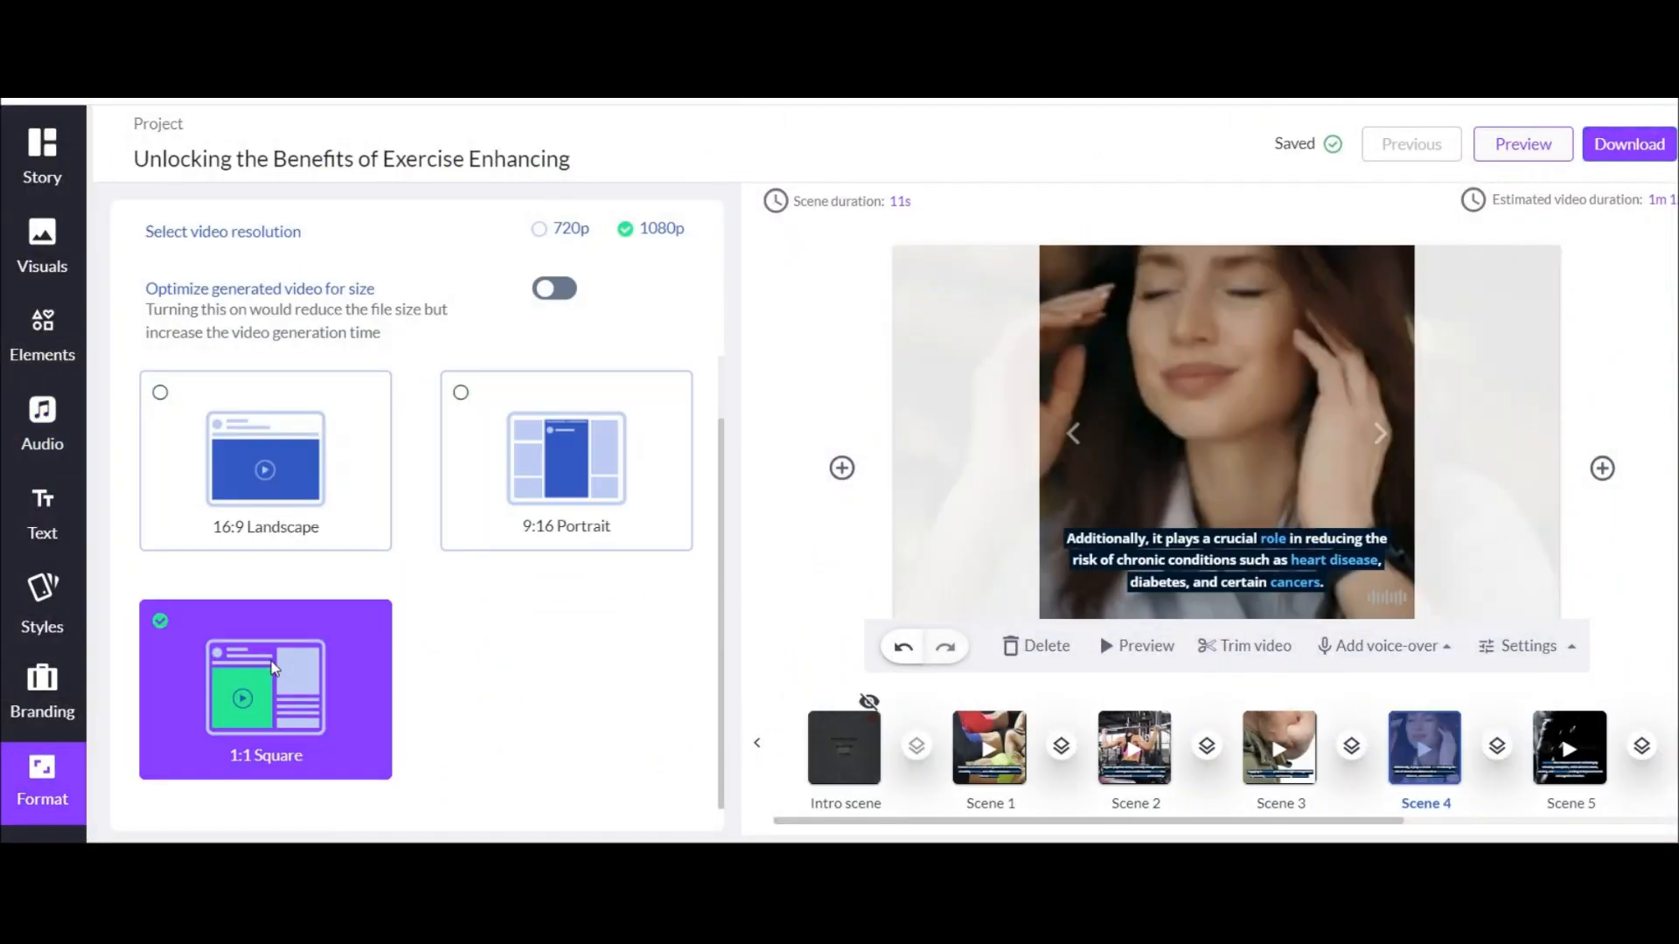
pyautogui.click(264, 460)
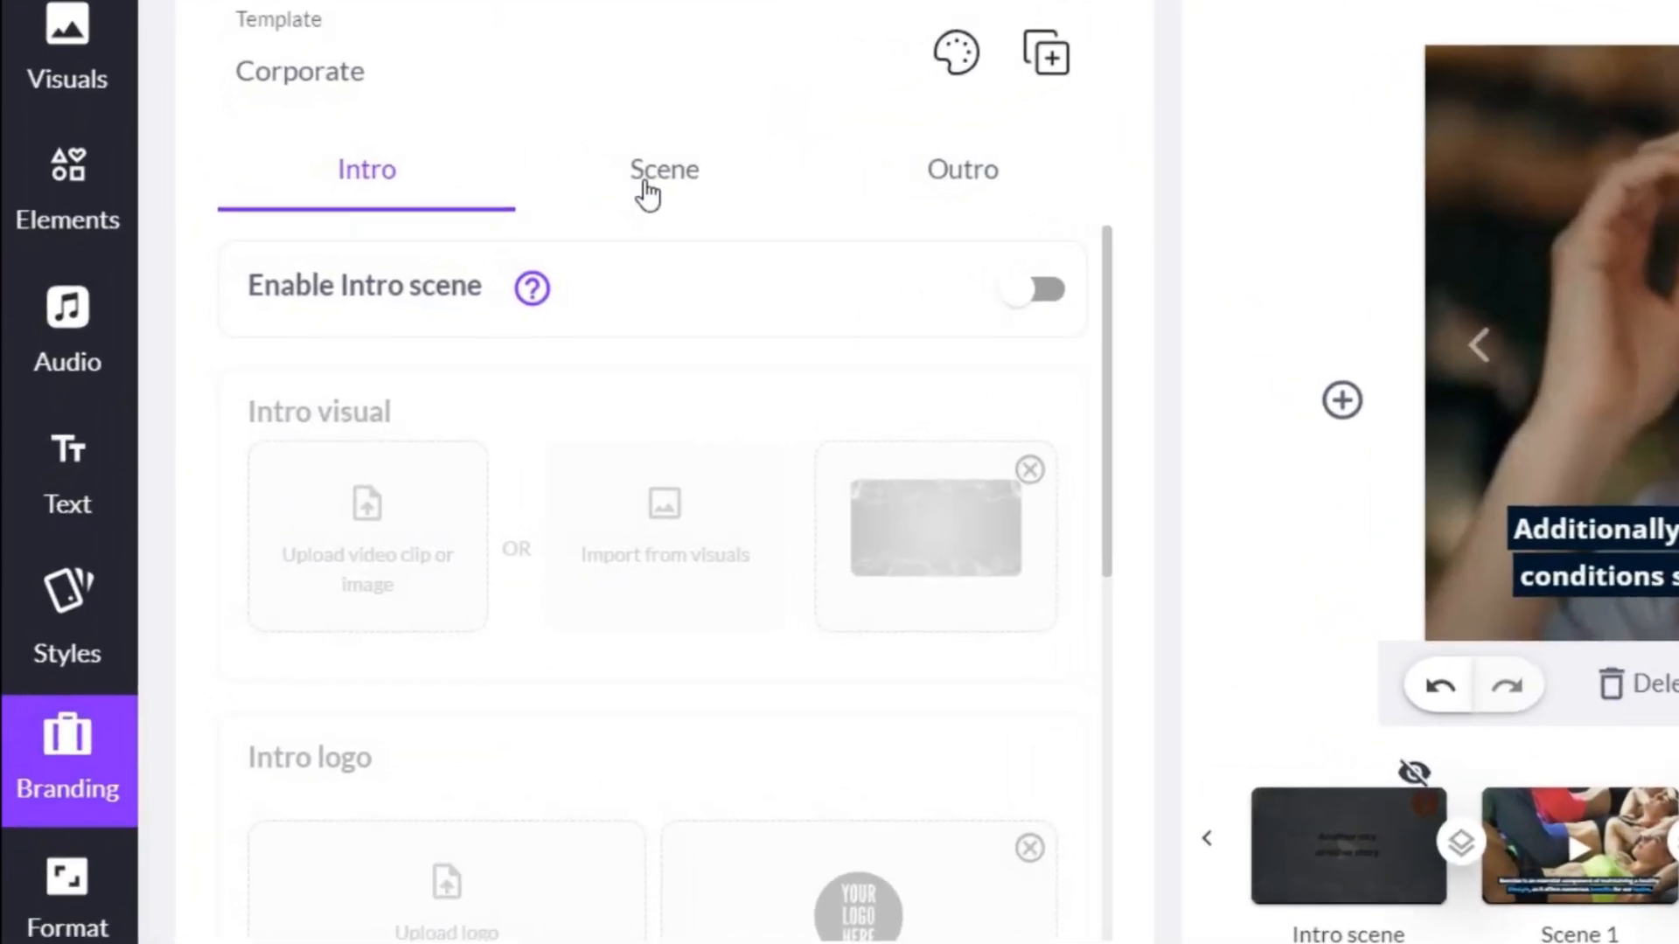
# Check the Scene and Outro branding options, then return to the Story script list
pyautogui.click(663, 170)
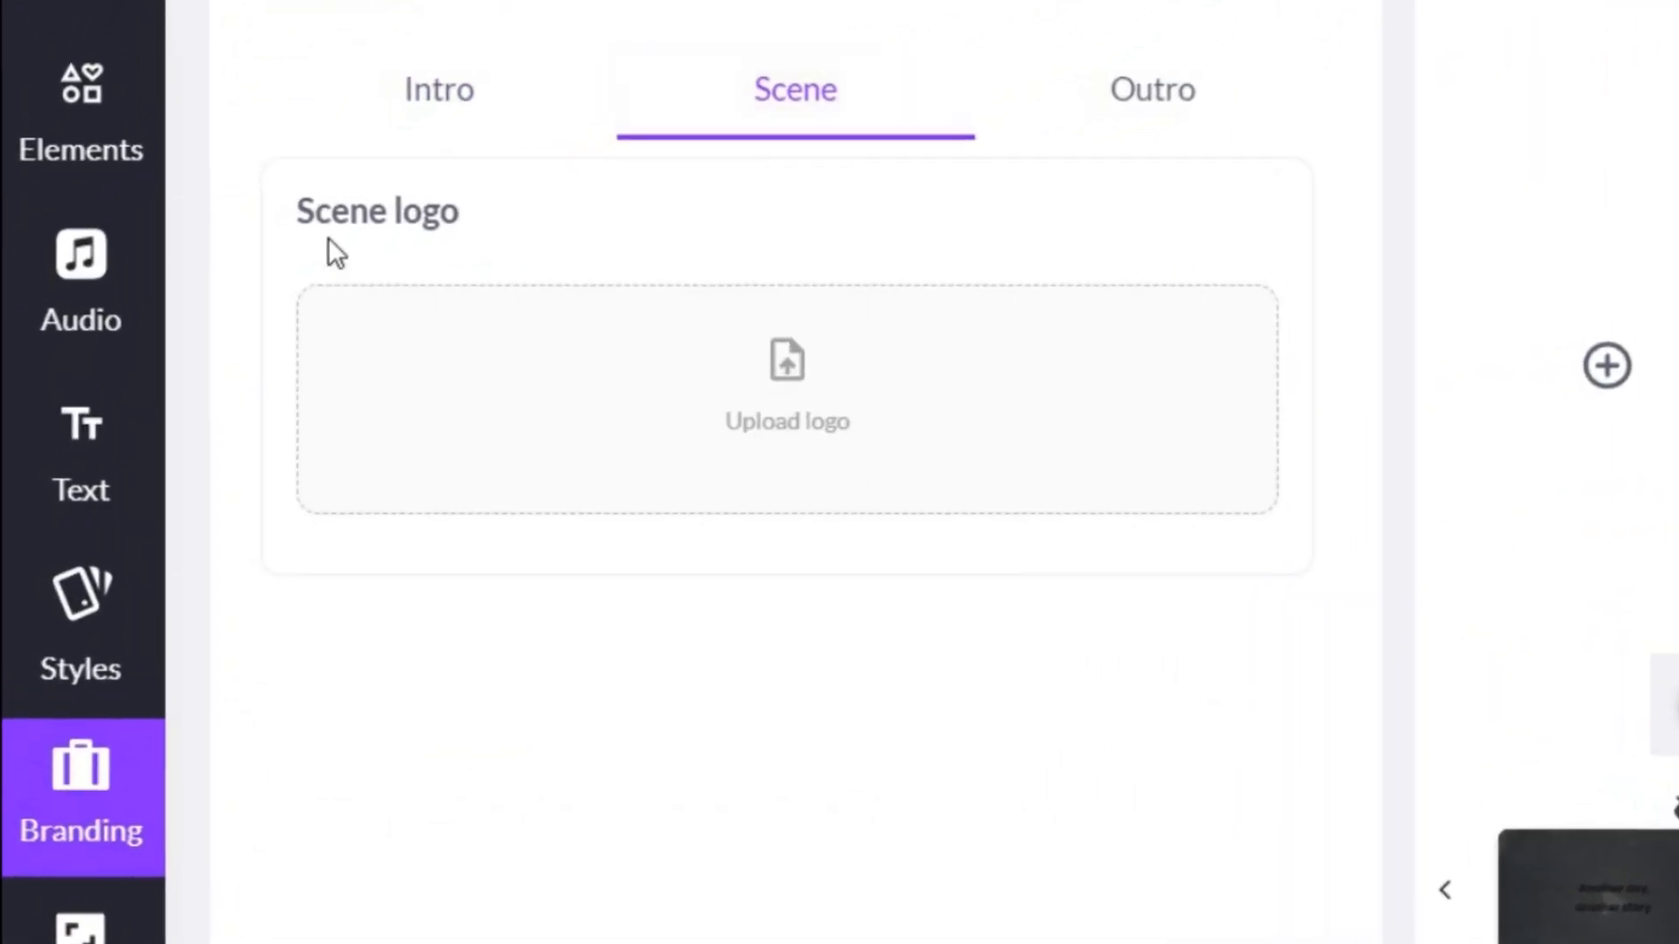
pyautogui.click(1153, 89)
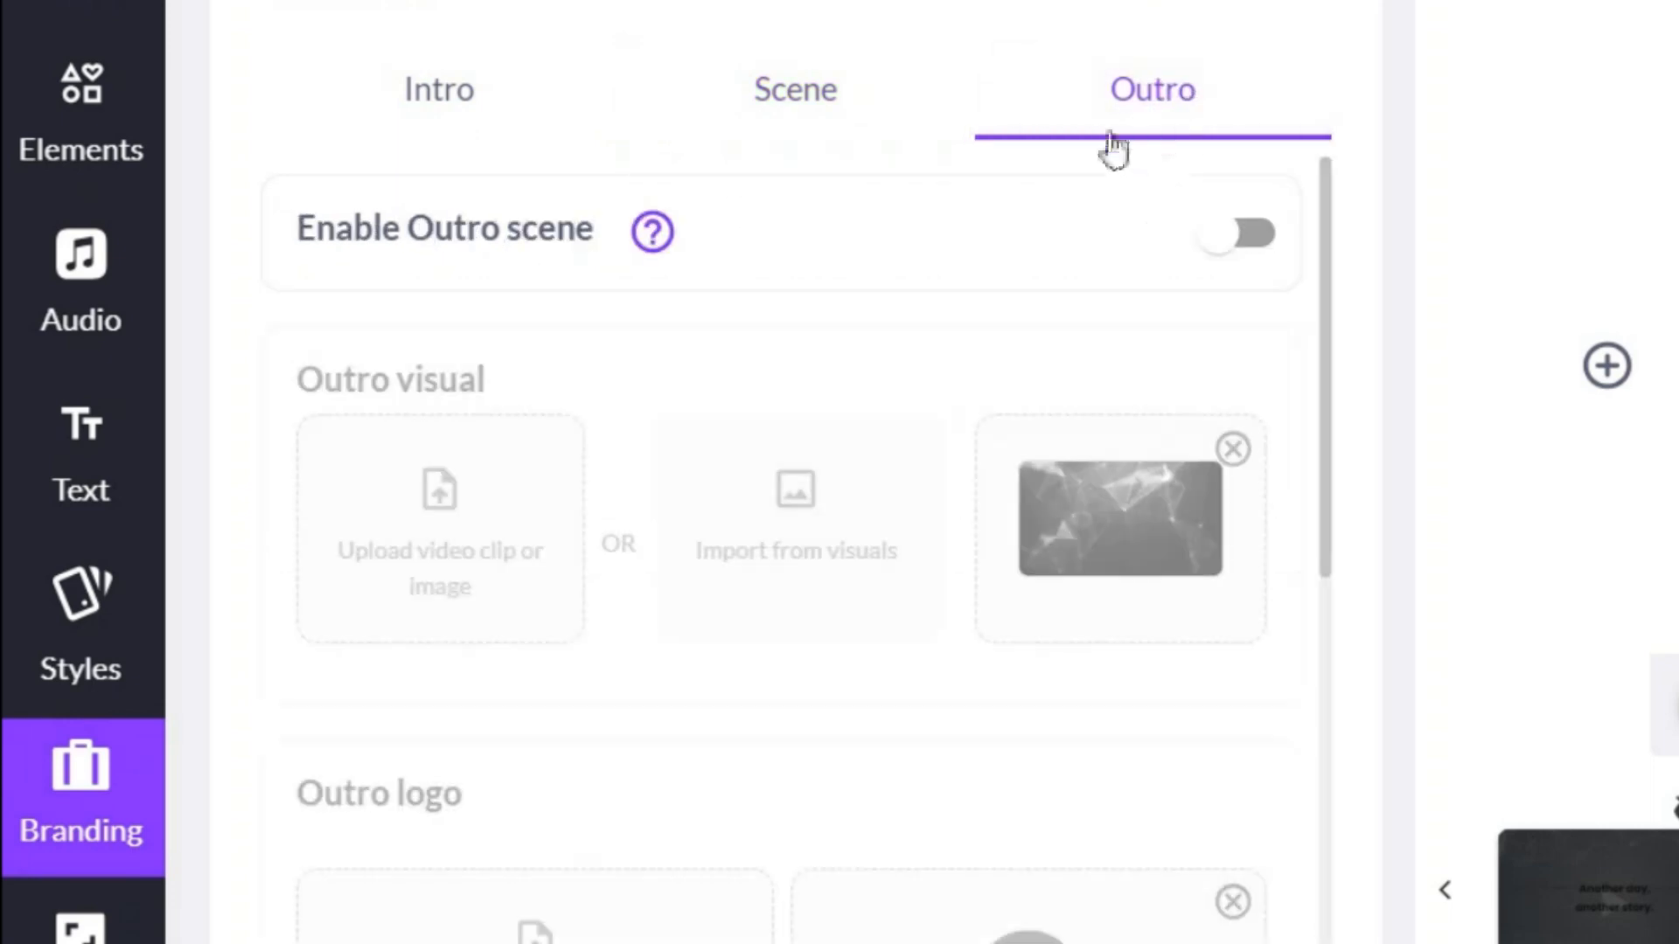
pyautogui.click(437, 89)
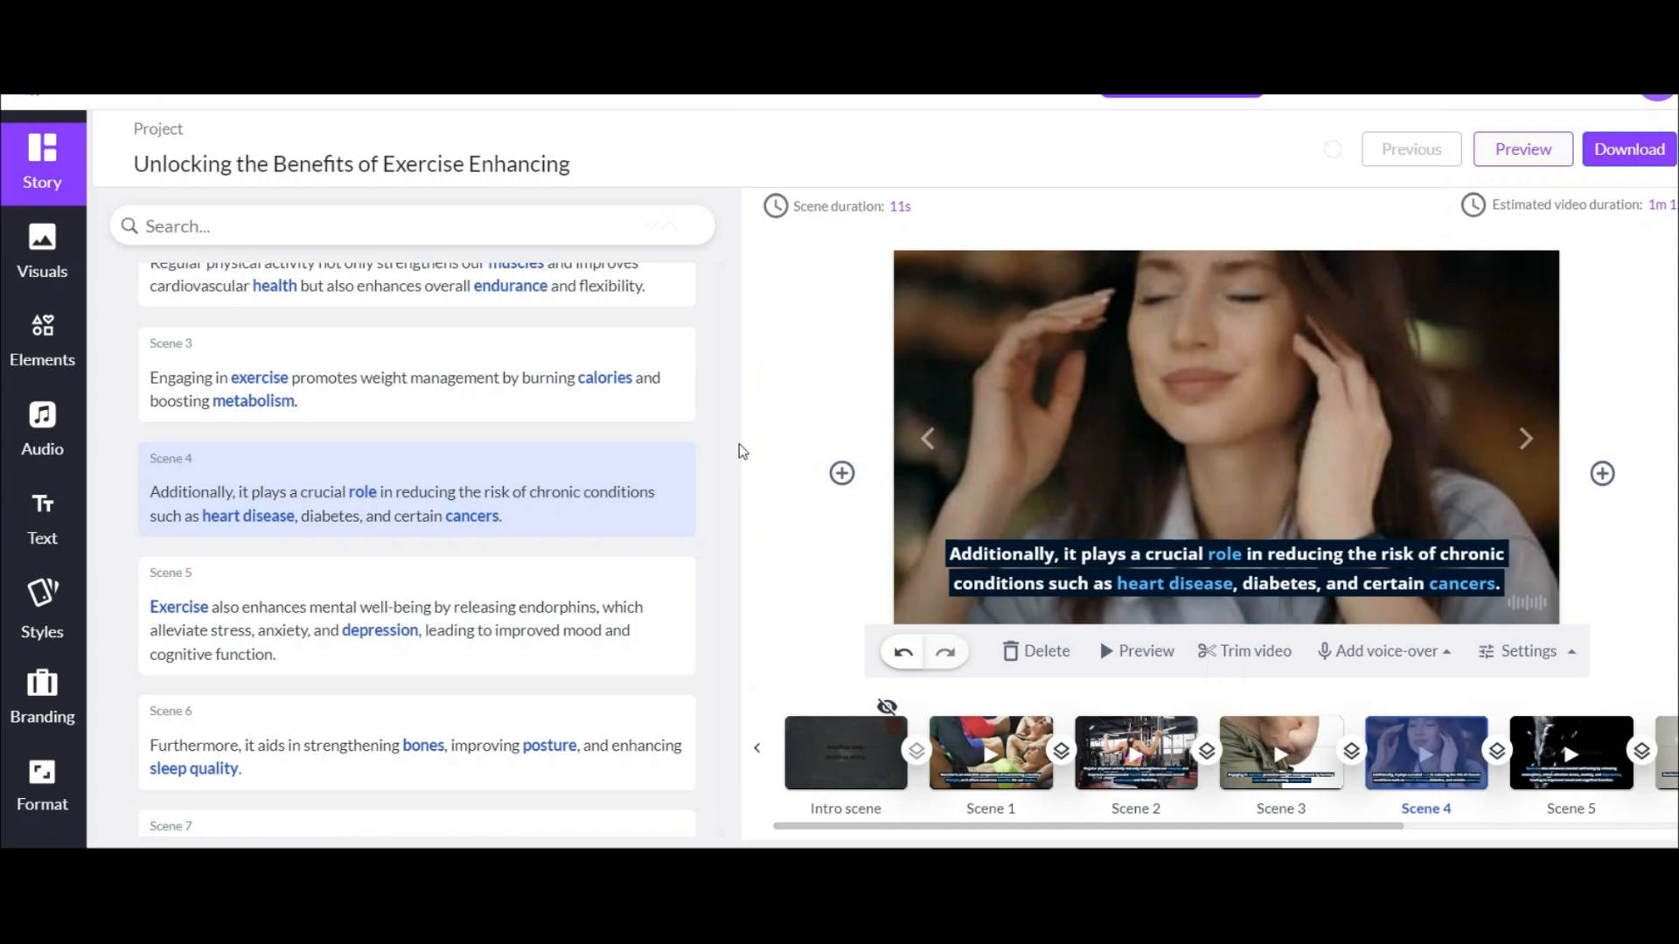
pyautogui.scroll(3)
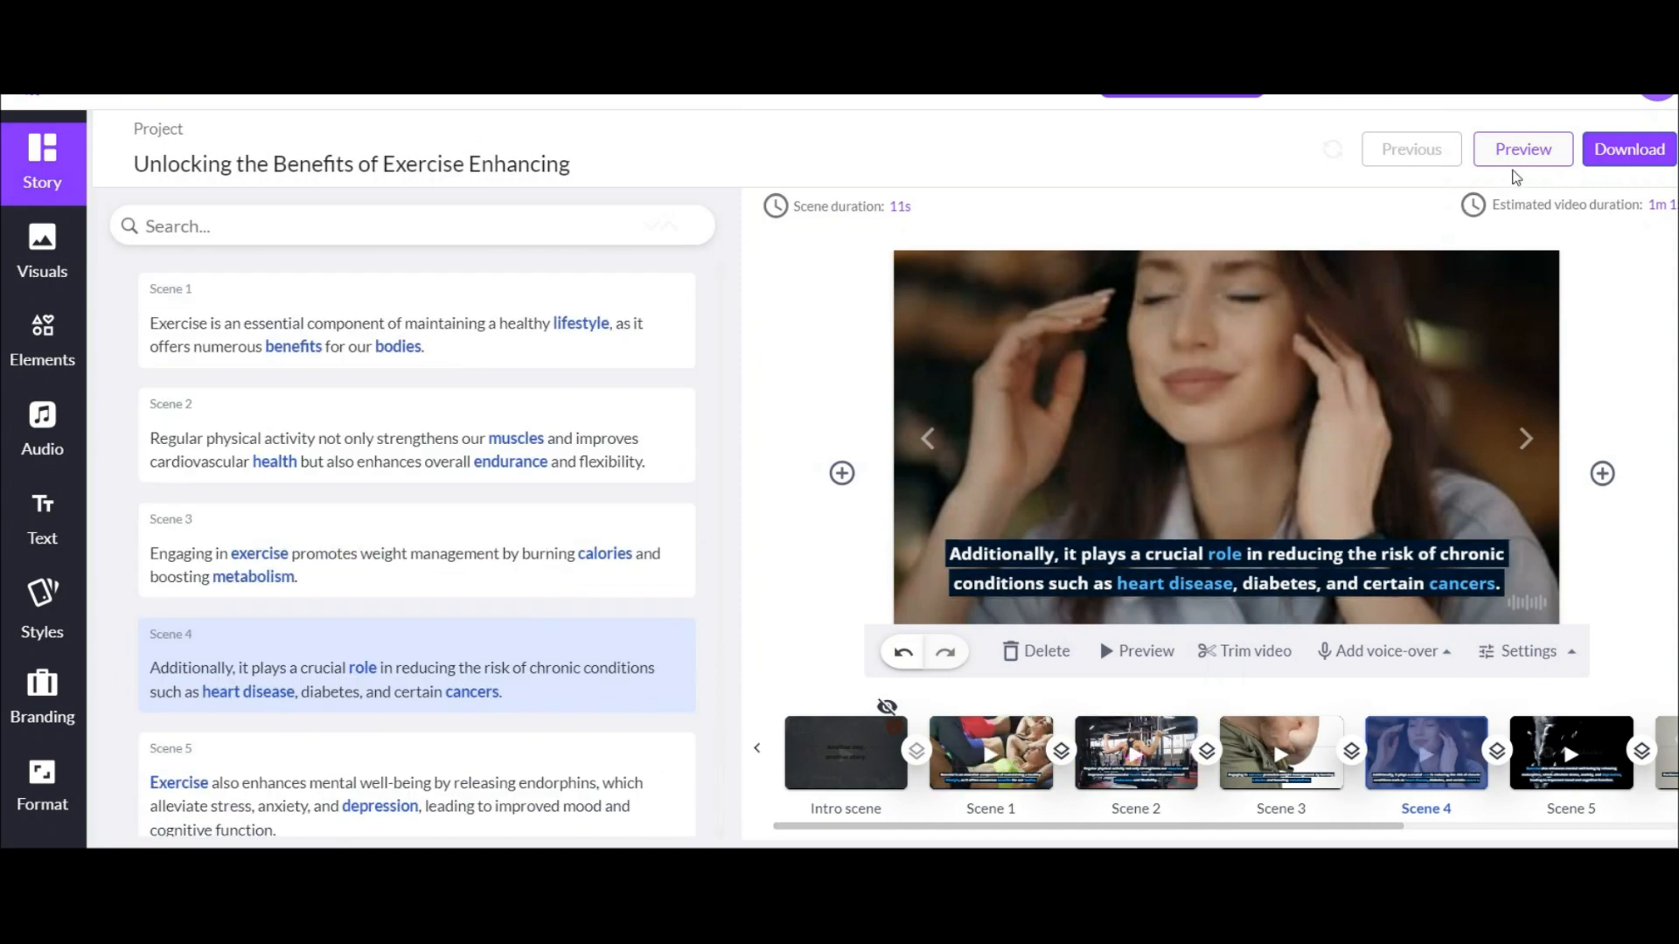
pyautogui.click(1521, 149)
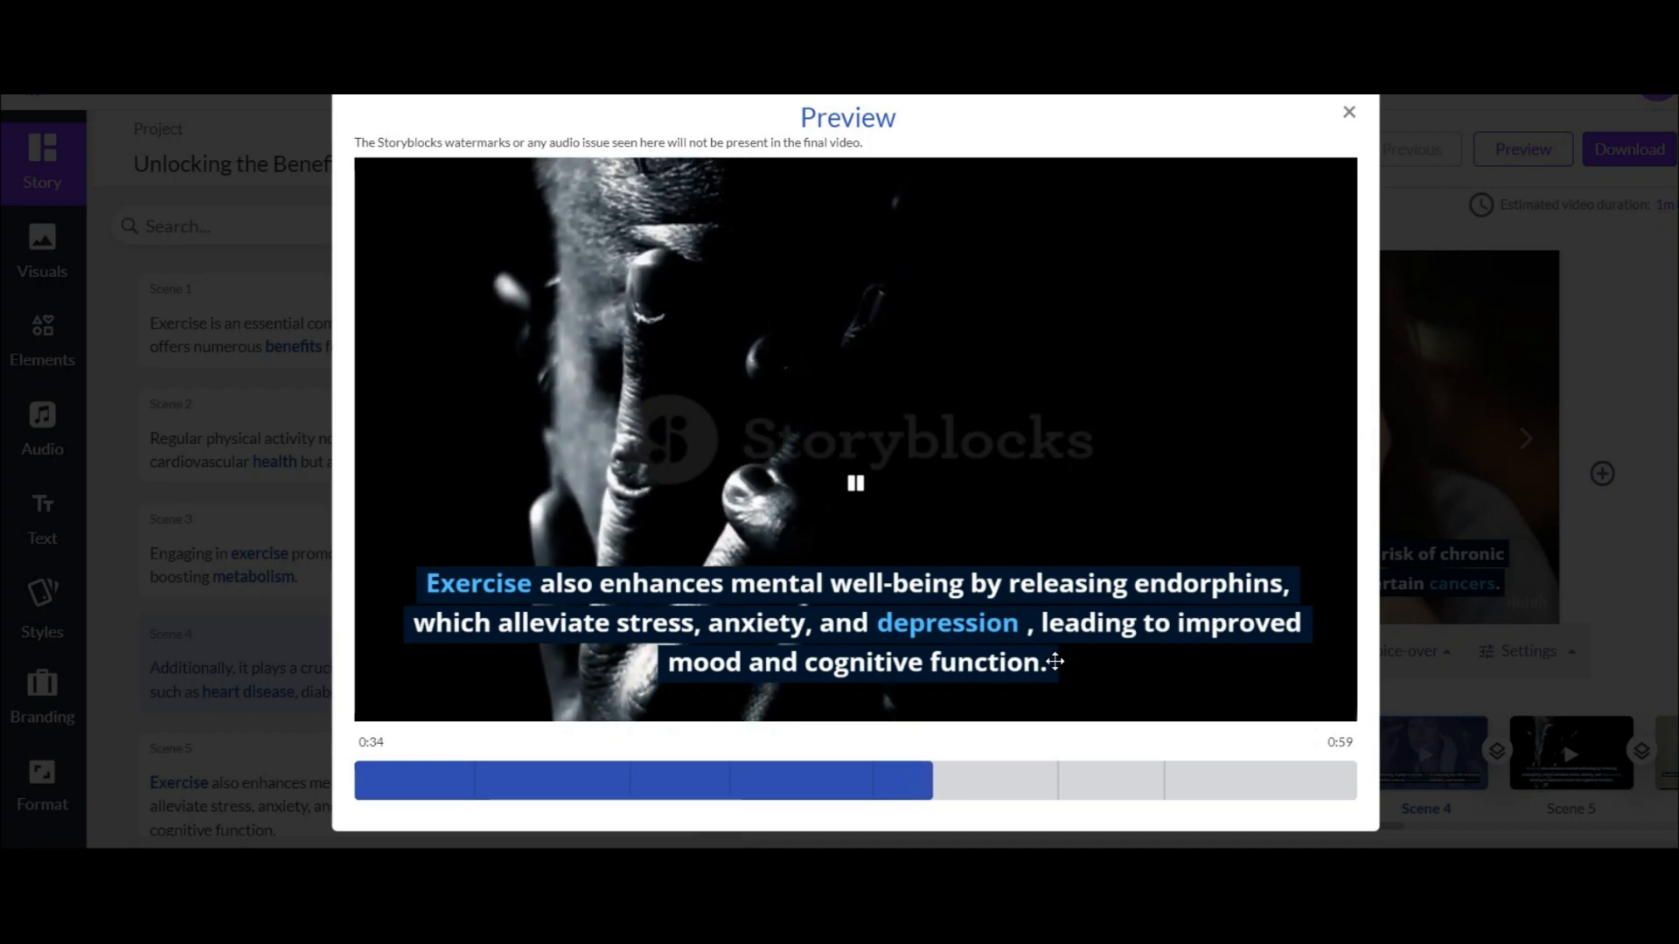
pyautogui.moveTo(1144, 692)
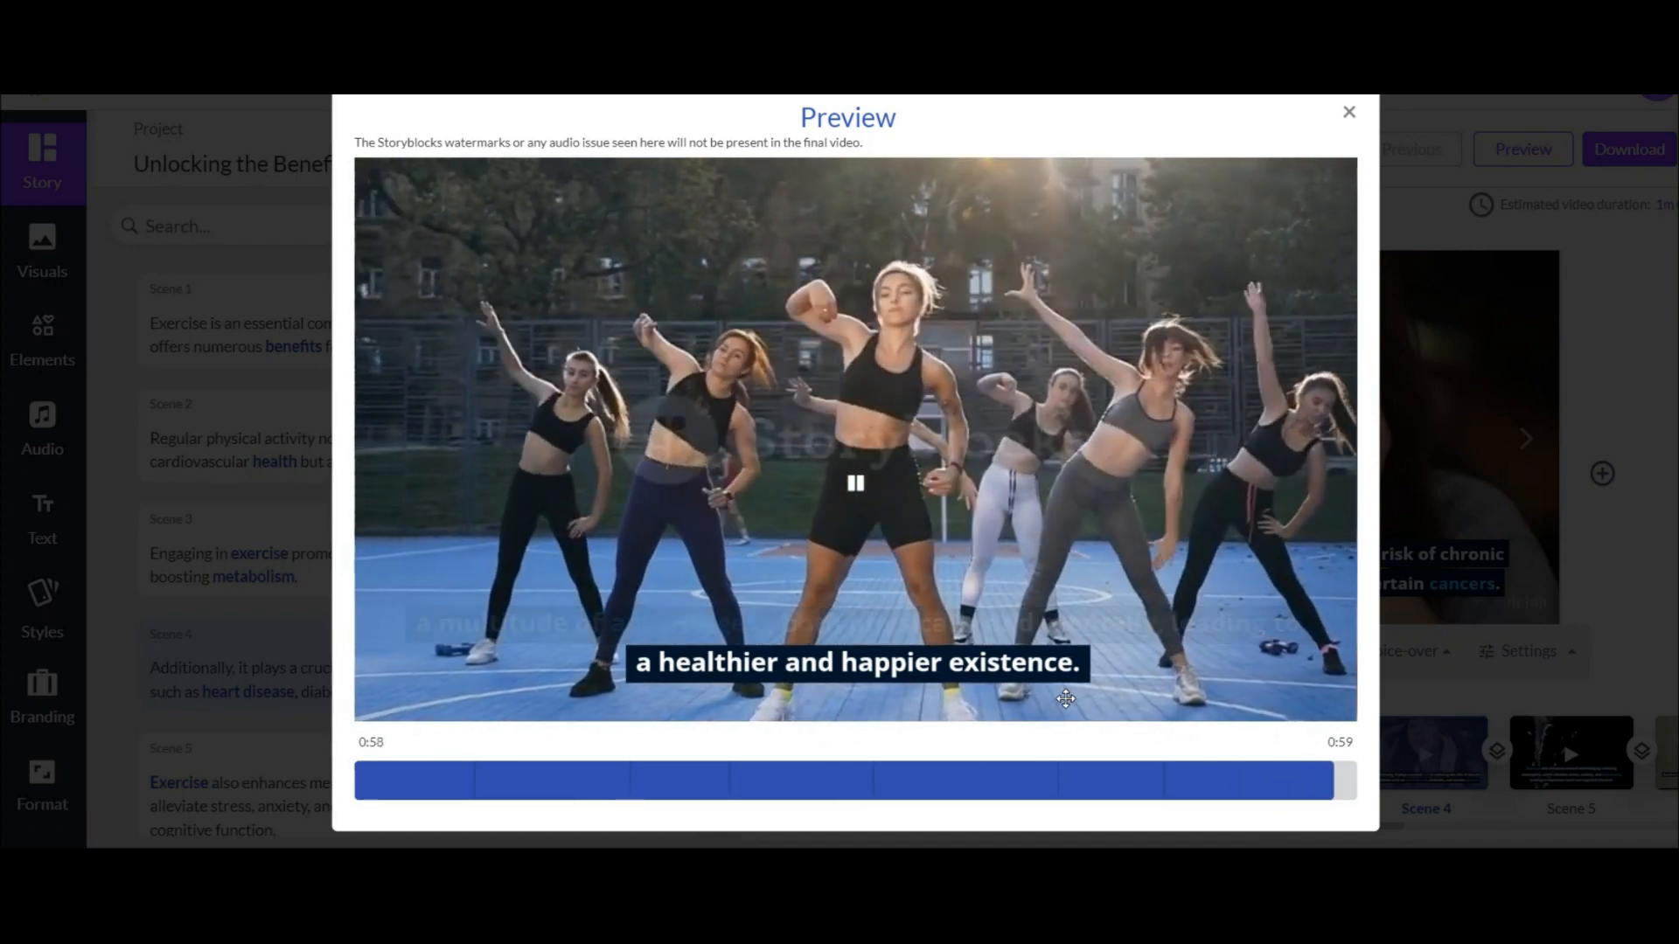
pyautogui.click(1349, 112)
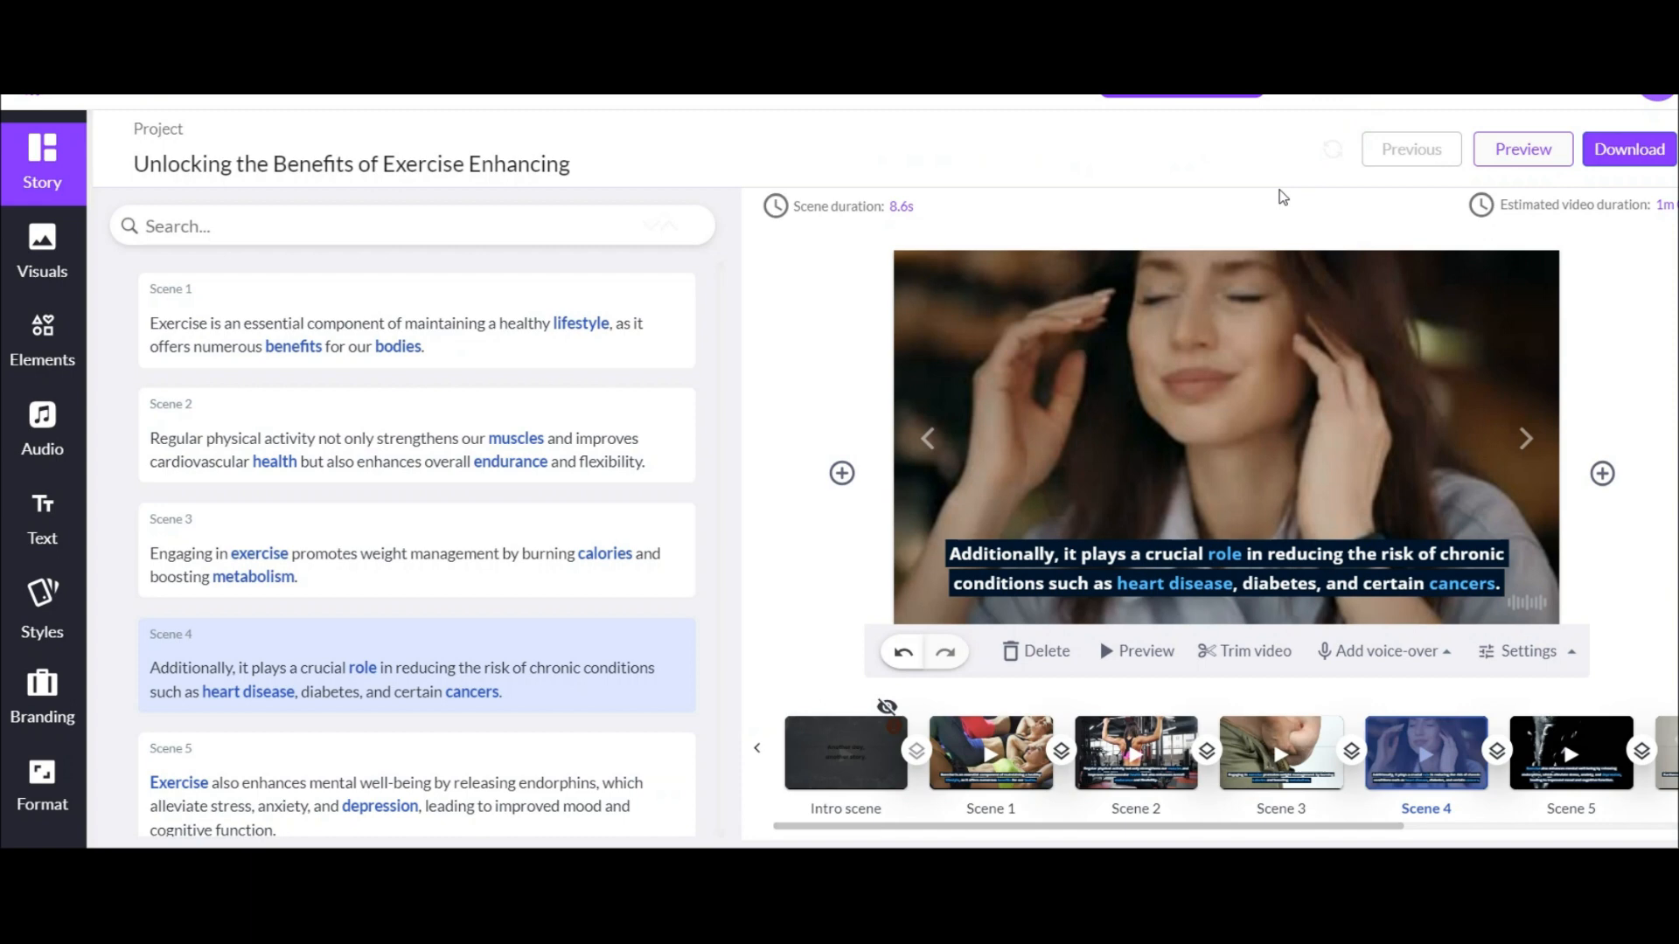
pyautogui.moveTo(1485, 185)
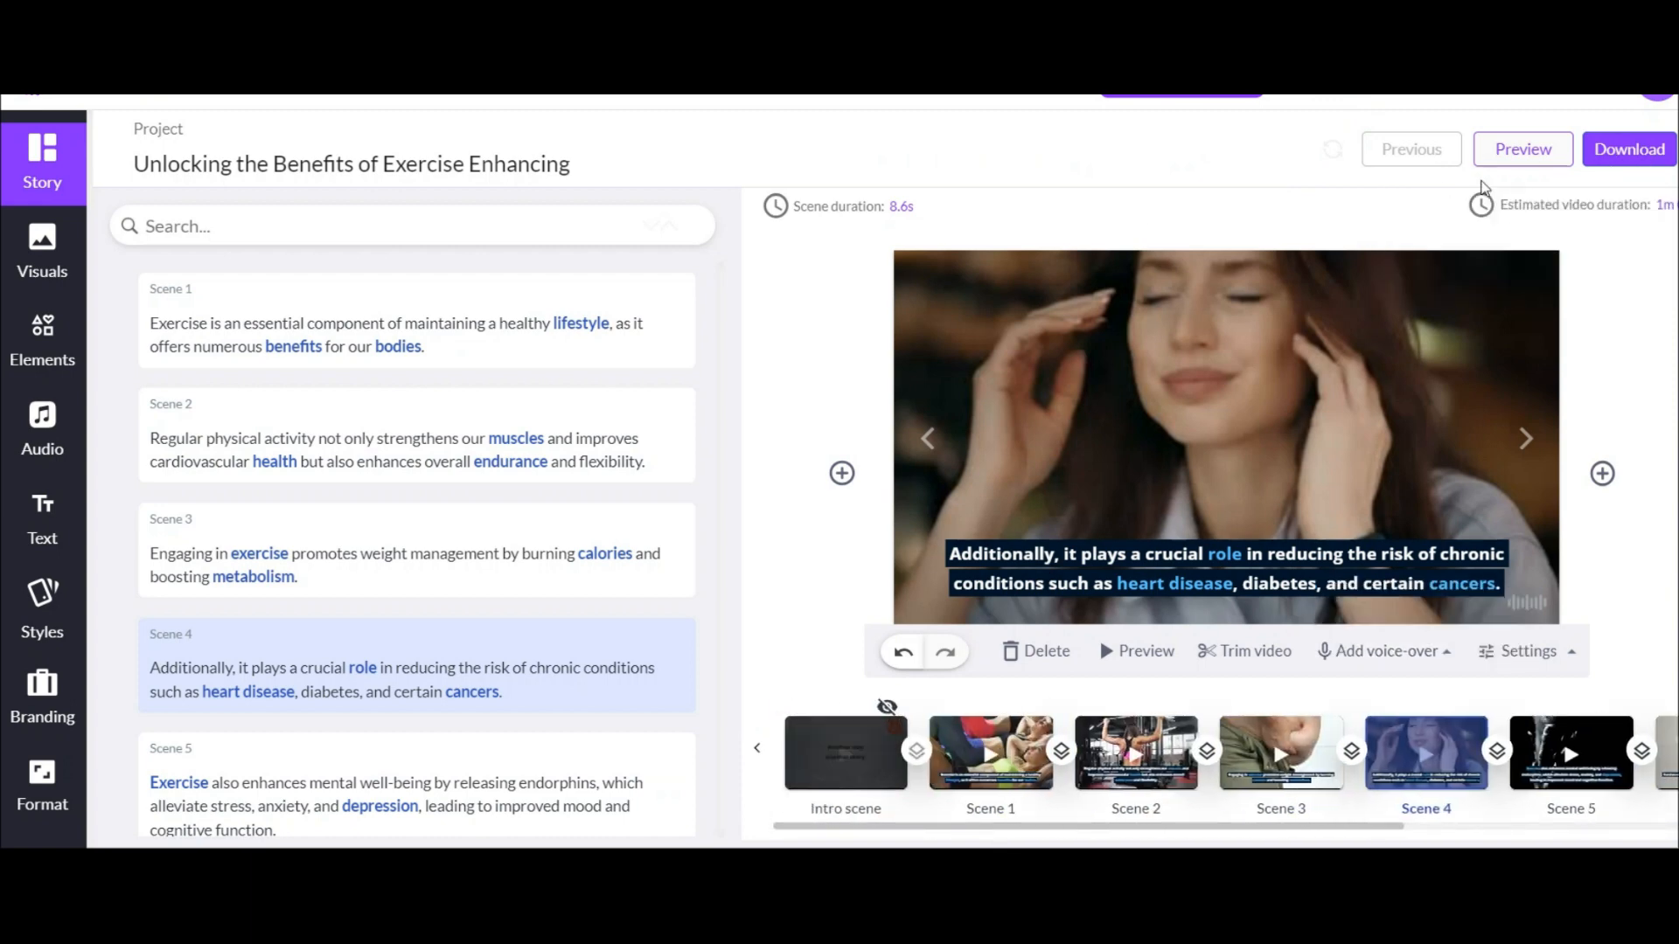
# Send the finished exercise video to download as a Video file
pyautogui.click(1628, 149)
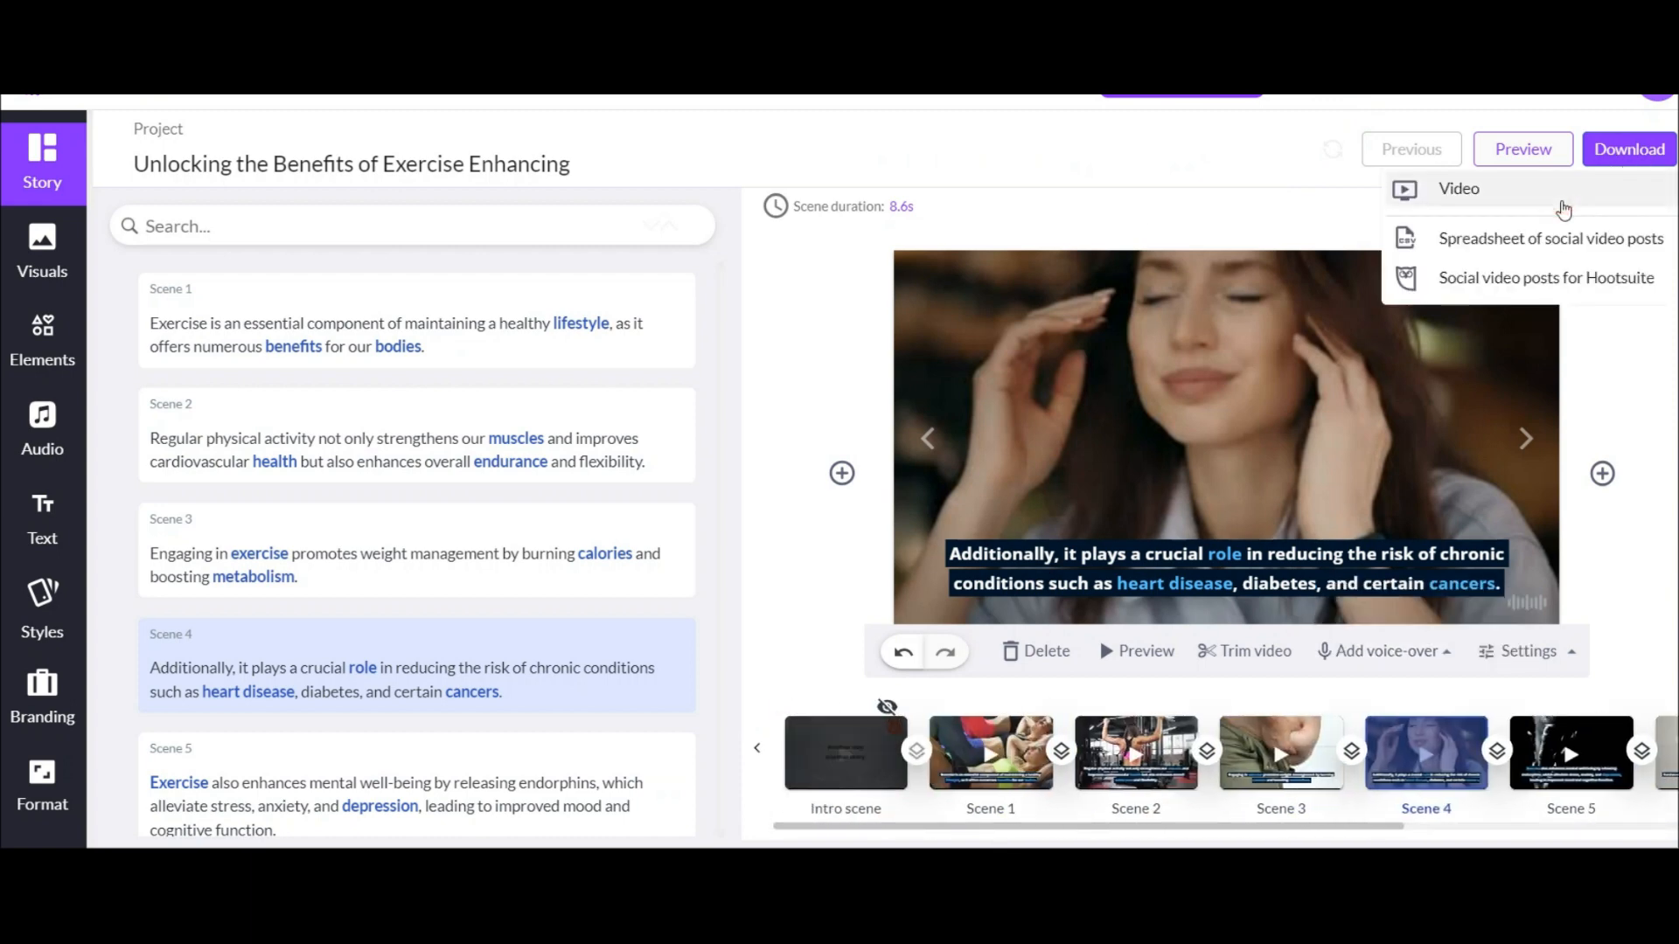
pyautogui.click(1459, 189)
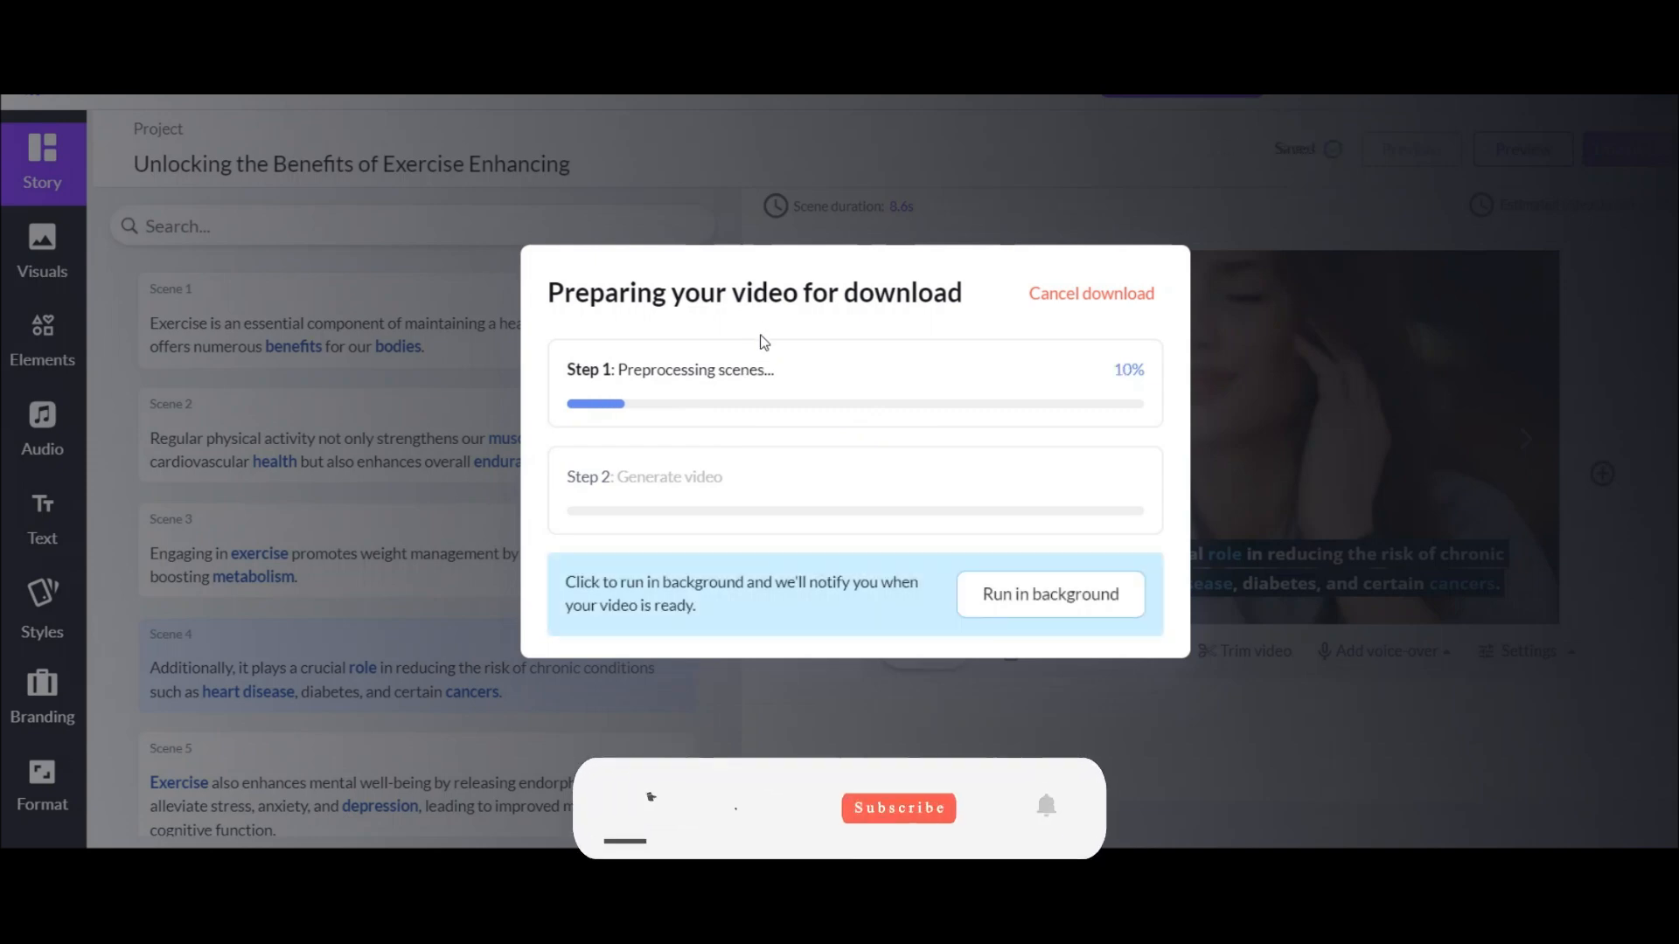